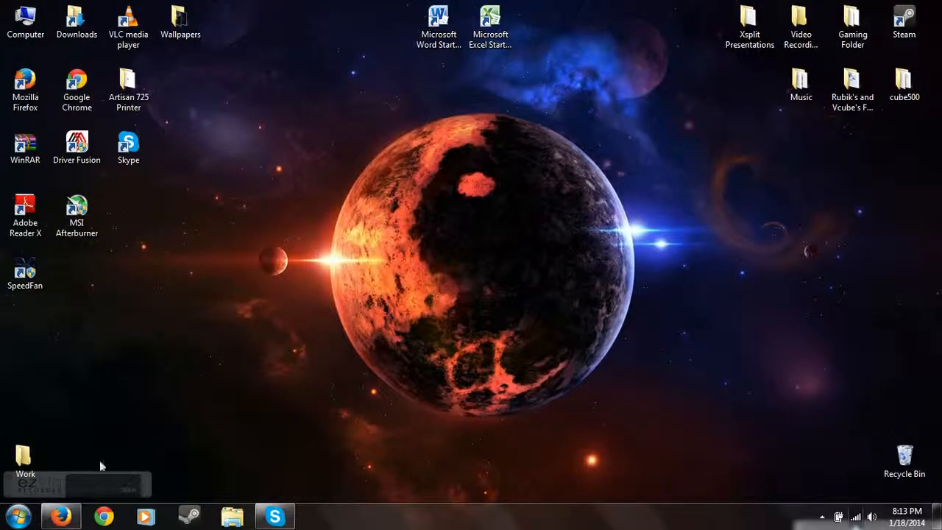
pyautogui.moveTo(58, 509)
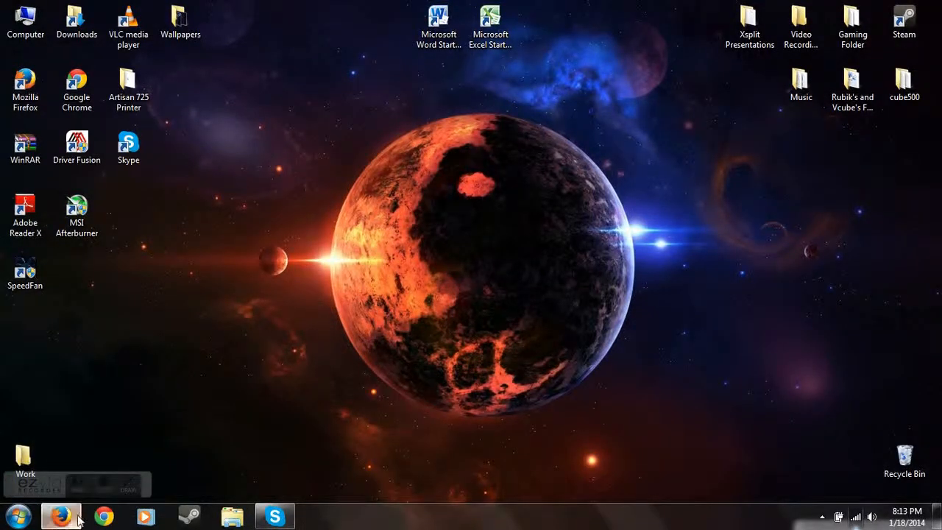
# Open the Gaming Folder and launch Minecraft, allowing it past the security warning
pyautogui.click(60, 513)
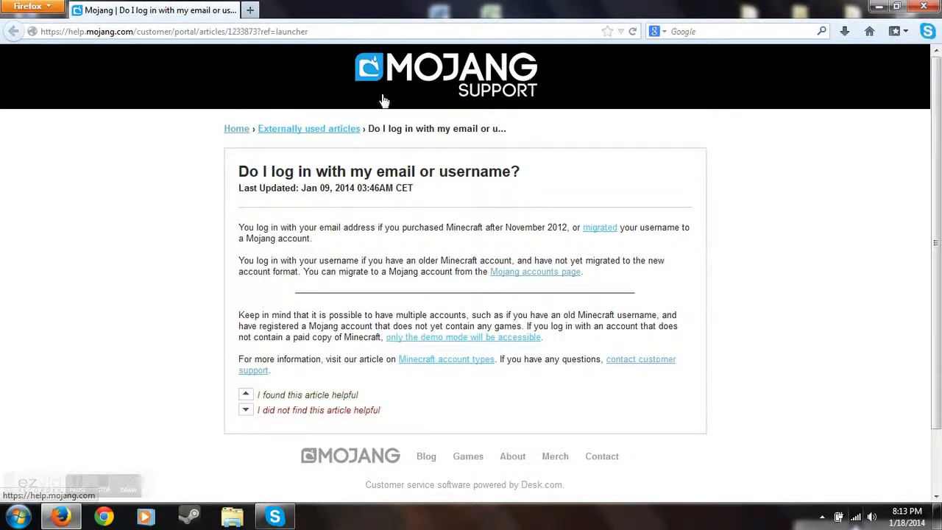
pyautogui.moveTo(531, 135)
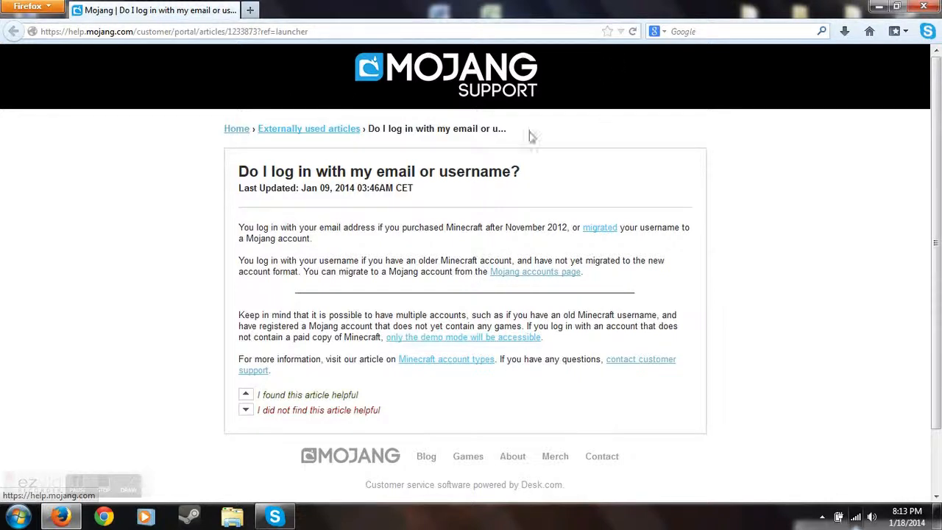
pyautogui.moveTo(513, 154)
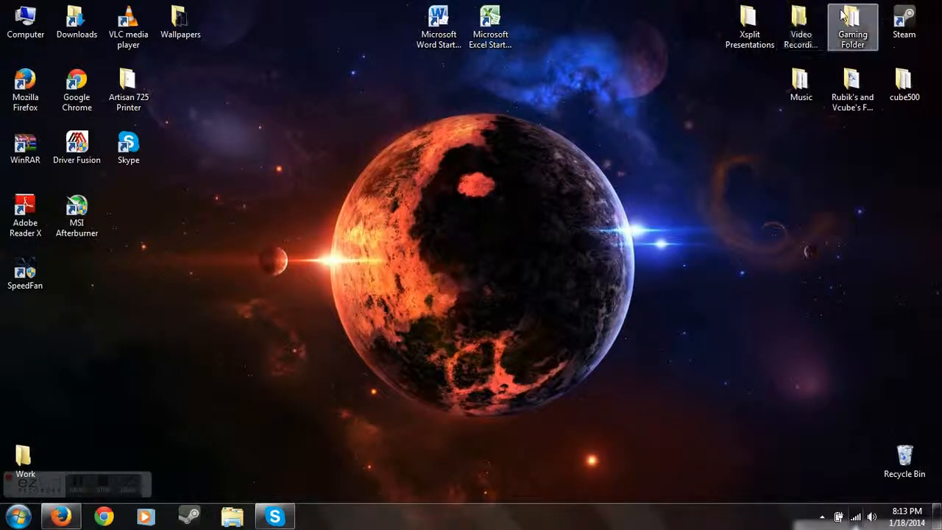
pyautogui.doubleClick(846, 16)
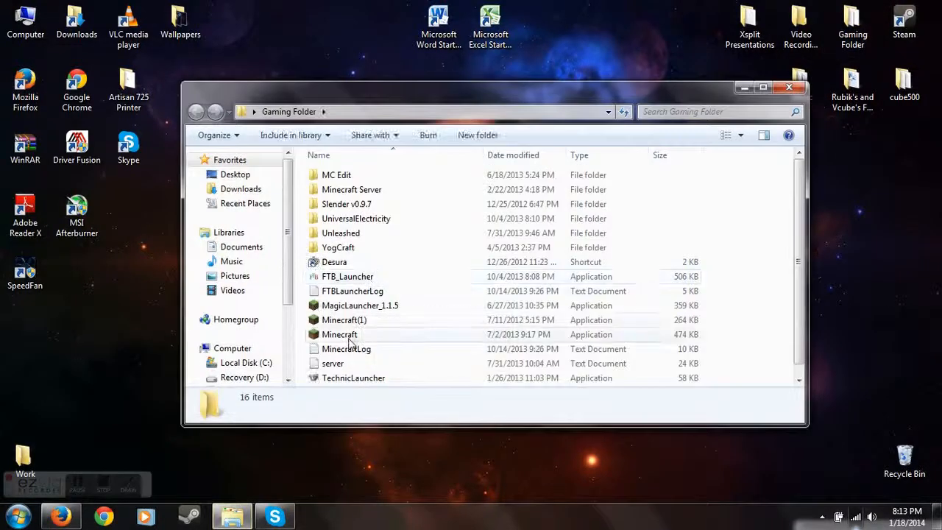
pyautogui.doubleClick(339, 334)
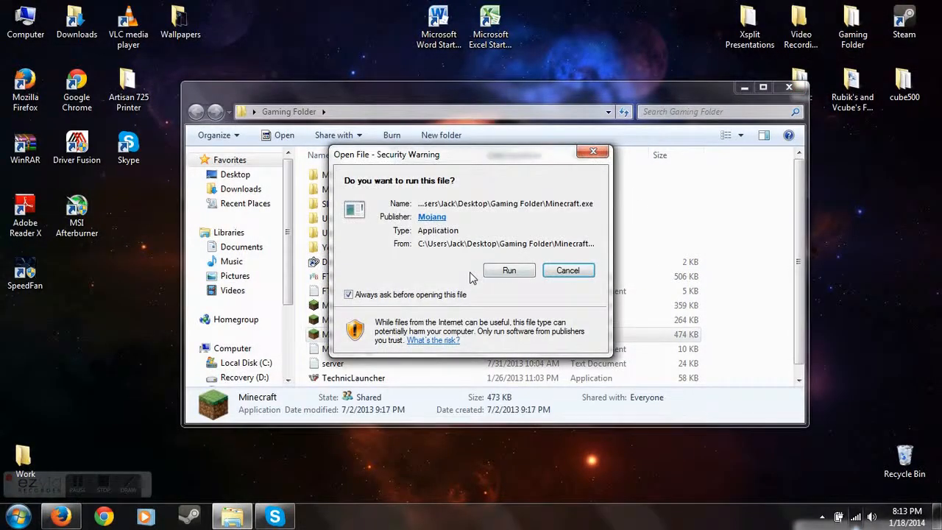
pyautogui.click(509, 270)
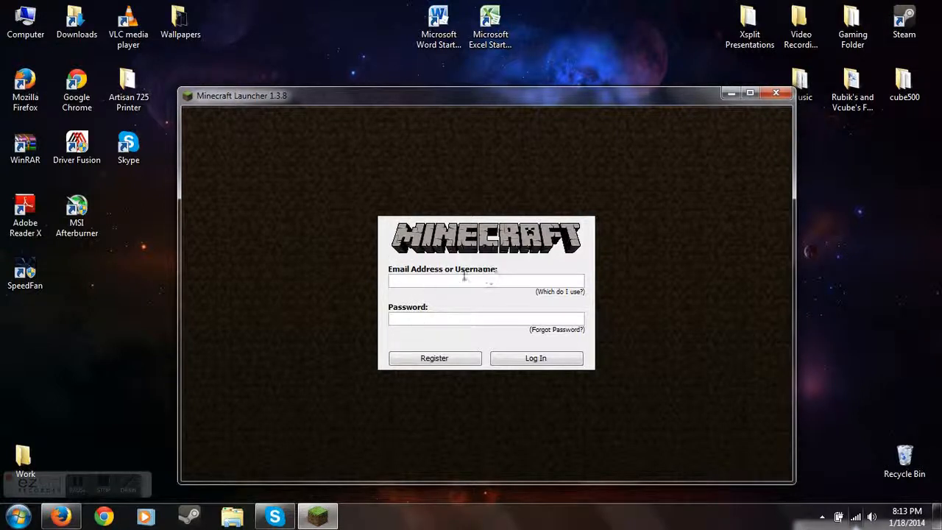
pyautogui.moveTo(476, 221)
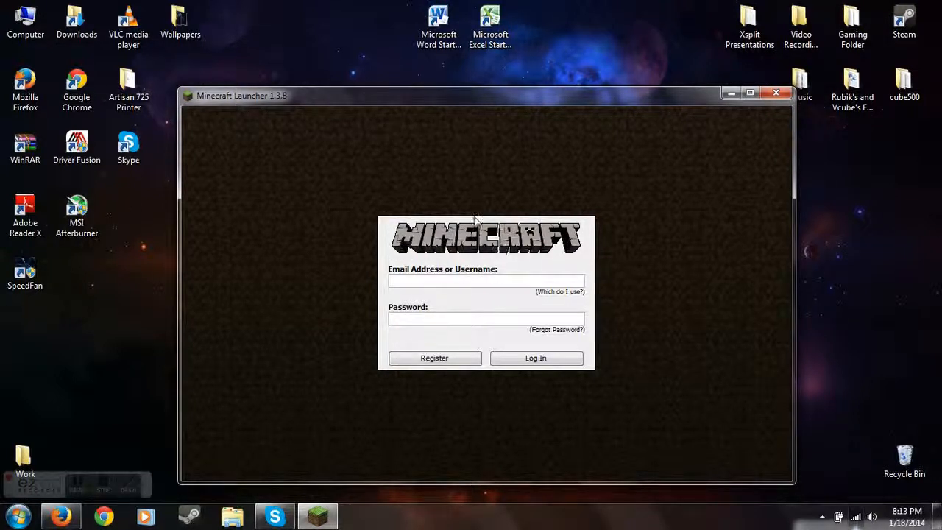
# Log in to the Minecraft Launcher as 'MichTech', submitting the details twice
pyautogui.click(486, 281)
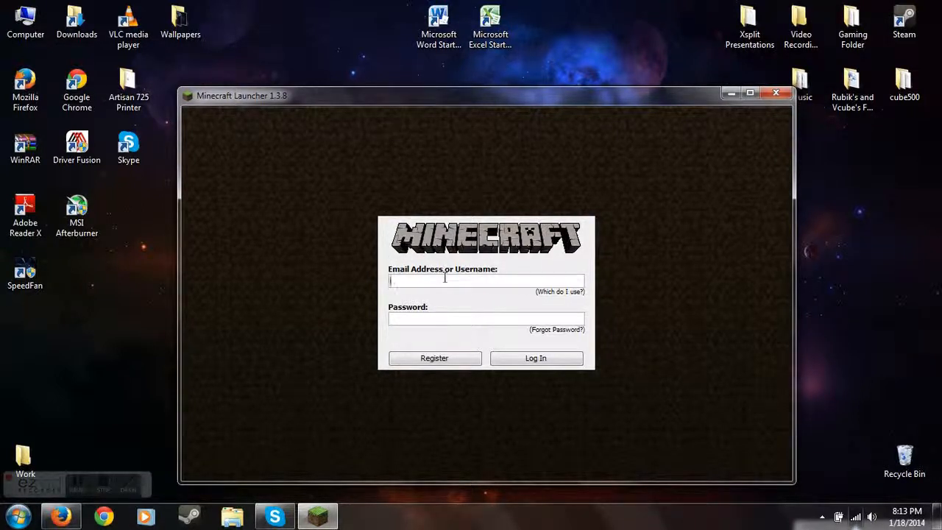
pyautogui.write('M')
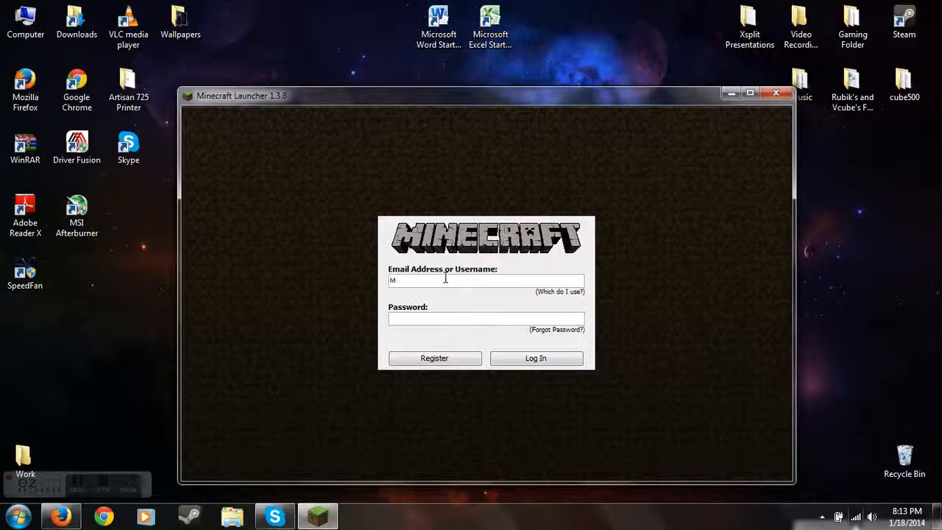
pyautogui.write('ich')
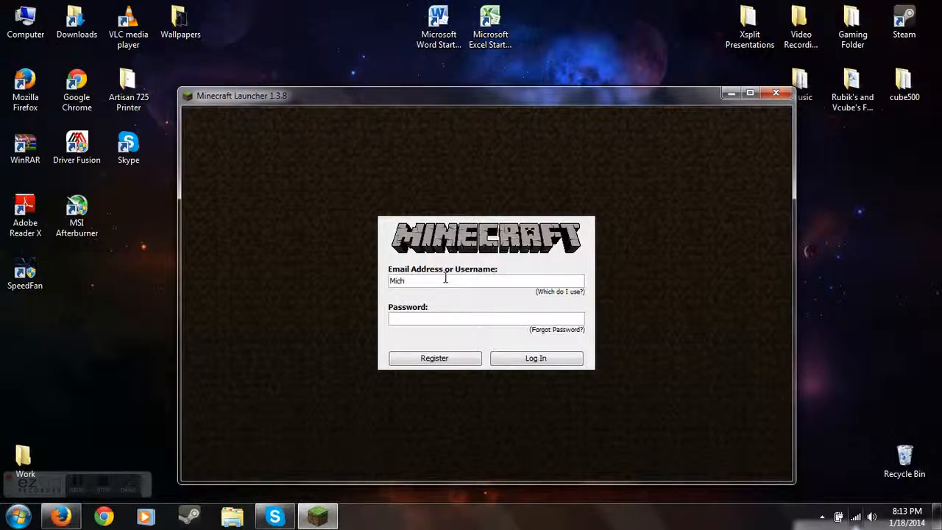
pyautogui.write('Tech')
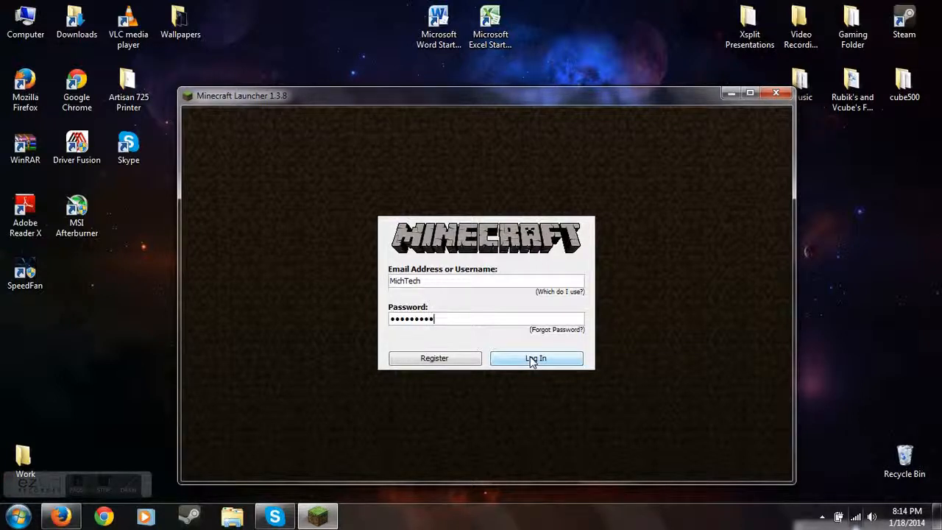
pyautogui.click(535, 357)
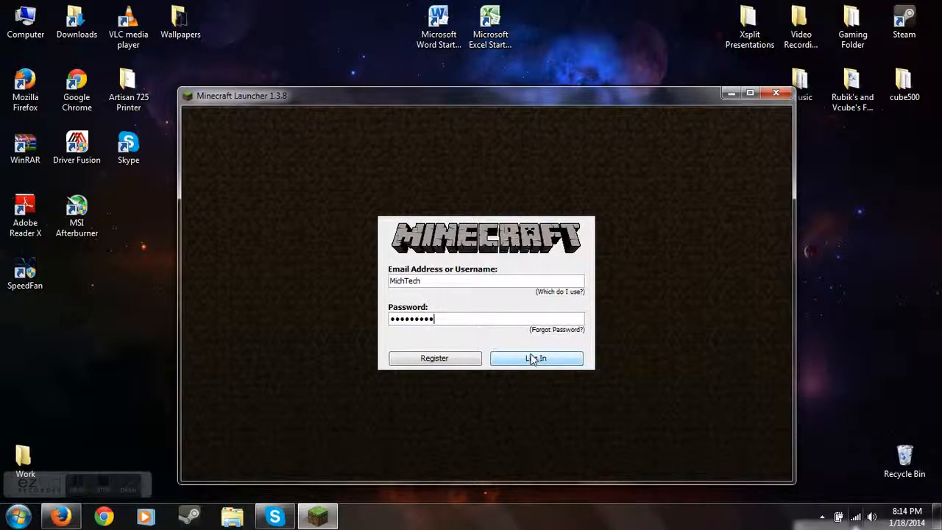
pyautogui.click(536, 358)
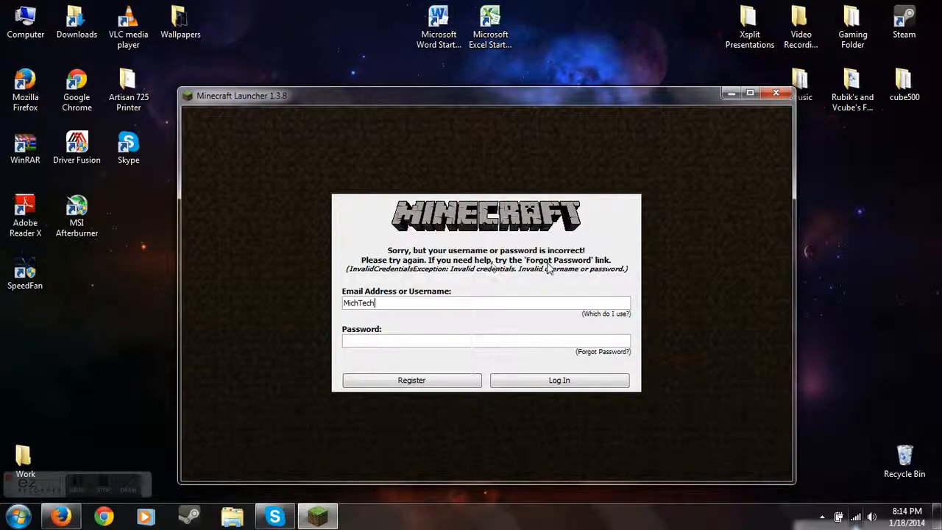
pyautogui.moveTo(609, 360)
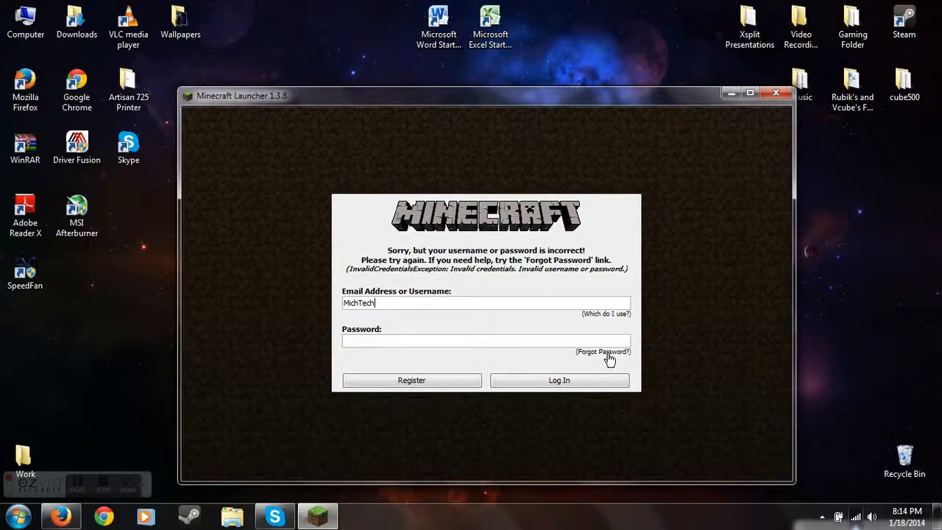
# Close the forgotten-password tab and follow the account types article to the migration page
pyautogui.click(603, 351)
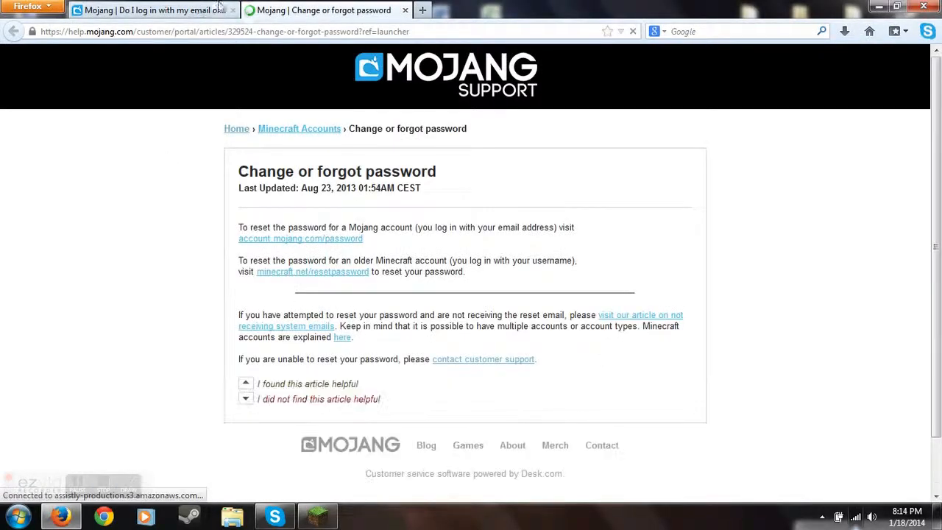
pyautogui.click(147, 9)
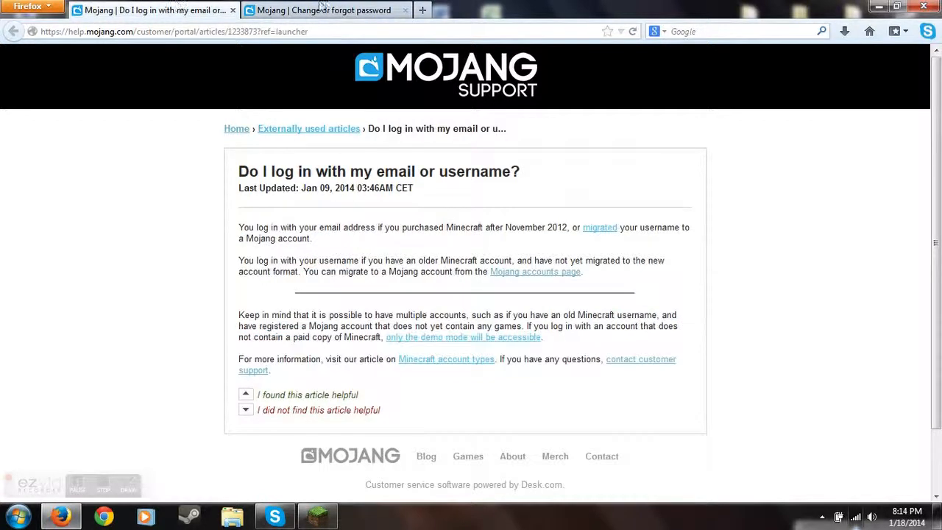
pyautogui.click(405, 10)
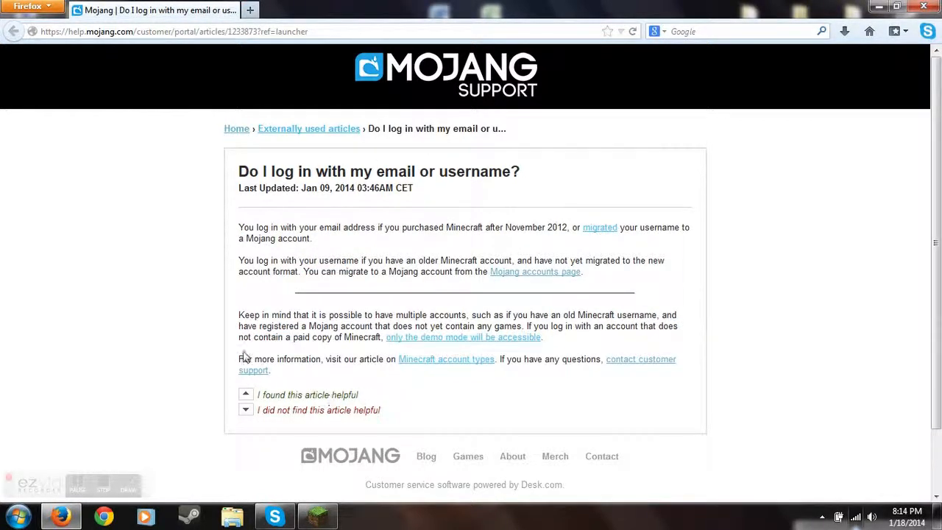
pyautogui.moveTo(423, 365)
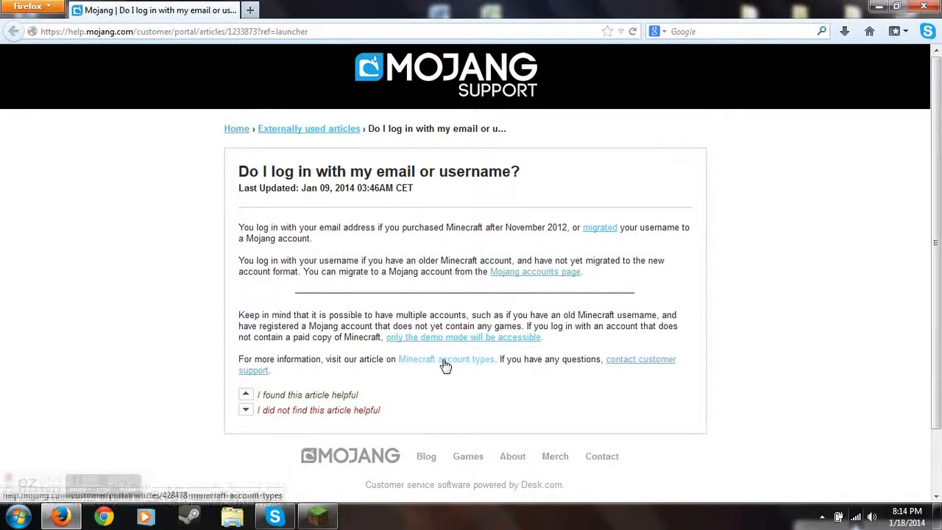
pyautogui.click(445, 359)
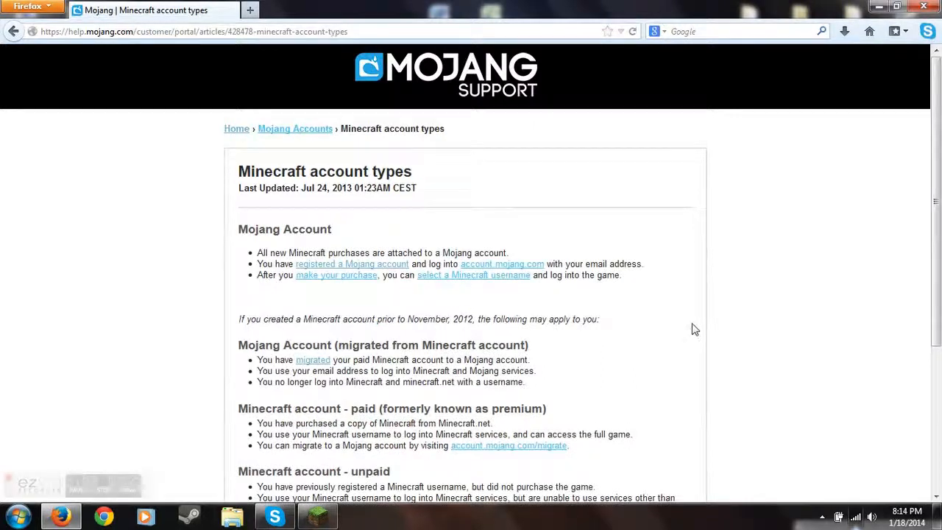
pyautogui.scroll(-3)
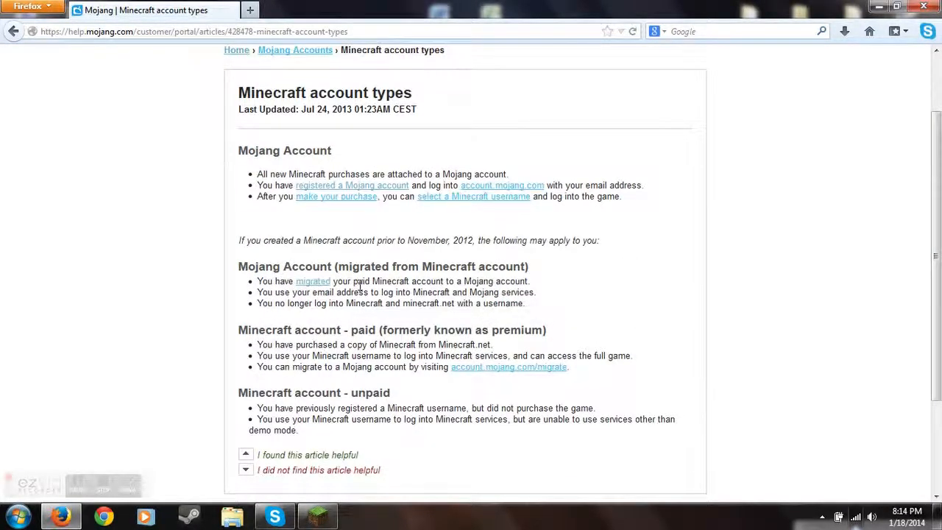
pyautogui.moveTo(311, 281)
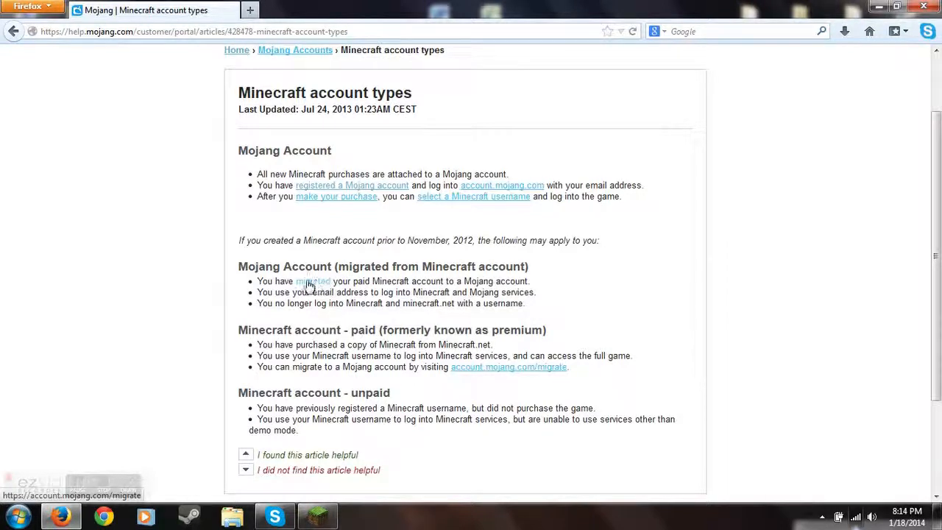
pyautogui.moveTo(312, 286)
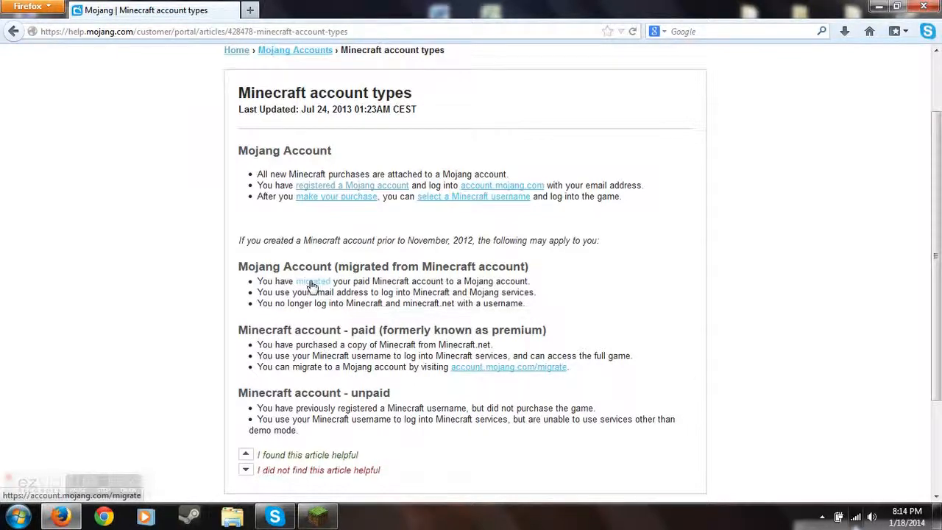
pyautogui.click(312, 281)
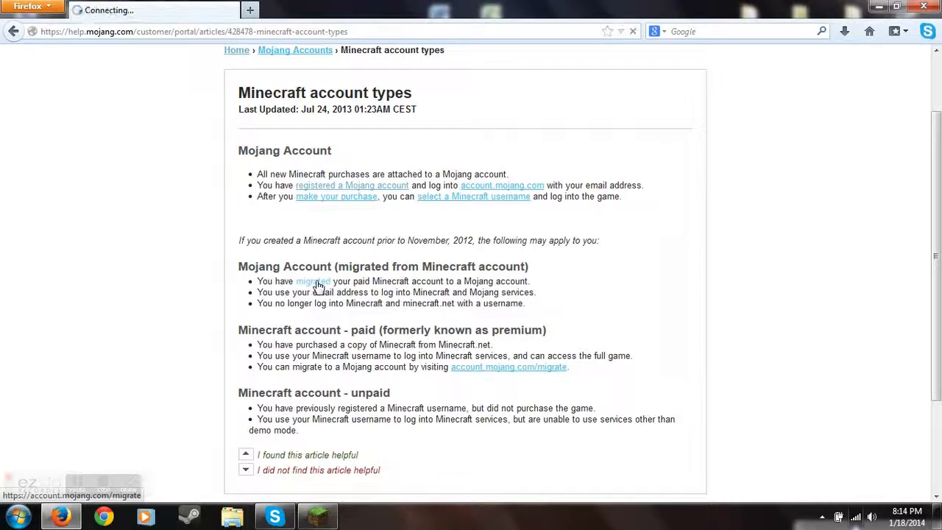
# Try migrating the old Minecraft account with username 'Mic' and its password
pyautogui.click(308, 281)
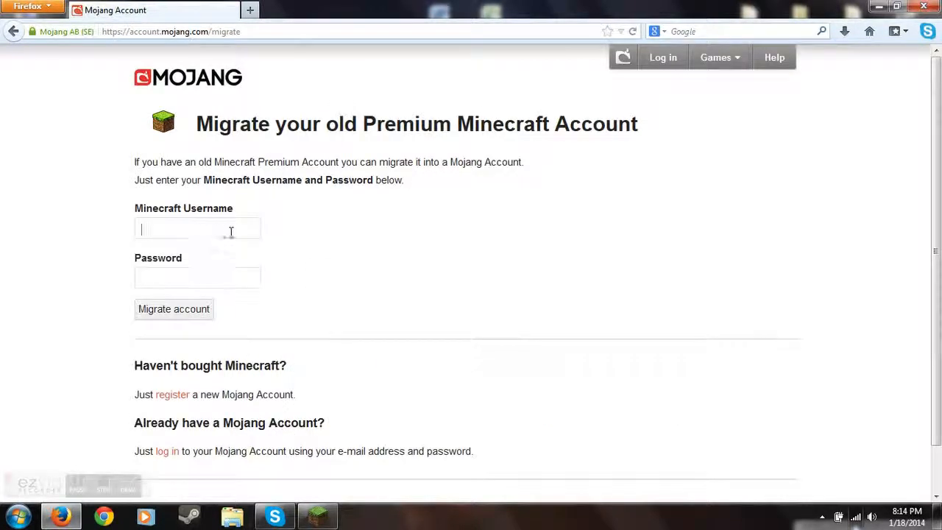
pyautogui.write('MichTech')
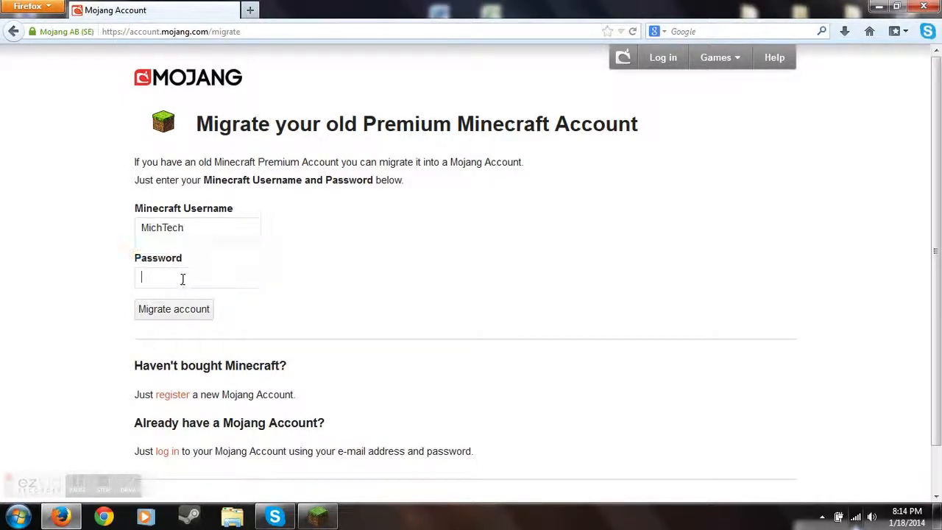
pyautogui.write('••')
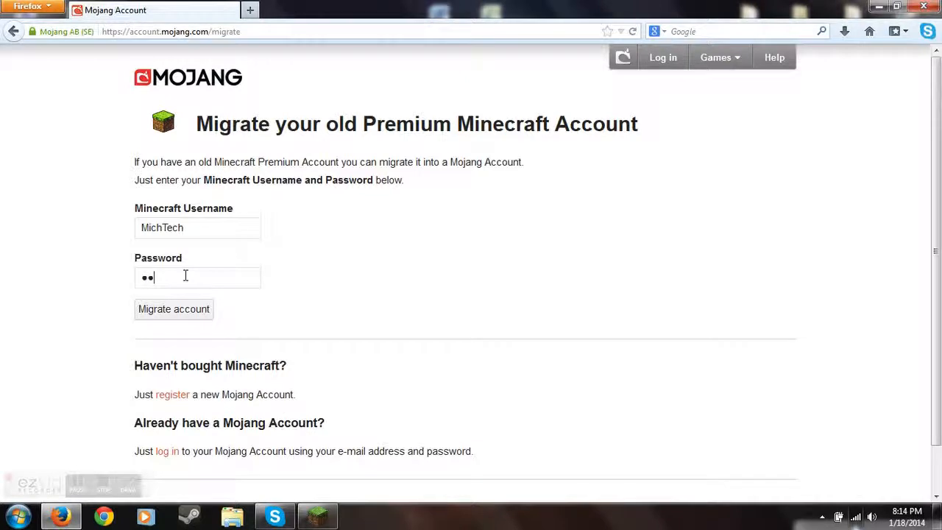
pyautogui.write('password')
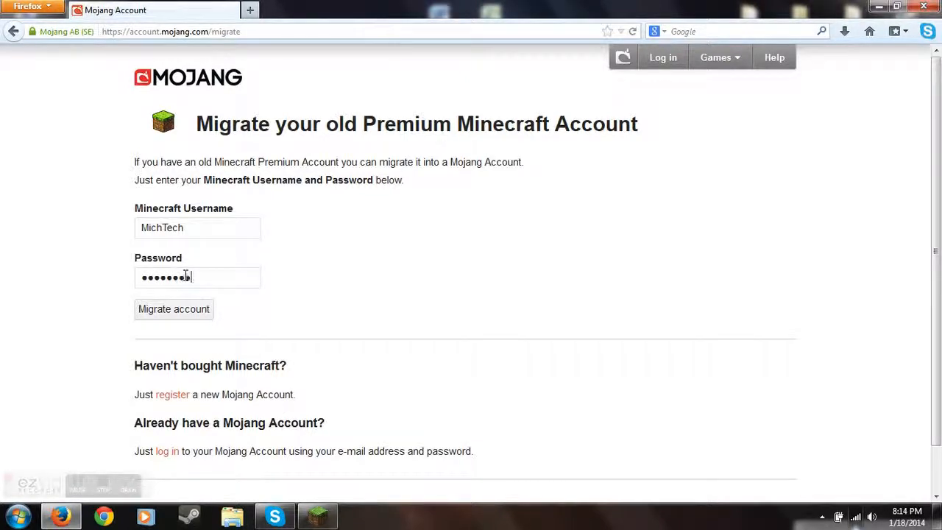
pyautogui.click(173, 309)
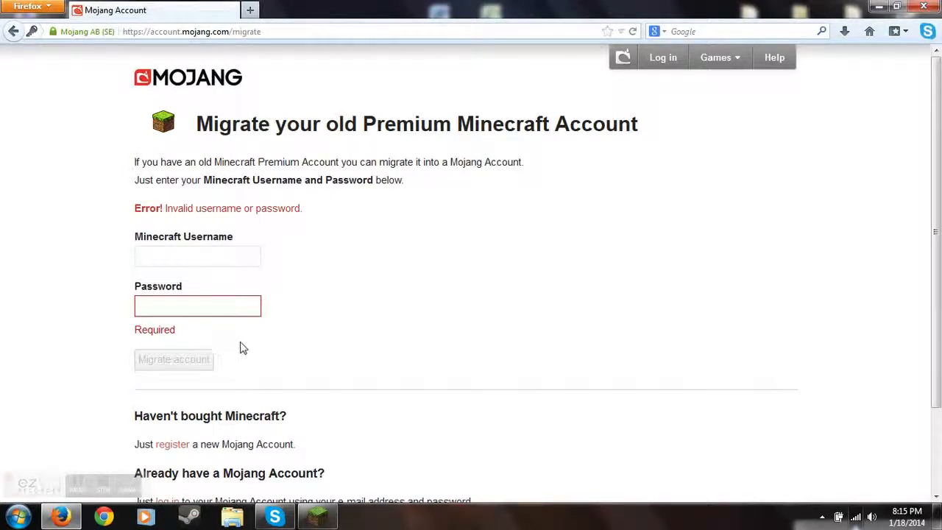
# Open the Games menu and scroll through the list of Mojang games
pyautogui.click(719, 58)
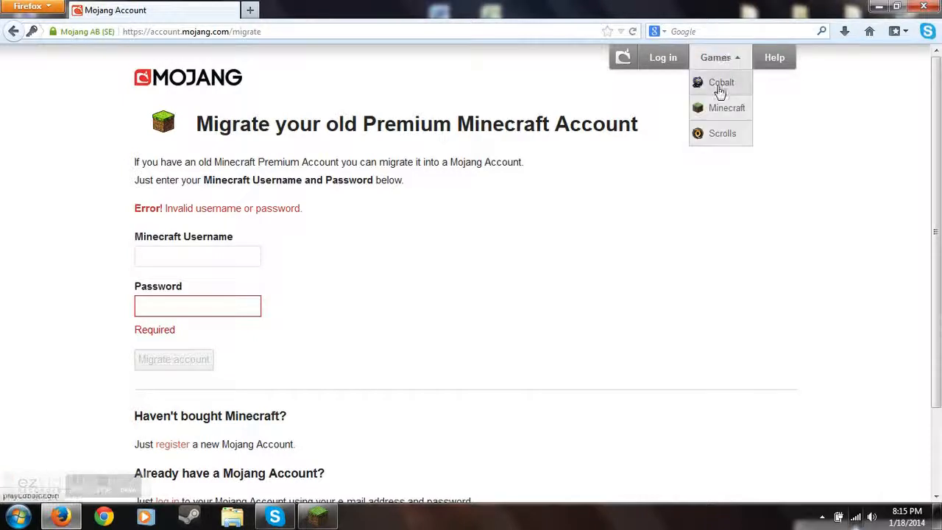
pyautogui.scroll(-3)
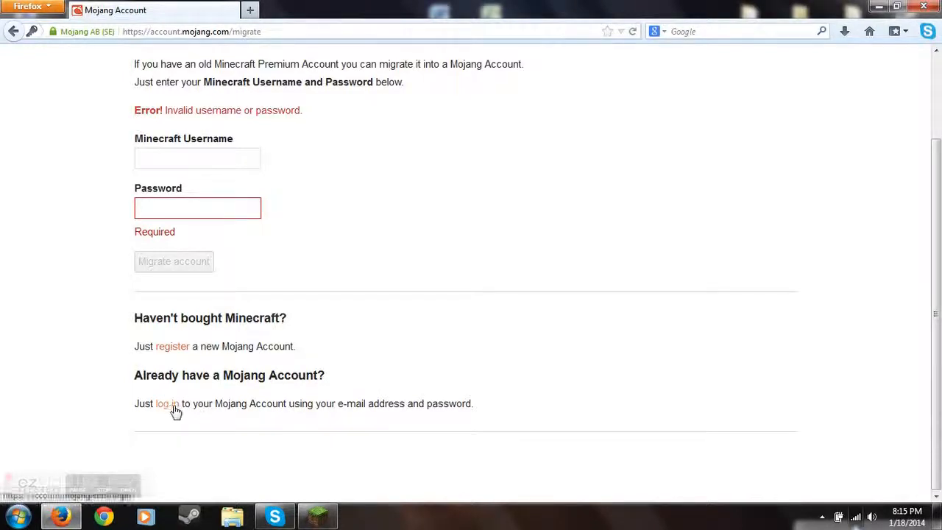
pyautogui.scroll(3)
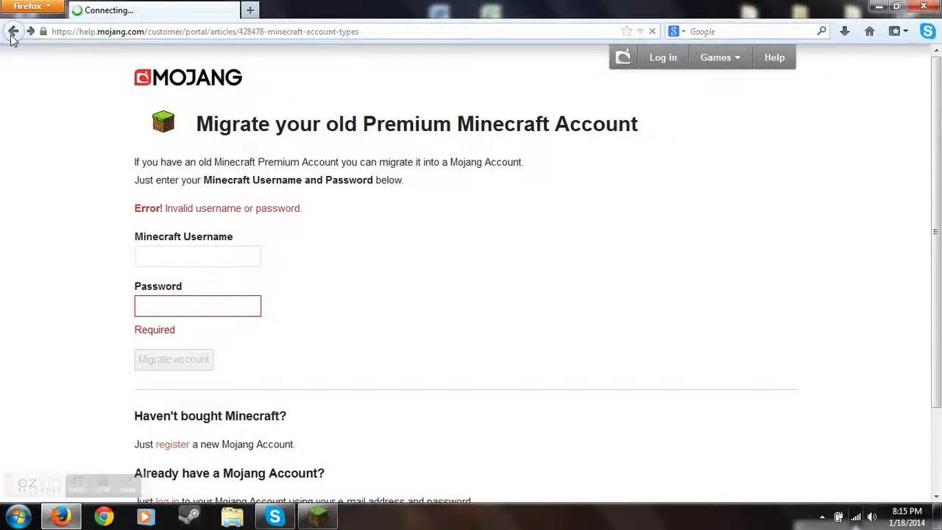
# Go back to the help page, close the Minecraft Launcher, and select the Gaming Folder
pyautogui.click(14, 32)
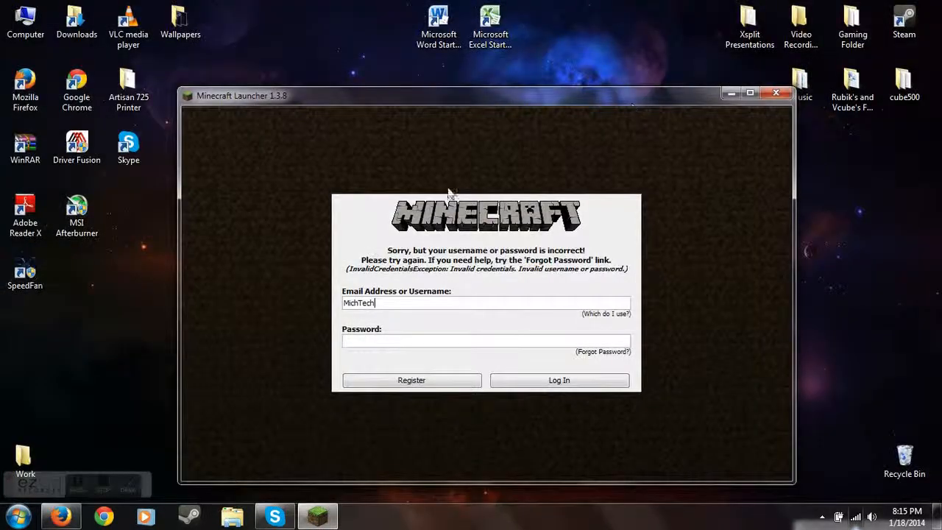
pyautogui.click(775, 91)
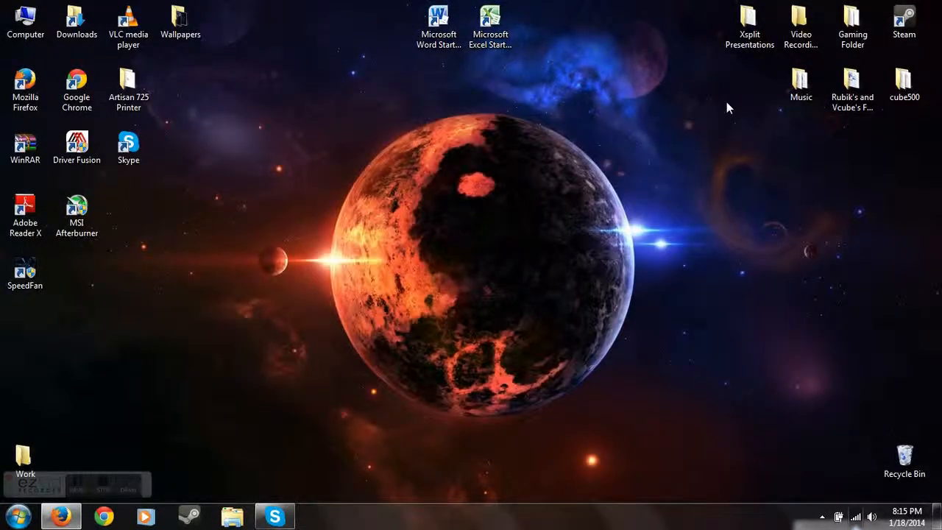
pyautogui.moveTo(848, 18)
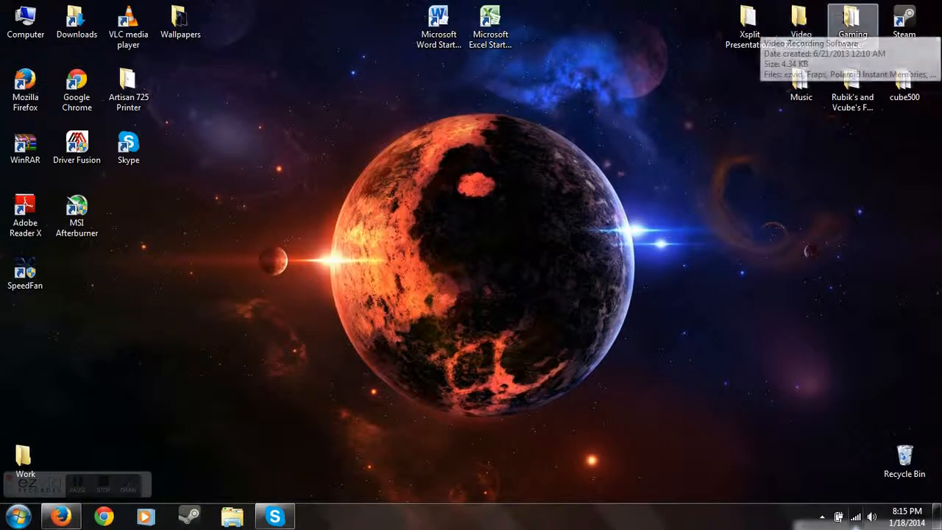
pyautogui.moveTo(654, 131)
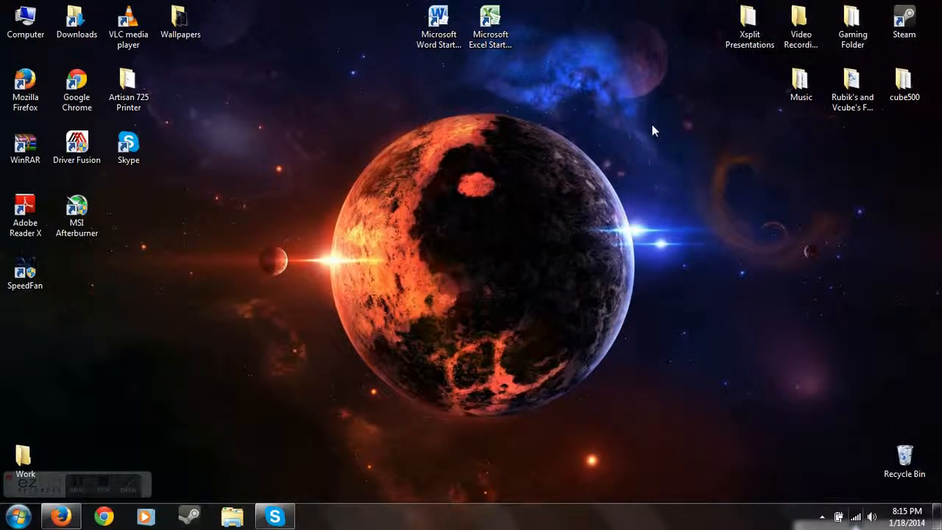
pyautogui.click(849, 21)
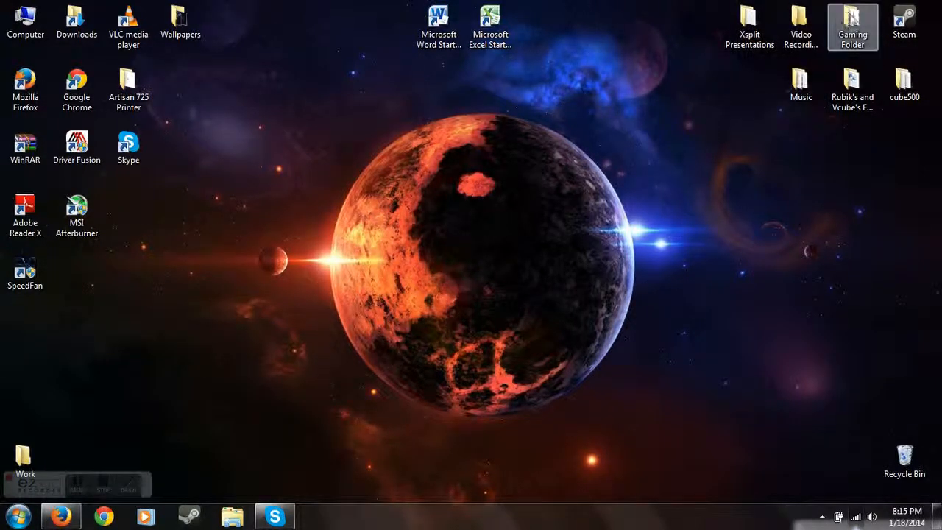
# Open the desktop Gaming Folder and scroll through its launchers and server files
pyautogui.doubleClick(846, 22)
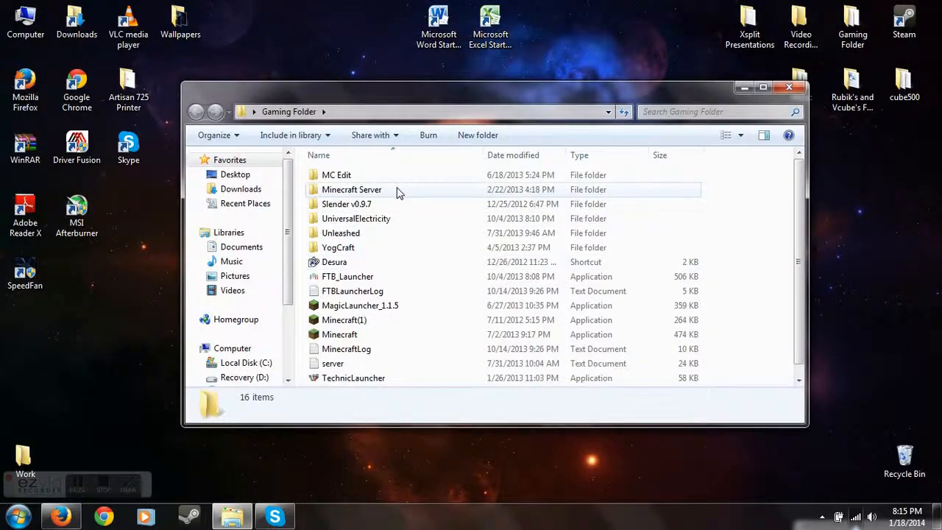
pyautogui.scroll(-3)
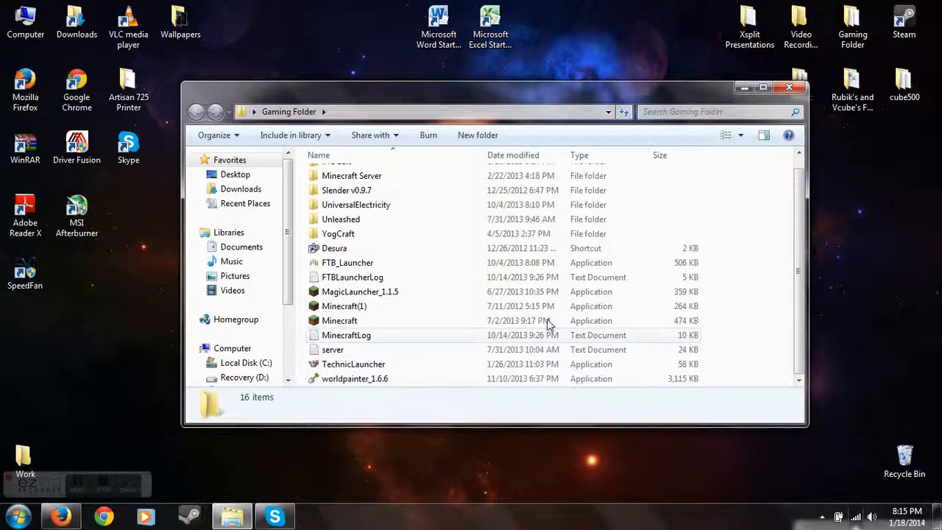
pyautogui.click(788, 86)
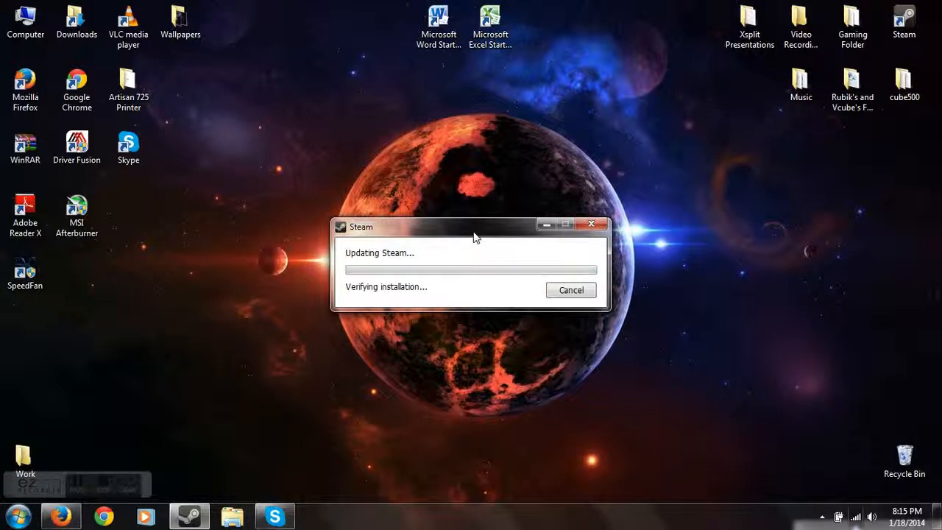
# Bring up Skype briefly, then minimize it while Steam connects
pyautogui.click(273, 516)
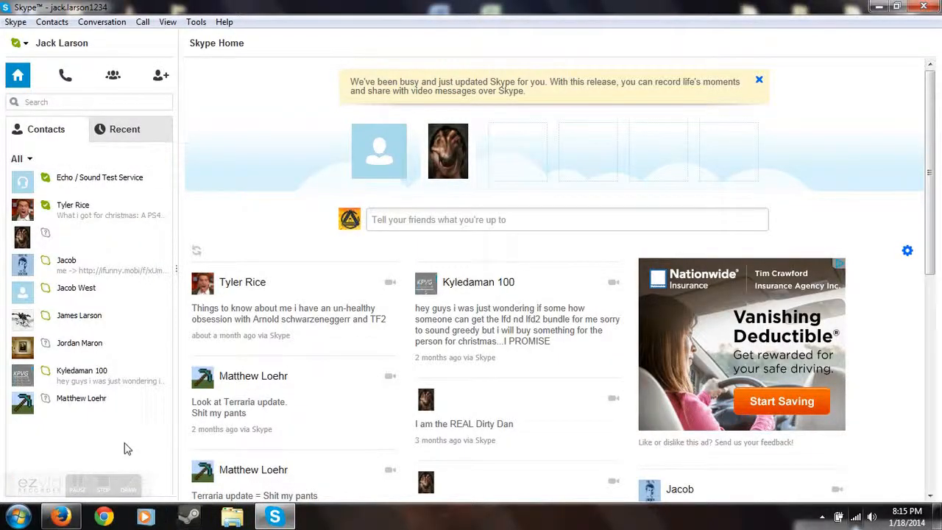
pyautogui.click(871, 7)
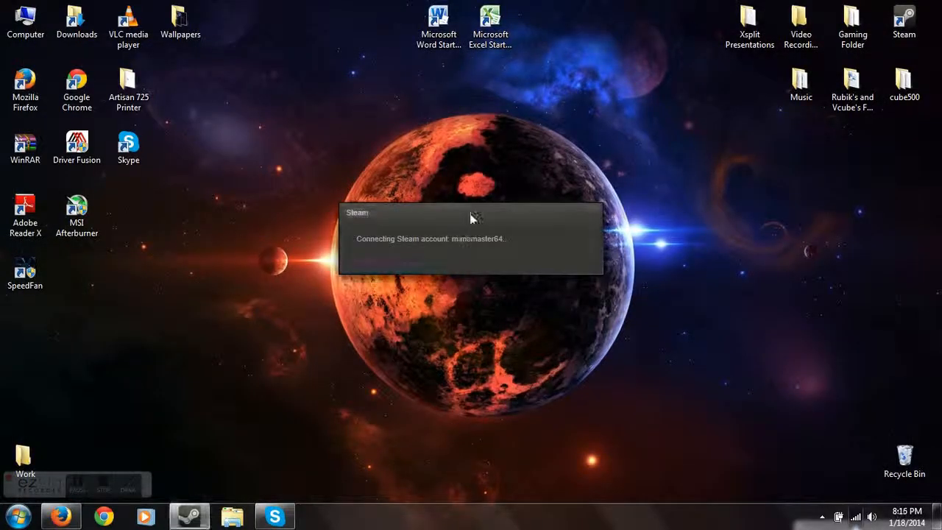
pyautogui.moveTo(520, 232)
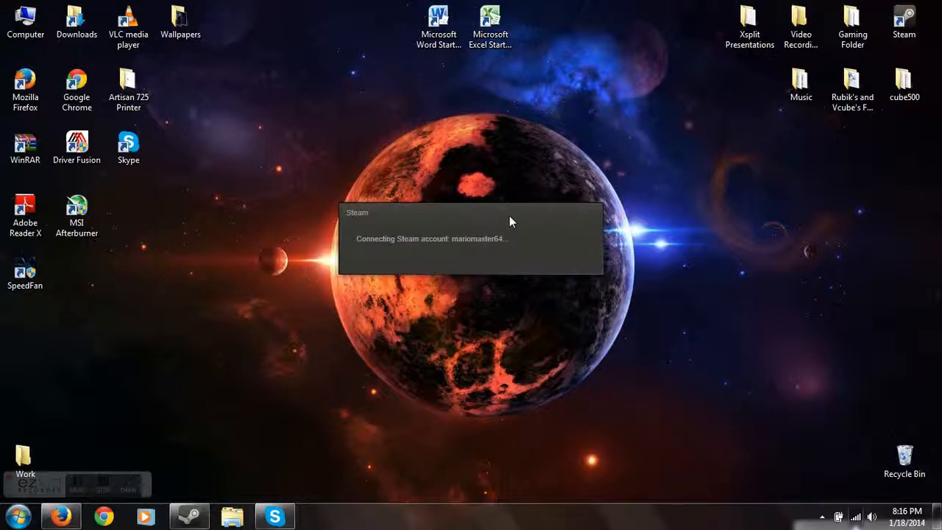
pyautogui.moveTo(914, 448)
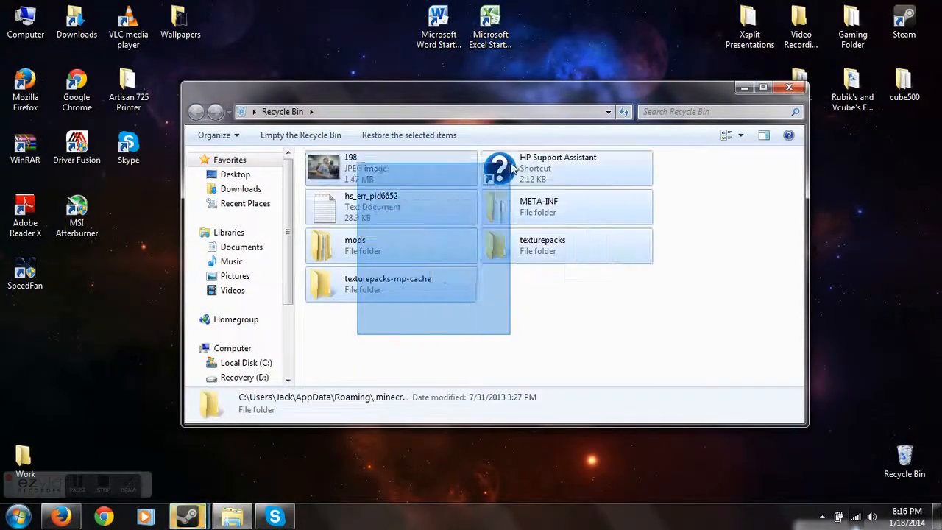
# Try permanently deleting the seven Recycle Bin items, then answer the deletion prompt
pyautogui.rightClick(513, 168)
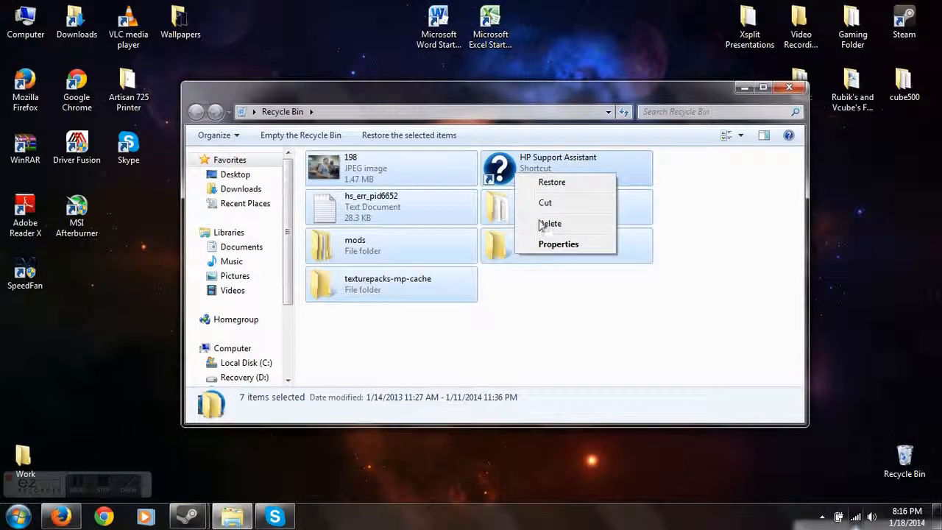
pyautogui.click(549, 223)
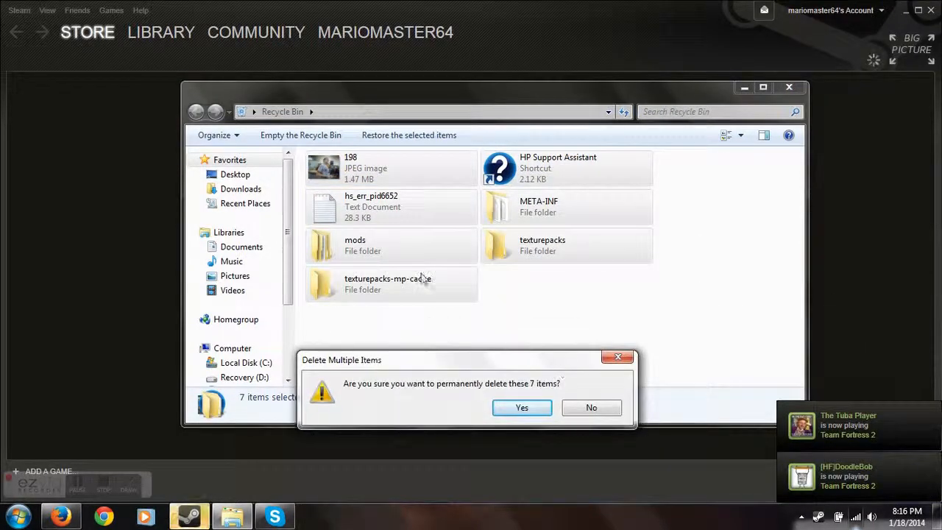
pyautogui.moveTo(524, 296)
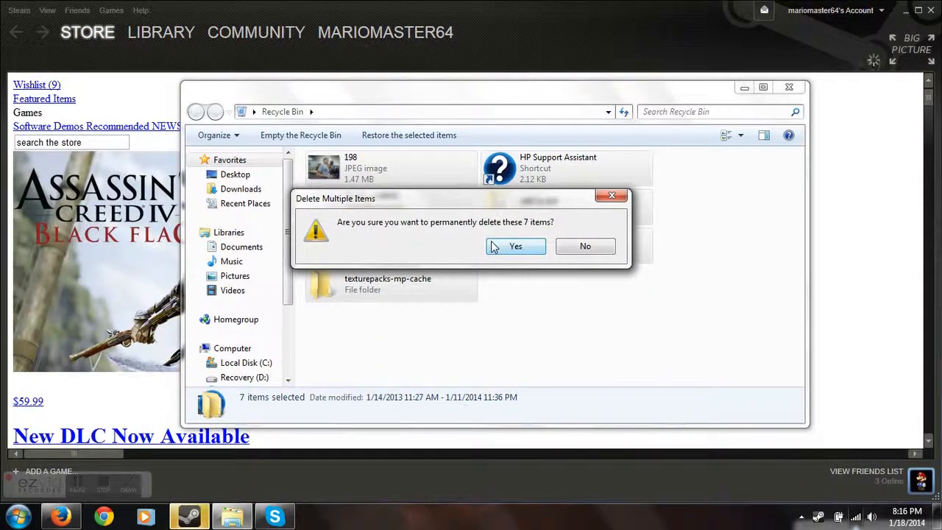
pyautogui.moveTo(480, 231)
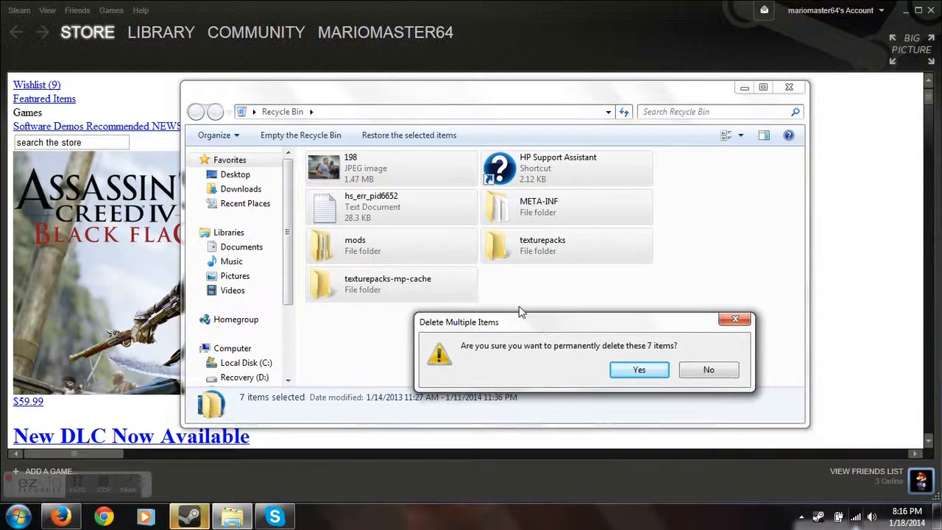
pyautogui.click(639, 369)
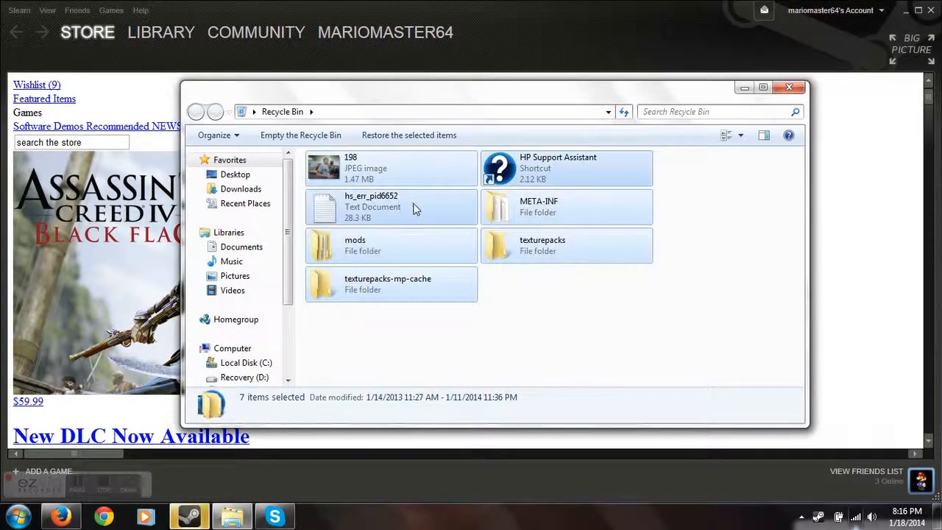
# Close the Recycle Bin, open Steam's tools library, and select Portal 2 Authoring Tools - Beta
pyautogui.click(790, 86)
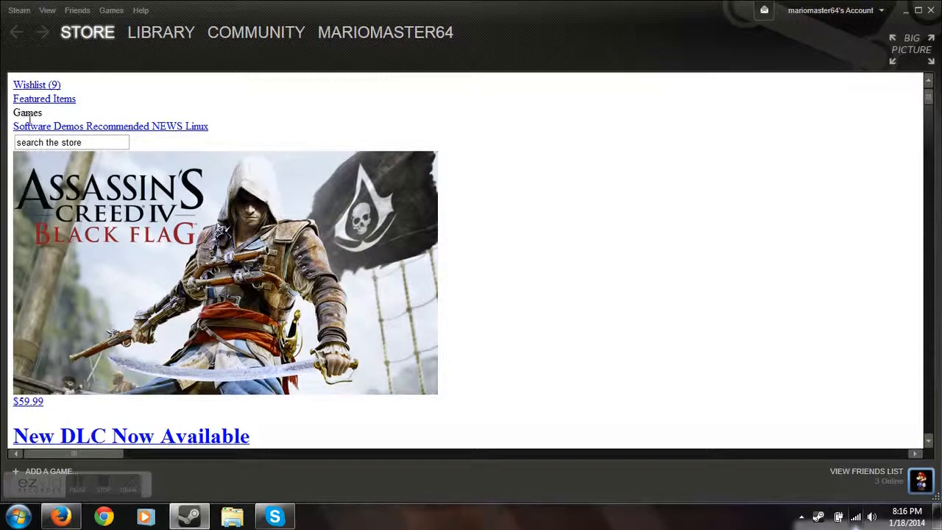
pyautogui.scroll(-3)
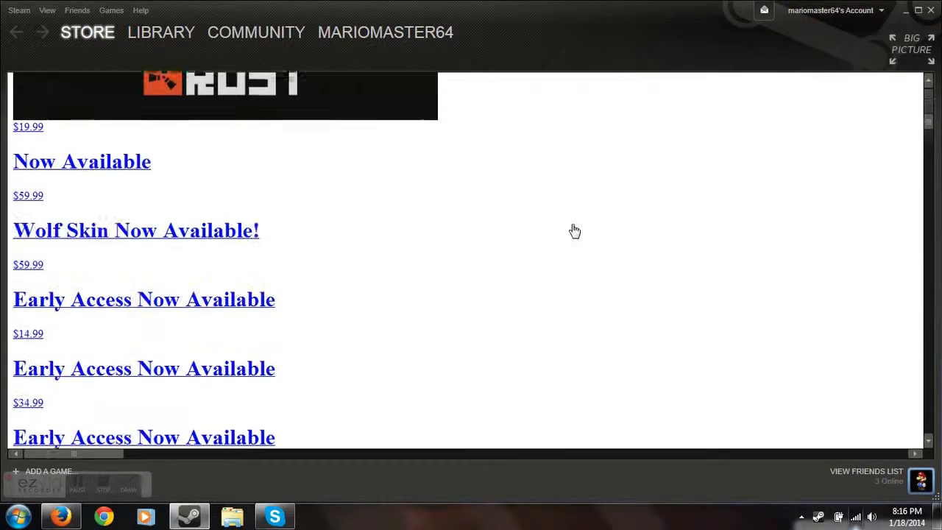
pyautogui.scroll(-3)
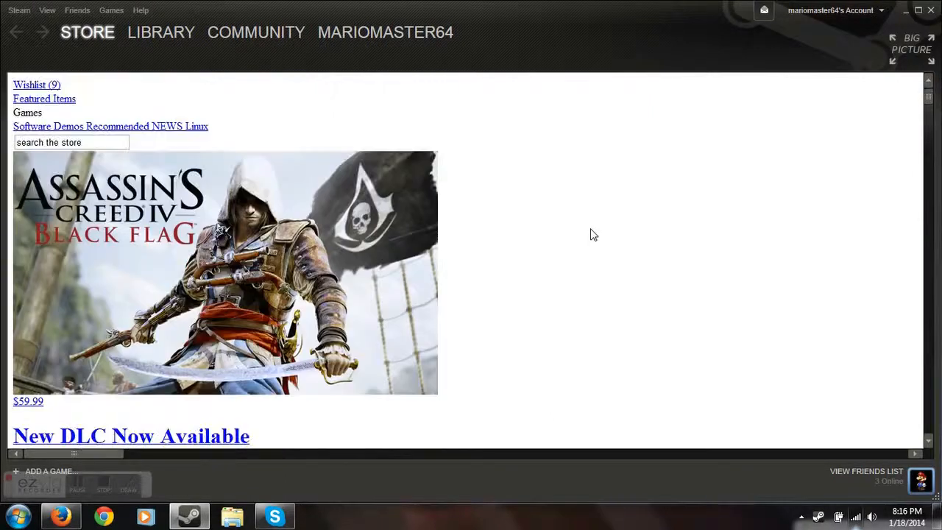
pyautogui.click(161, 32)
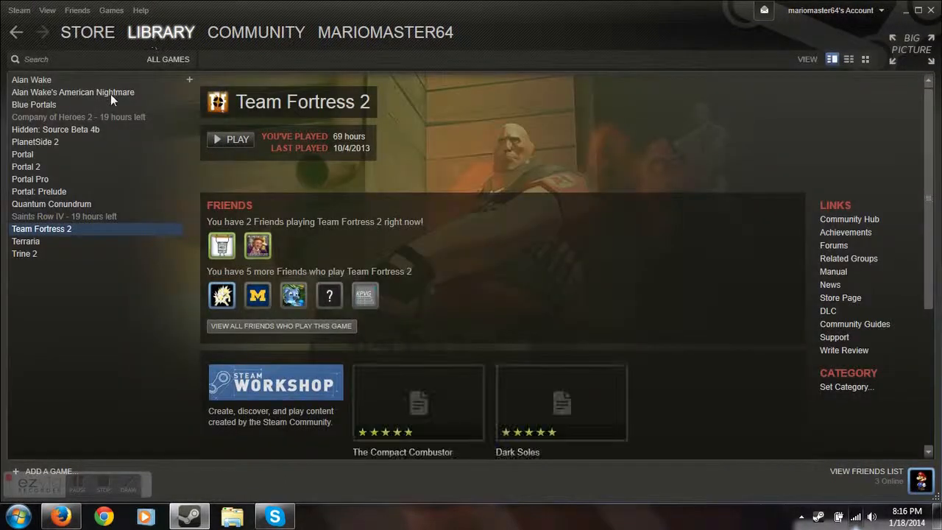
pyautogui.click(87, 33)
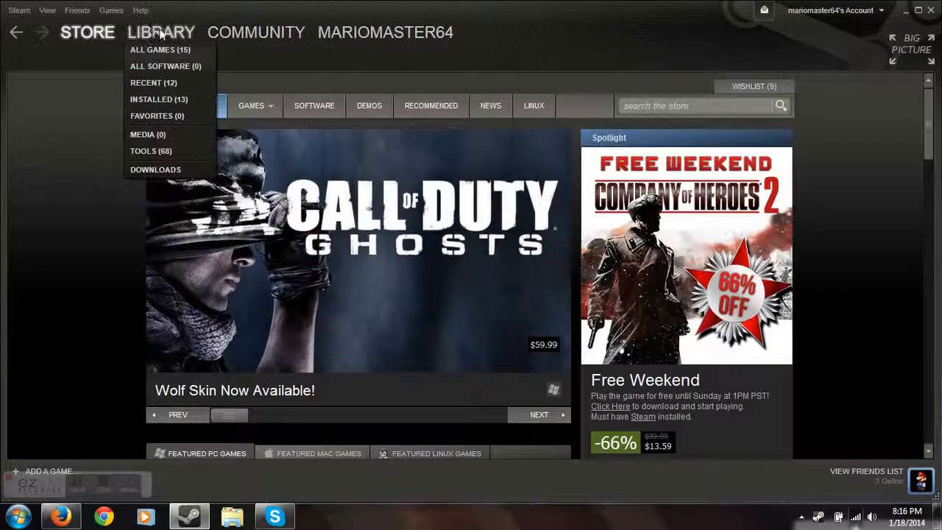
pyautogui.click(156, 50)
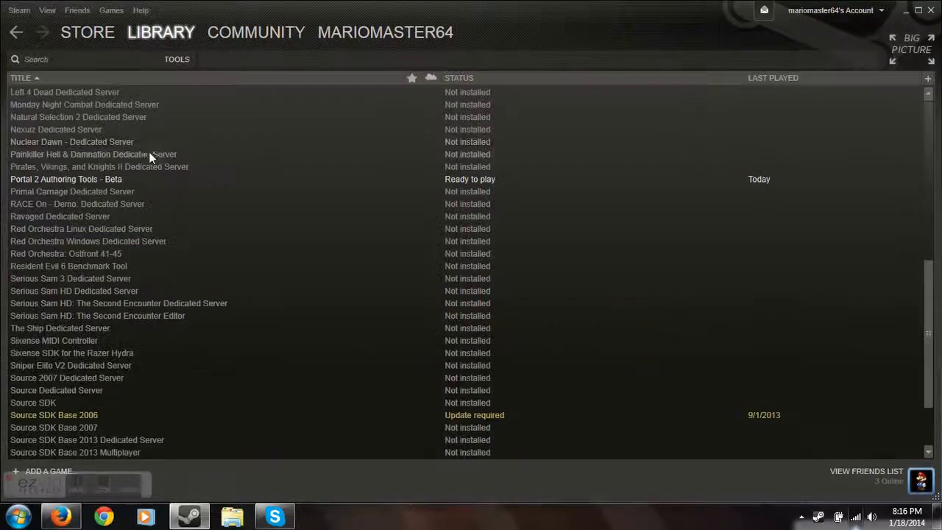
pyautogui.moveTo(81, 420)
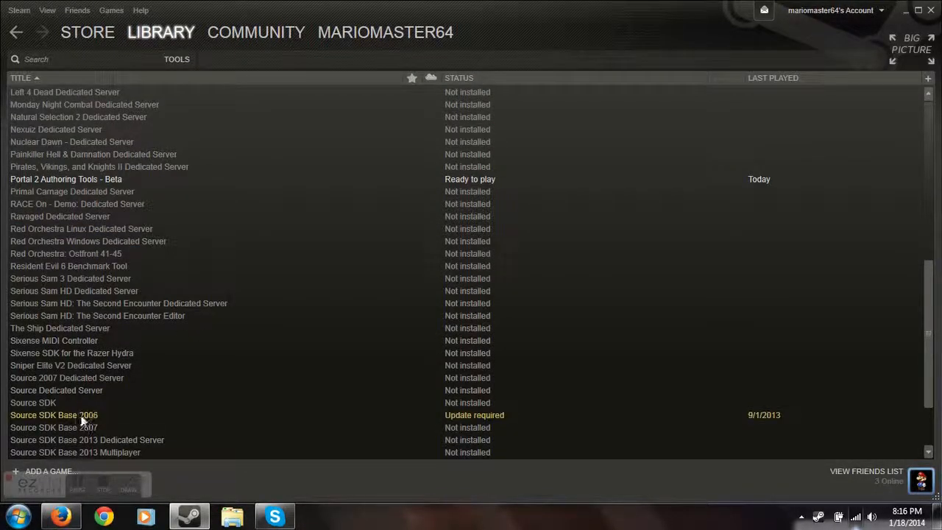
pyautogui.moveTo(500, 422)
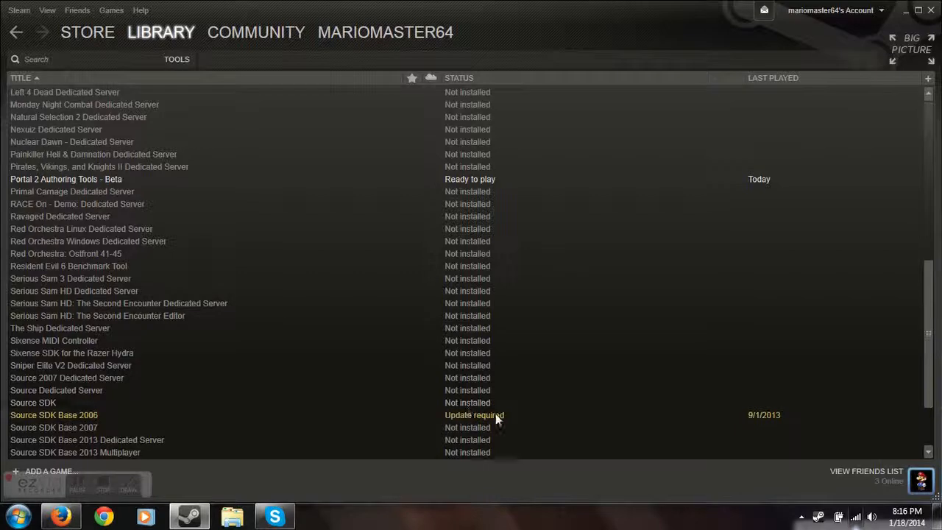
pyautogui.click(54, 415)
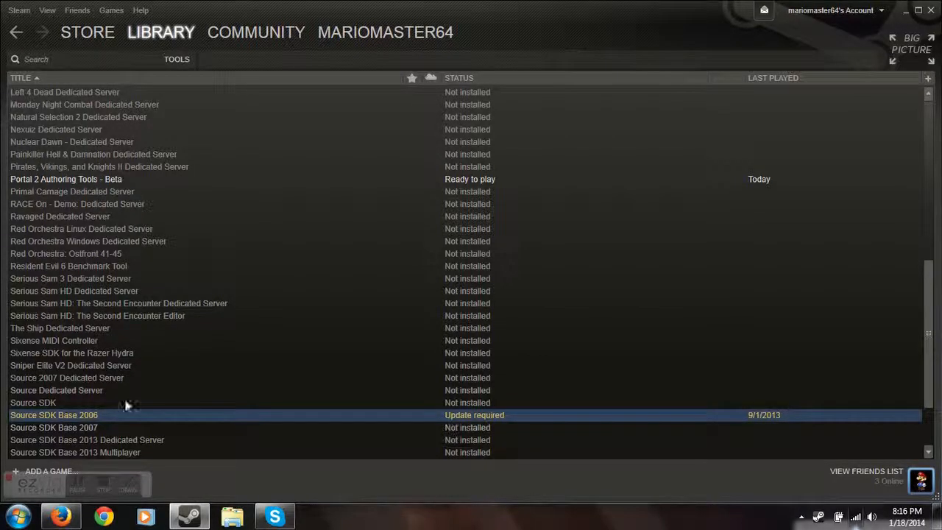
pyautogui.click(66, 179)
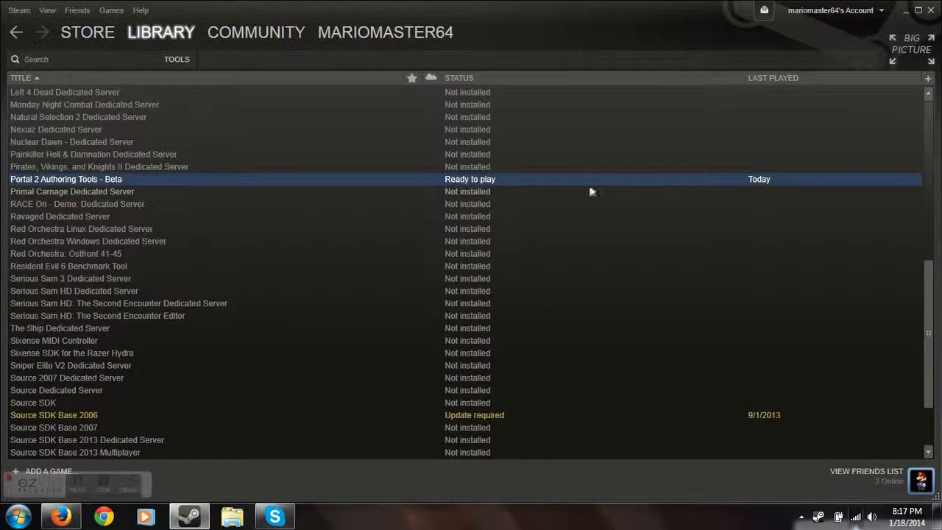
pyautogui.moveTo(423, 184)
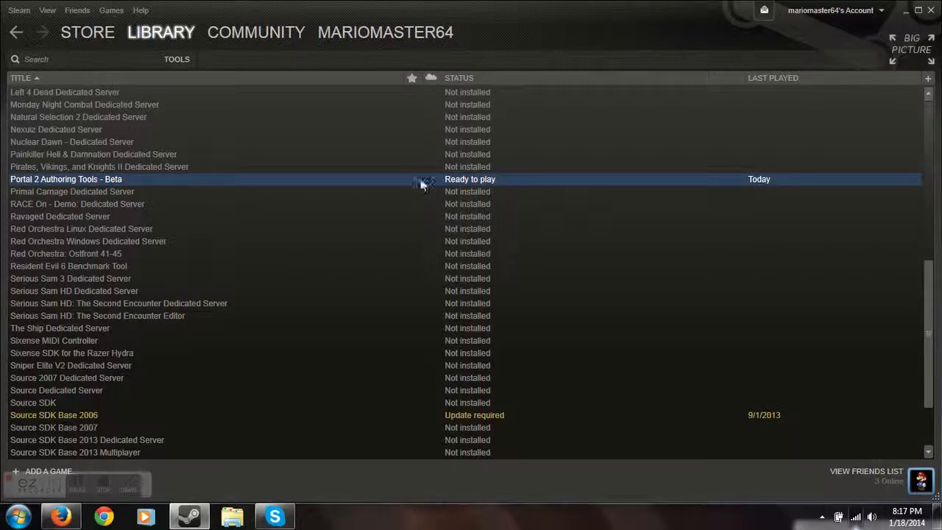
pyautogui.moveTo(429, 183)
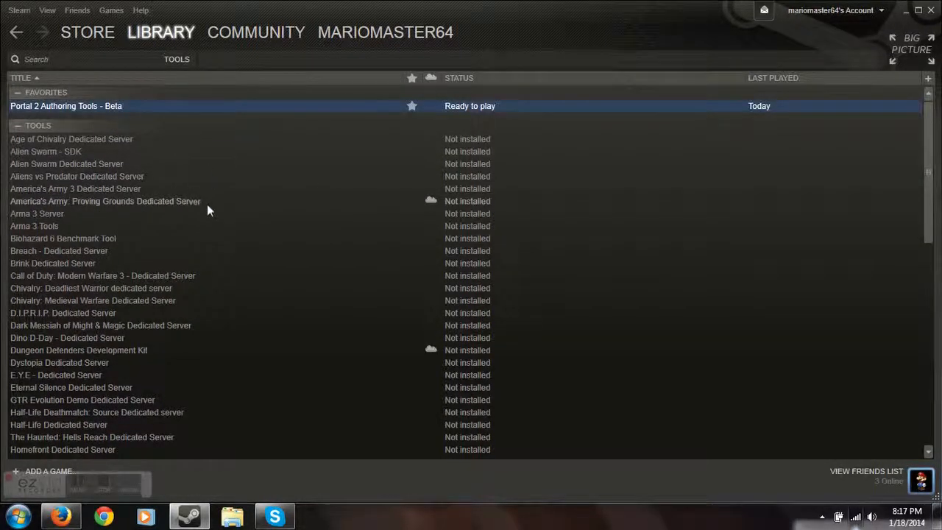
pyautogui.scroll(-3)
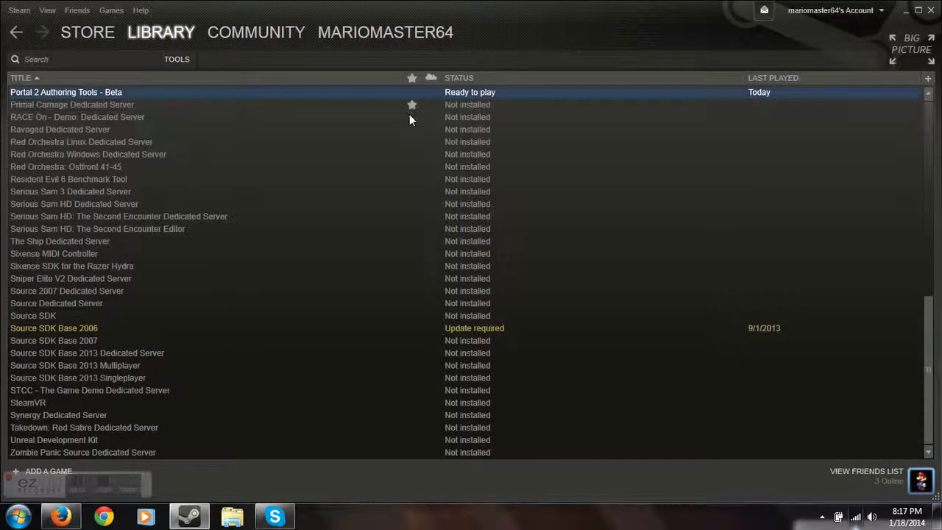
pyautogui.moveTo(116, 95)
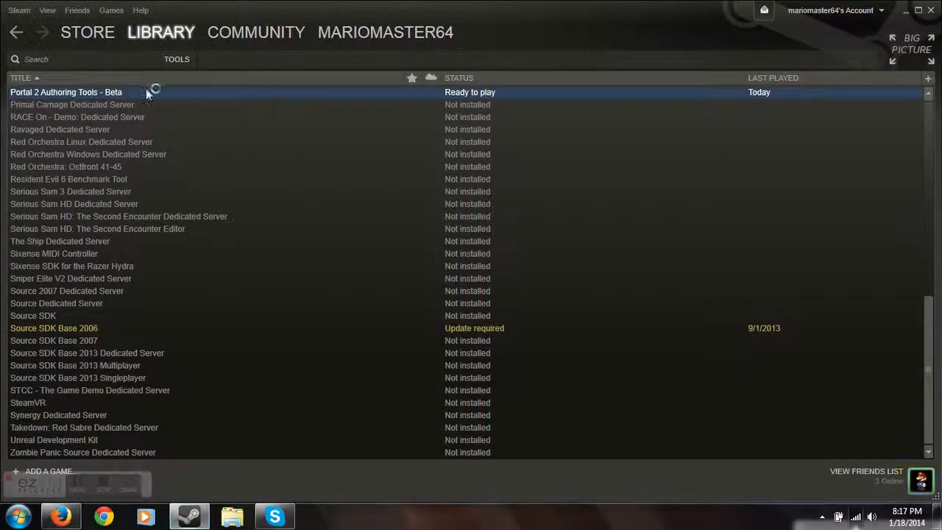
# Launch Portal 2 Authoring Tools, hide Steam, and move the launcher aside
pyautogui.doubleClick(66, 92)
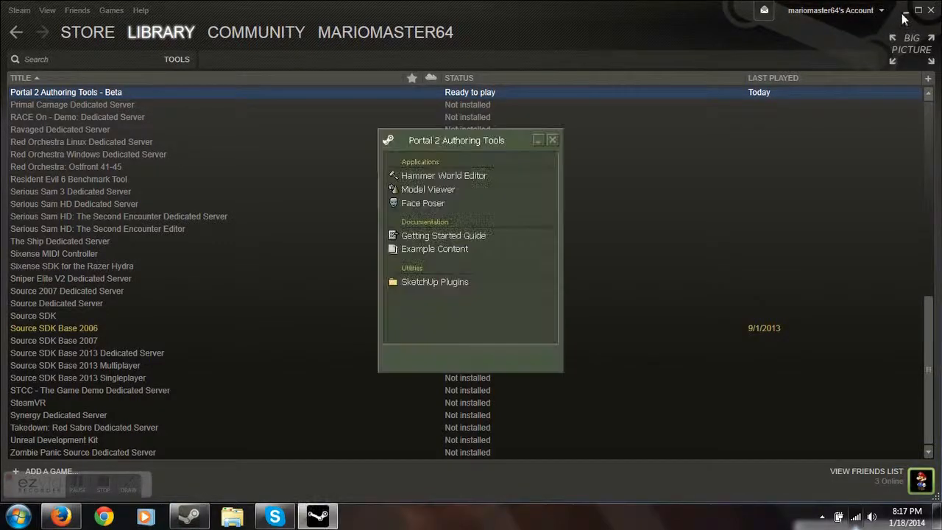
pyautogui.click(903, 10)
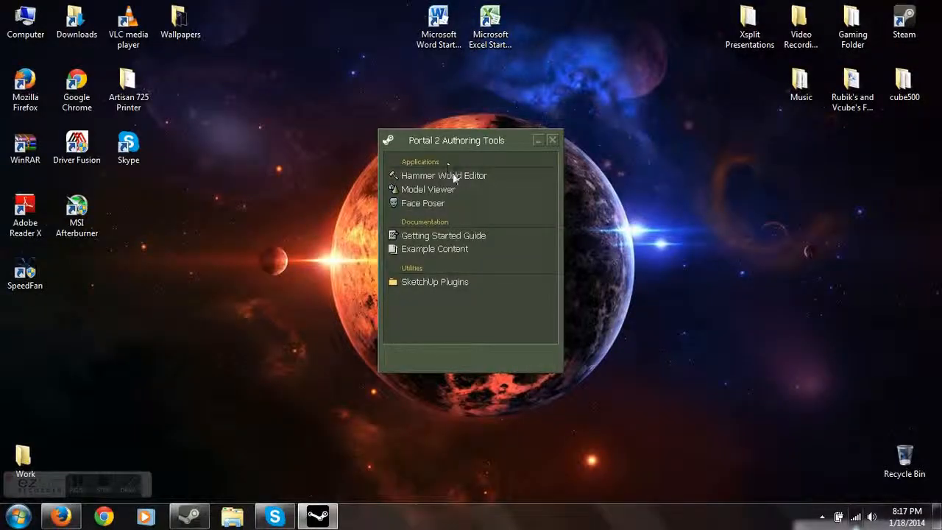
pyautogui.moveTo(456, 140); pyautogui.dragTo(651, 176)
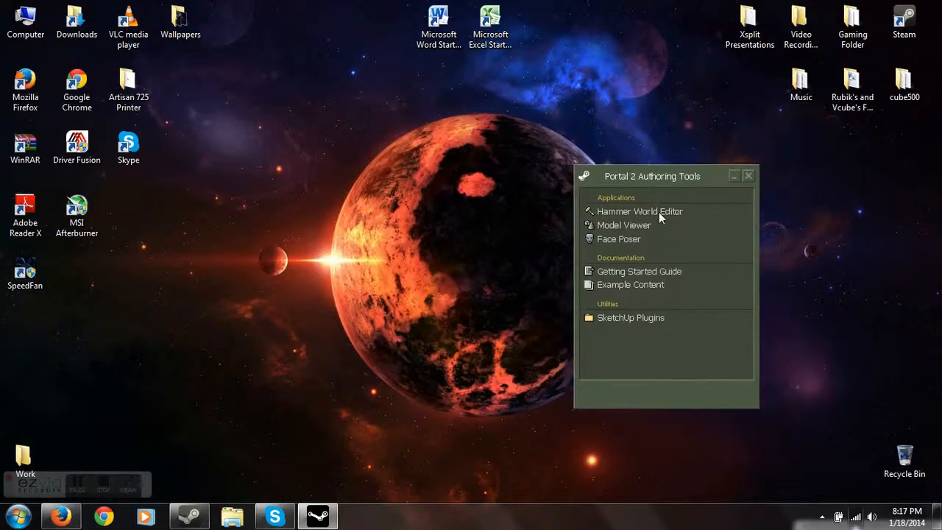
# Start Hammer World Editor and dismiss its crash-recovery prompt
pyautogui.click(665, 211)
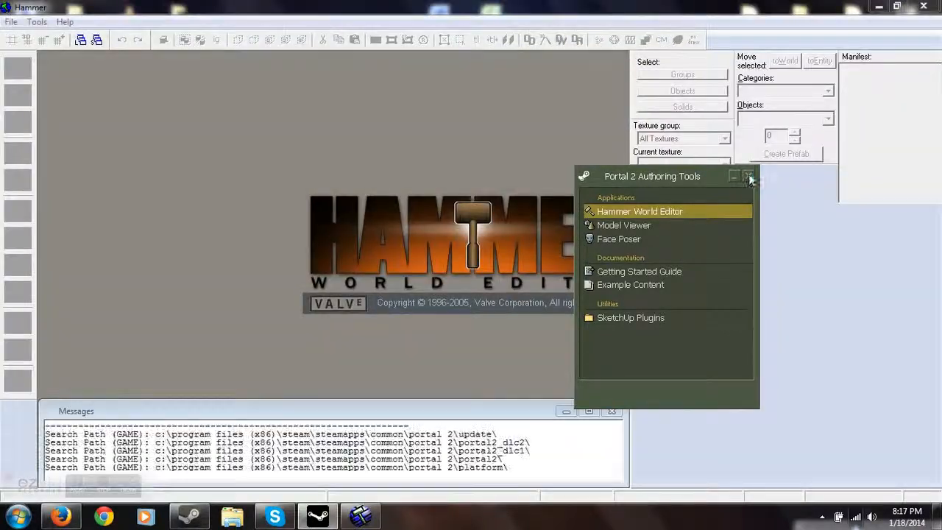
pyautogui.moveTo(652, 176); pyautogui.dragTo(783, 211)
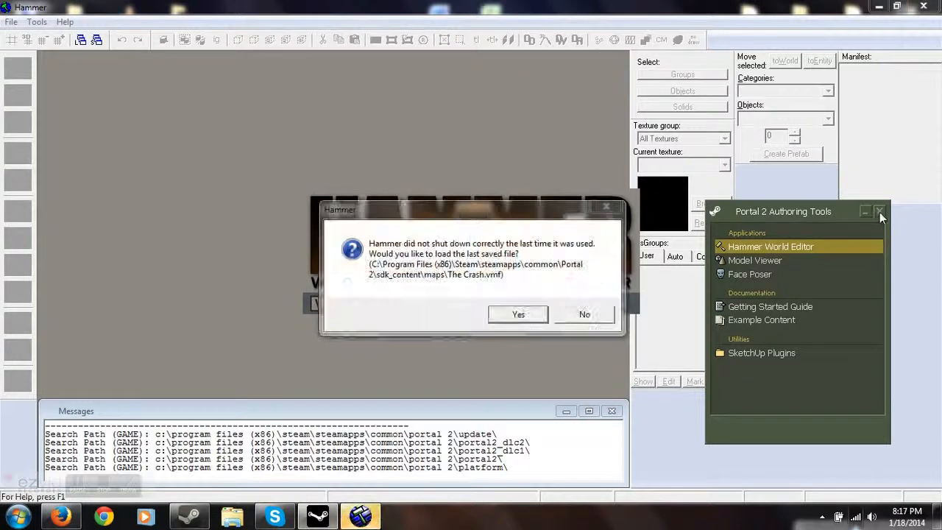
pyautogui.click(880, 211)
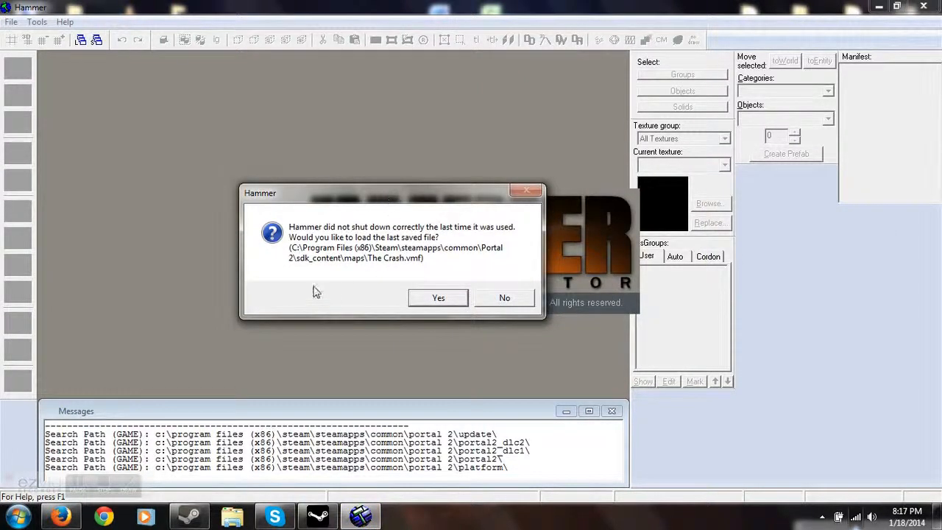
pyautogui.click(437, 297)
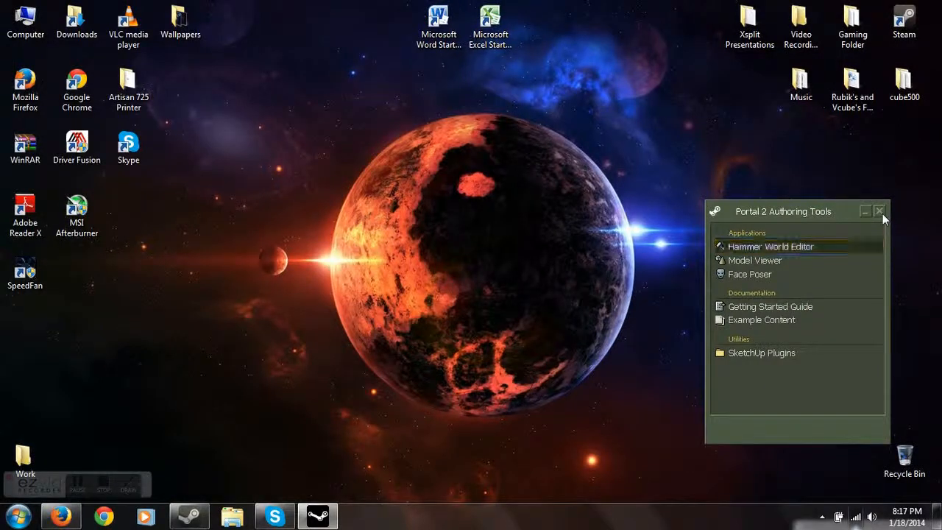
# Relaunch Hammer from Steam with Portal 2 Authoring Tools - Beta's Play Game option
pyautogui.click(880, 212)
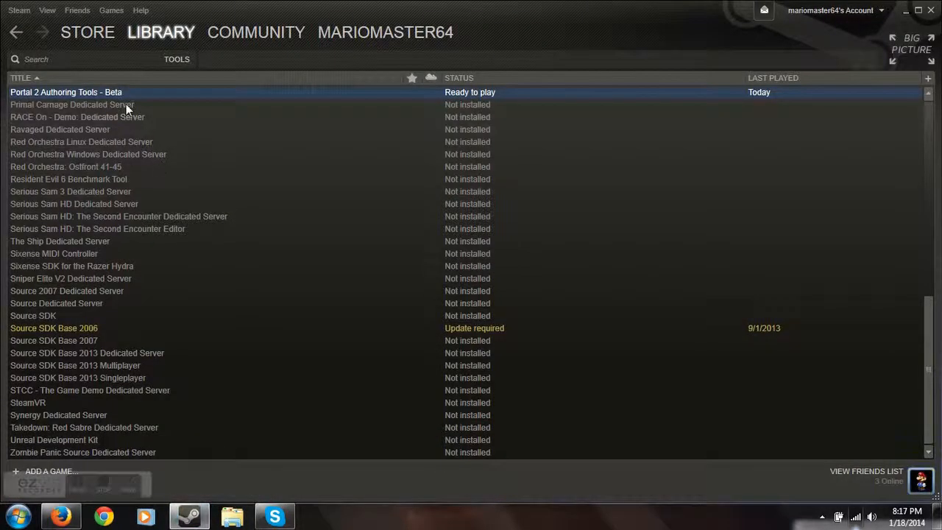
pyautogui.rightClick(66, 92)
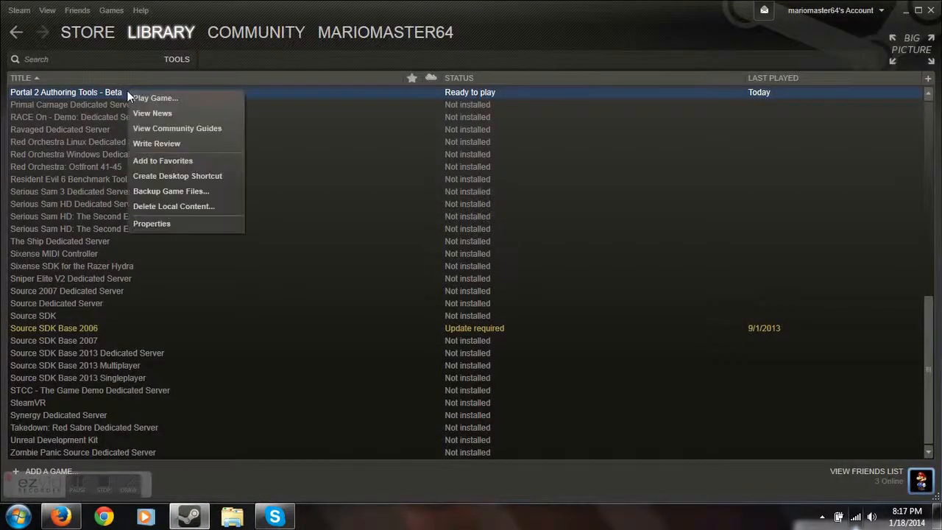
pyautogui.click(155, 97)
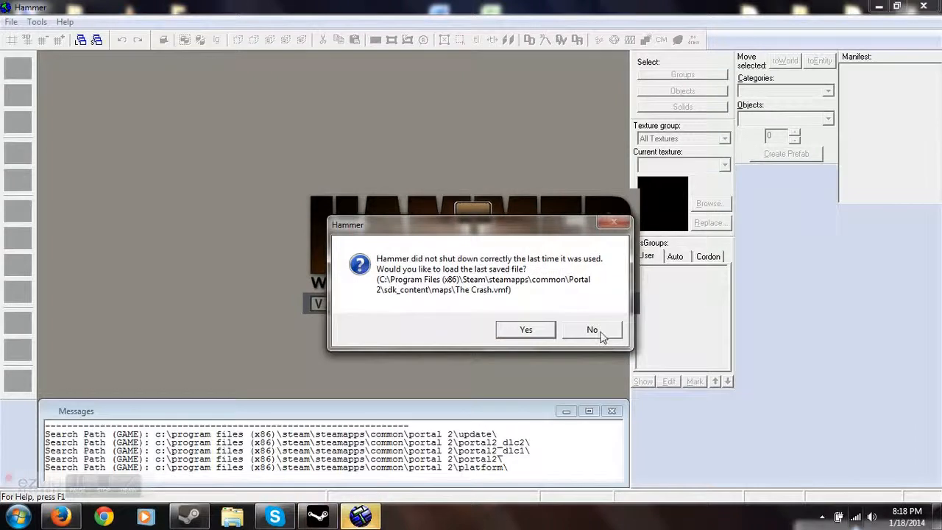
# Reload The Crash.vmf, close the authoring tools launcher, and select the Block Tool
pyautogui.click(590, 329)
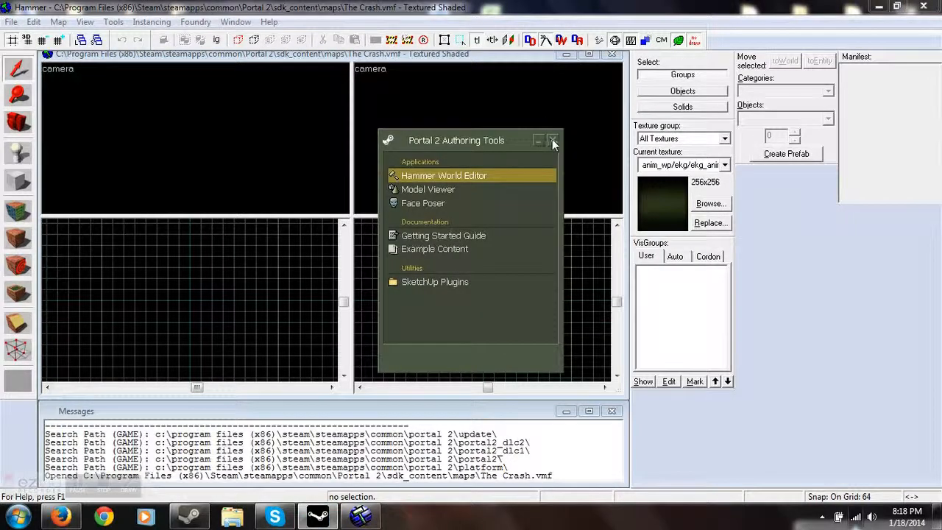
pyautogui.click(553, 140)
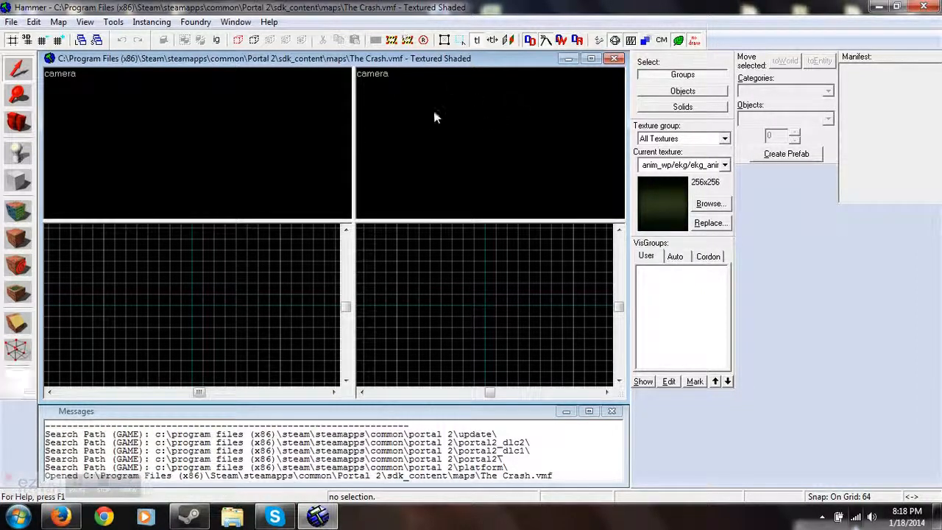
pyautogui.click(18, 153)
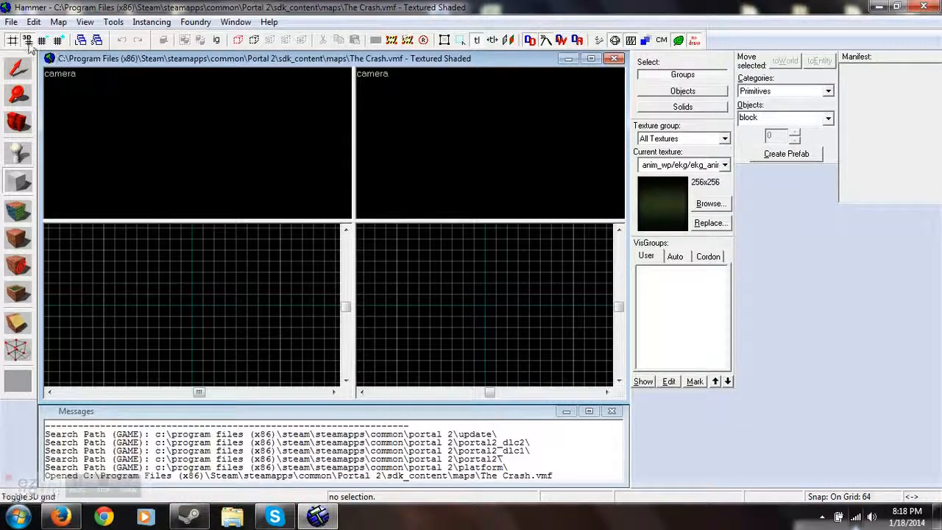
pyautogui.moveTo(31, 44)
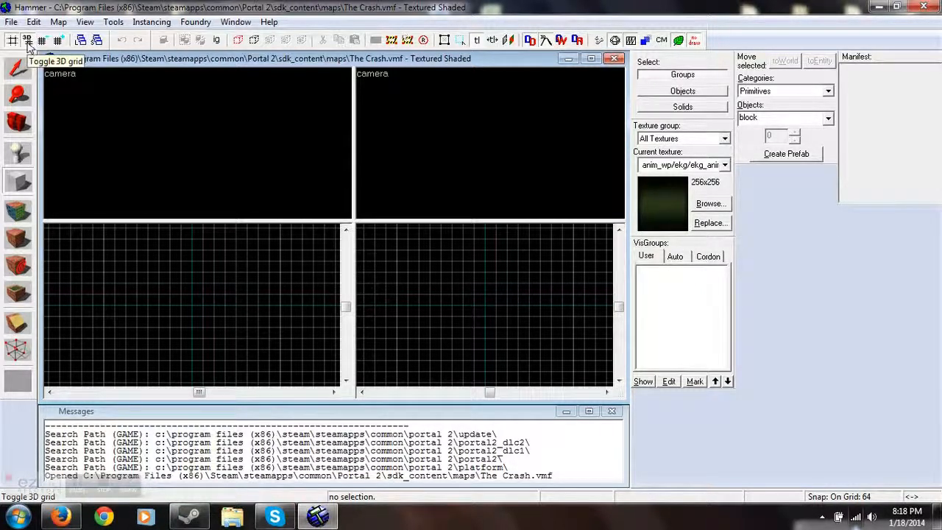
pyautogui.moveTo(47, 40)
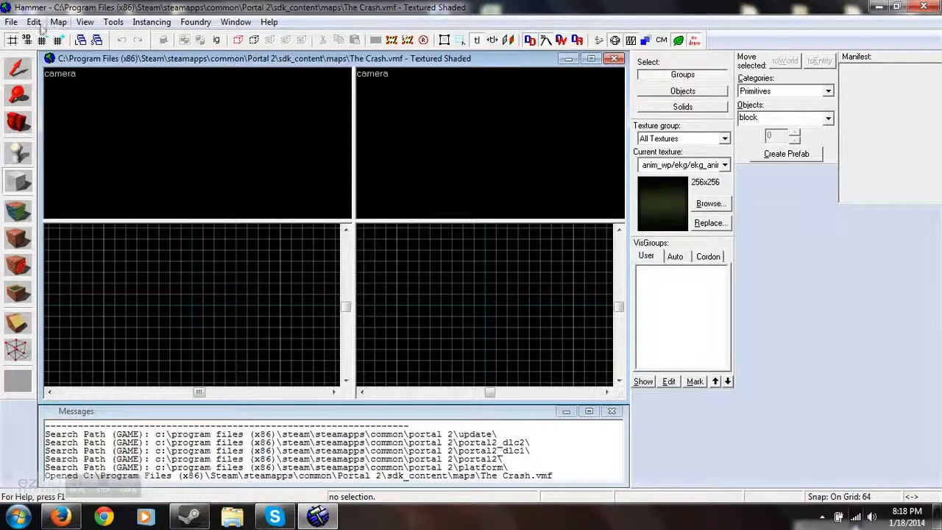
pyautogui.click(60, 21)
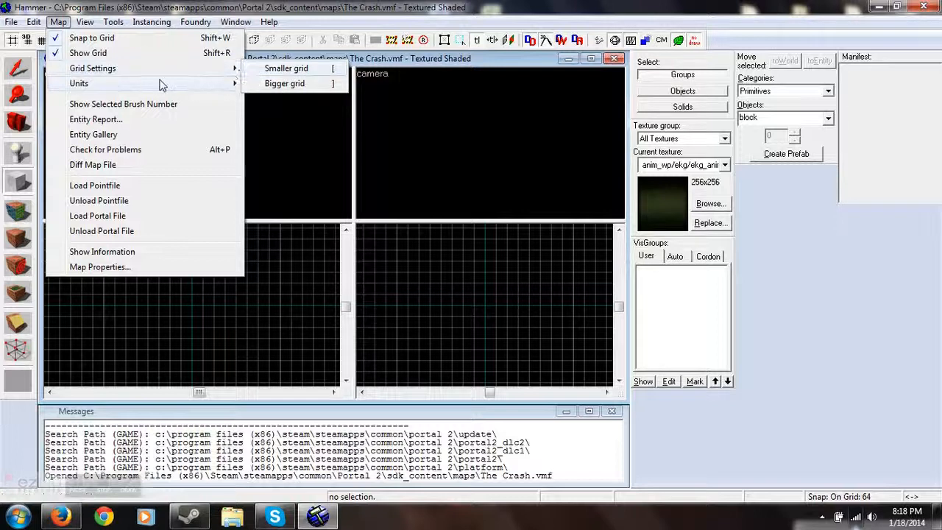
pyautogui.moveTo(163, 108)
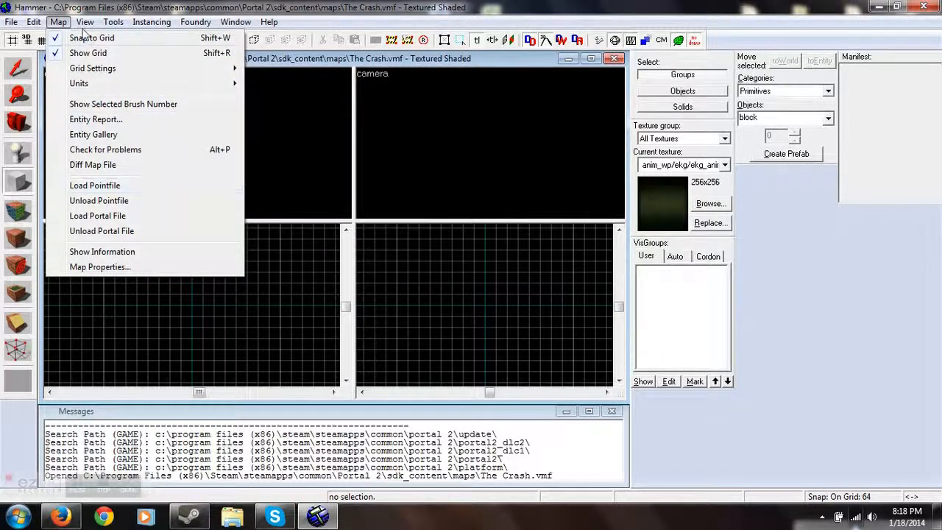
pyautogui.click(90, 21)
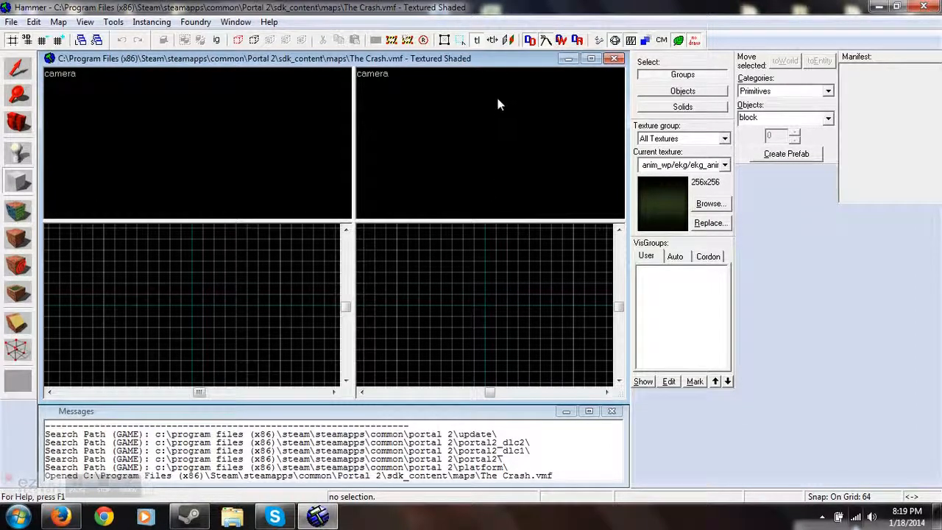
# Switch to Firefox showing the Valve Developer Community Category:Hammer page
pyautogui.click(58, 73)
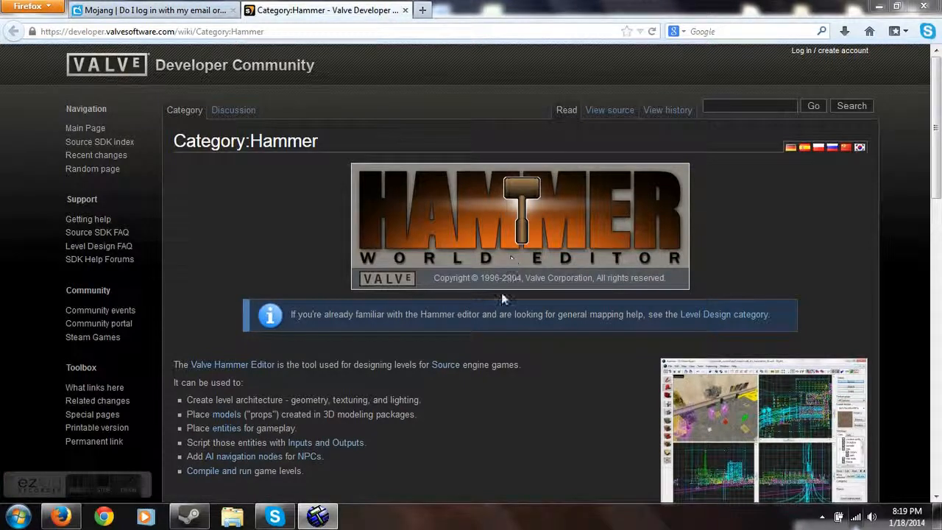
# Scroll the Hammer wiki page and follow Your First Map to the Getting Started guide
pyautogui.scroll(-3)
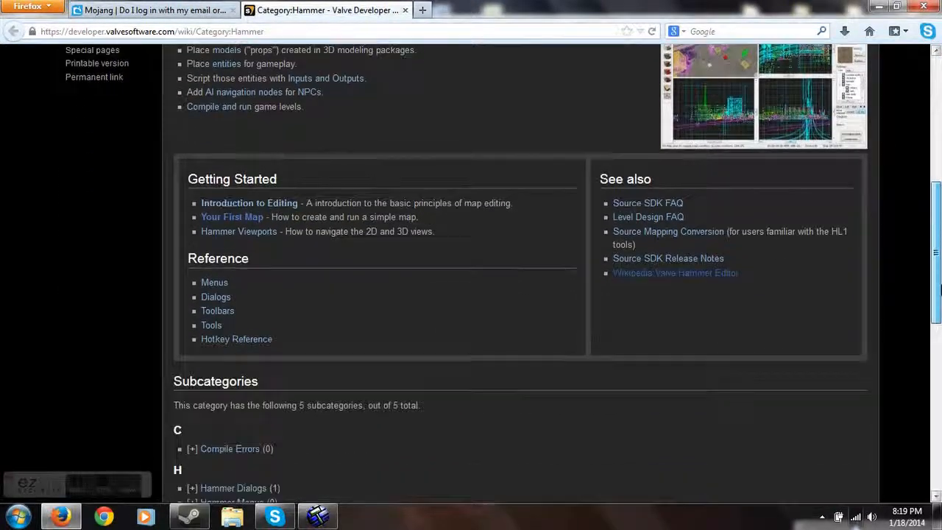
pyautogui.click(231, 148)
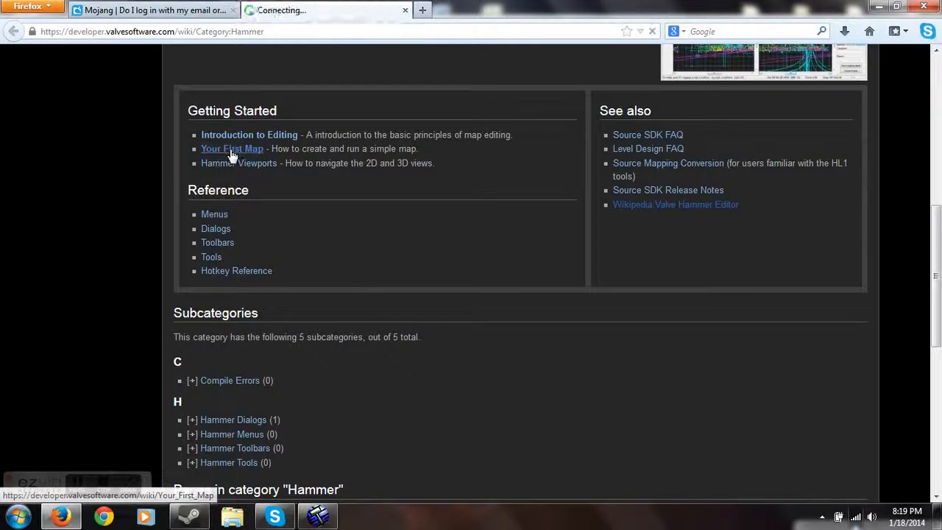
pyautogui.click(232, 148)
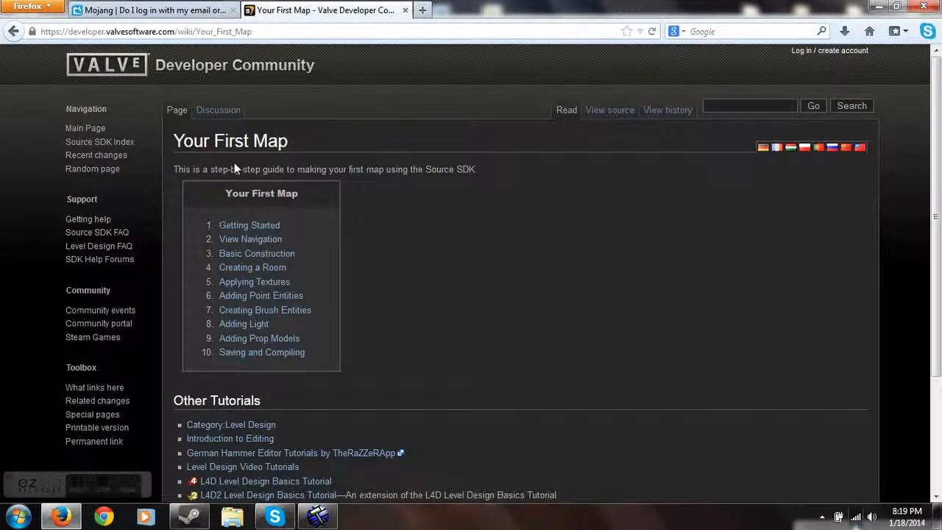
pyautogui.scroll(-3)
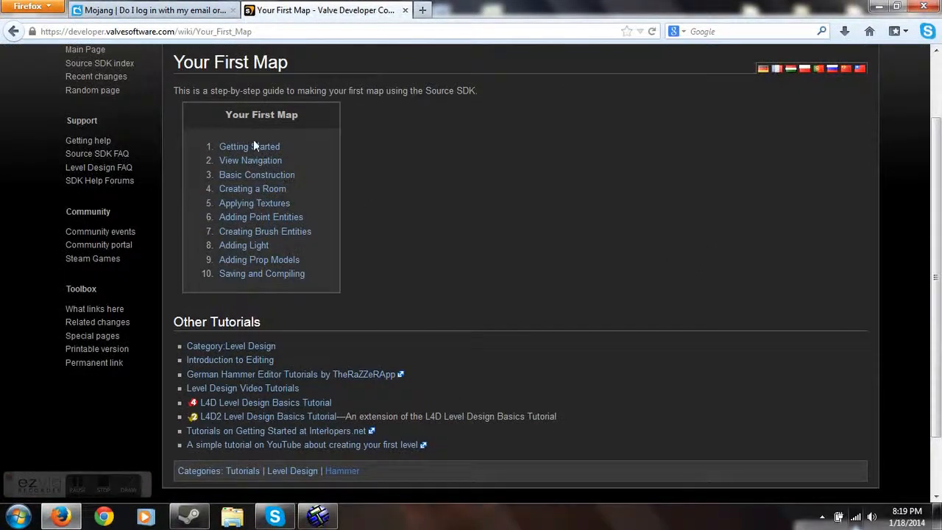
pyautogui.click(248, 147)
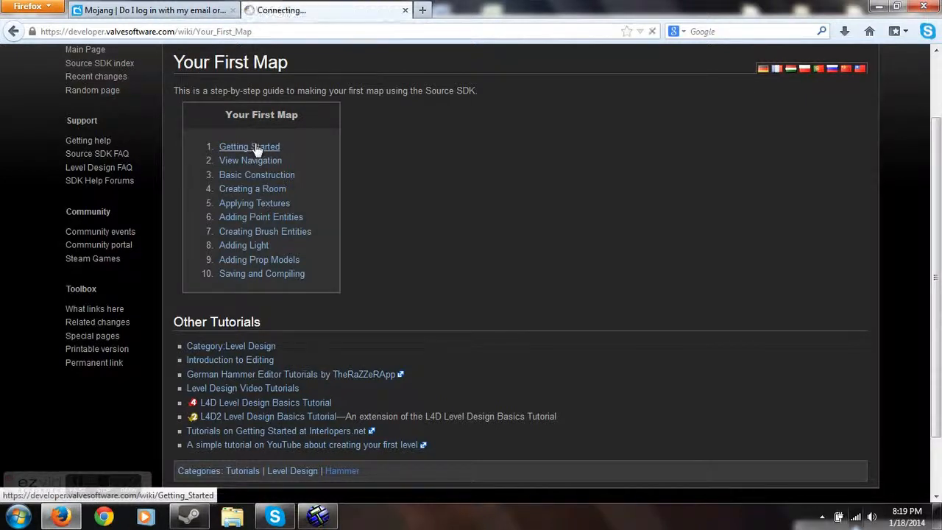
pyautogui.click(248, 147)
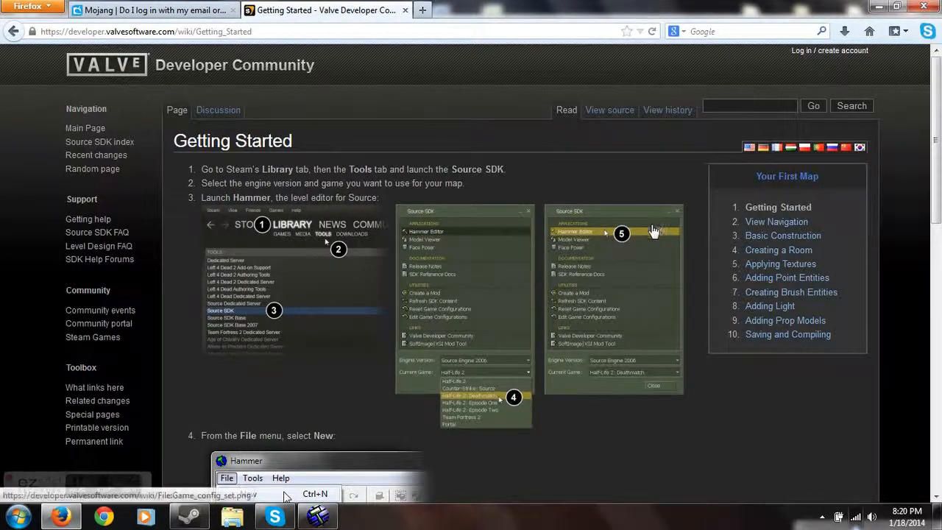
pyautogui.moveTo(330, 250)
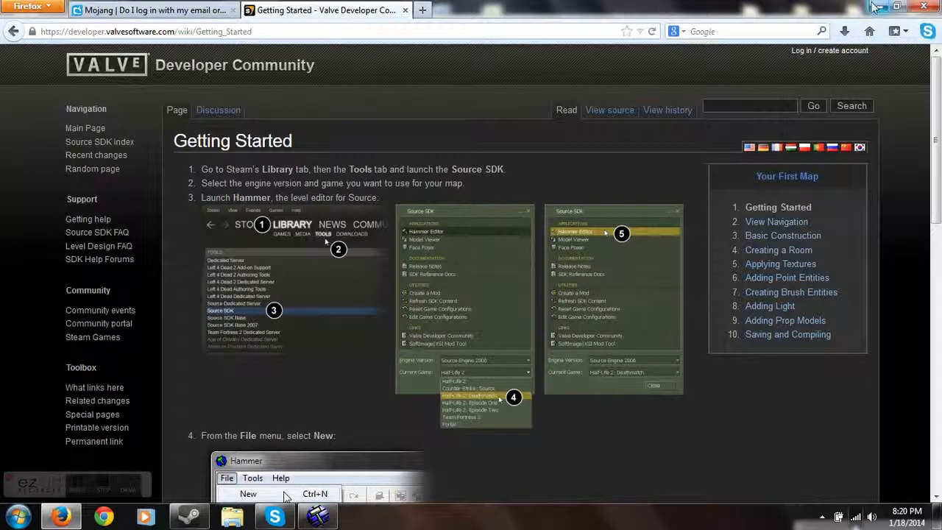
pyautogui.moveTo(876, 8)
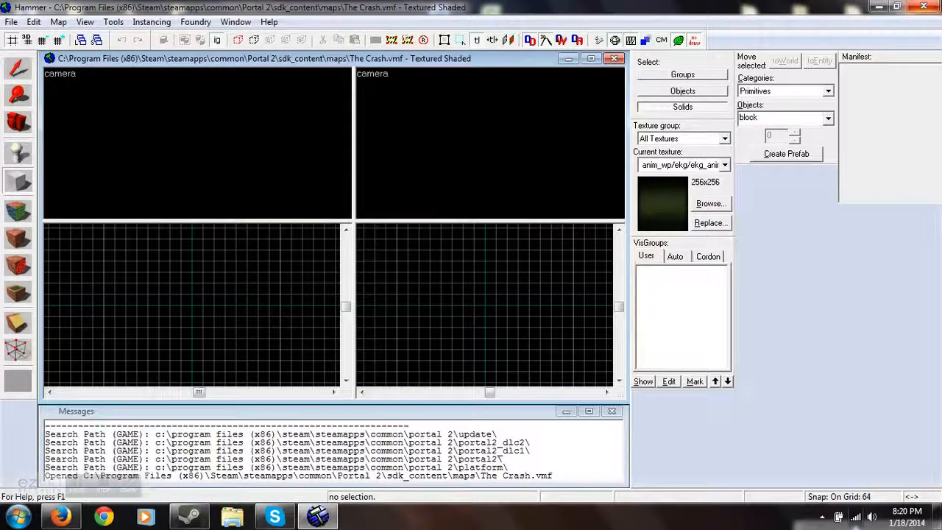
pyautogui.click(193, 512)
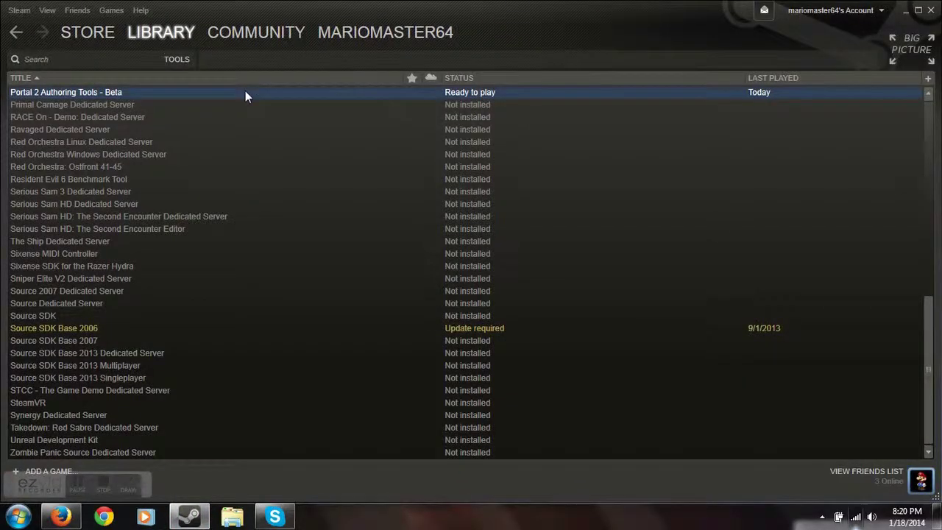
# Launch Portal 2 Authoring Tools from Steam and start Hammer World Editor
pyautogui.rightClick(66, 92)
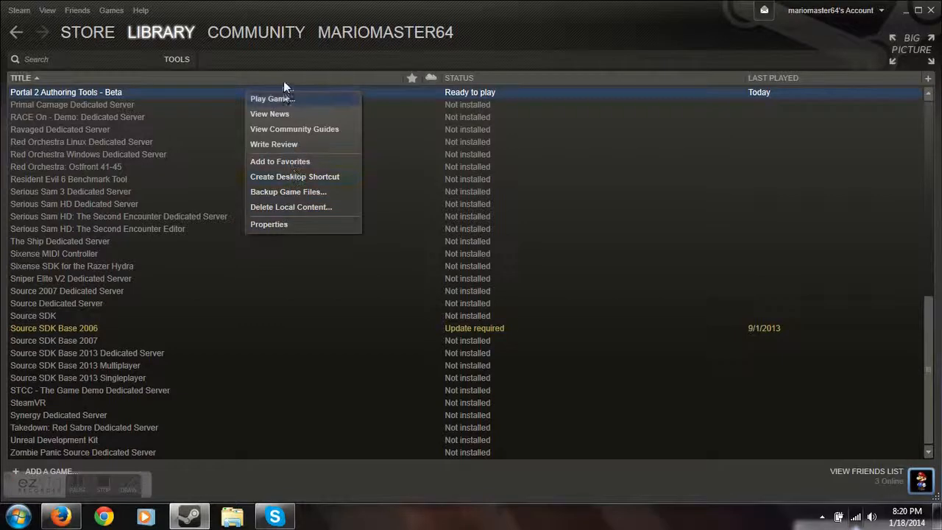
pyautogui.click(270, 99)
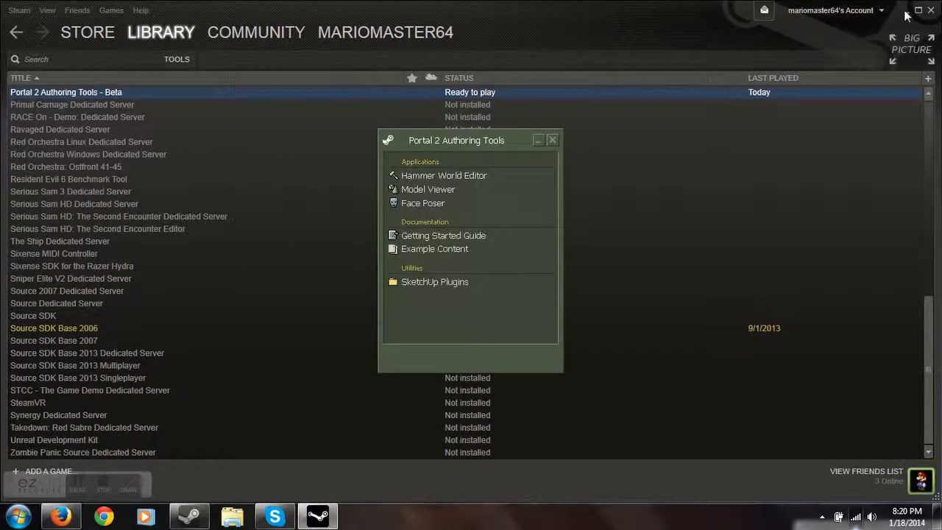
pyautogui.moveTo(437, 175)
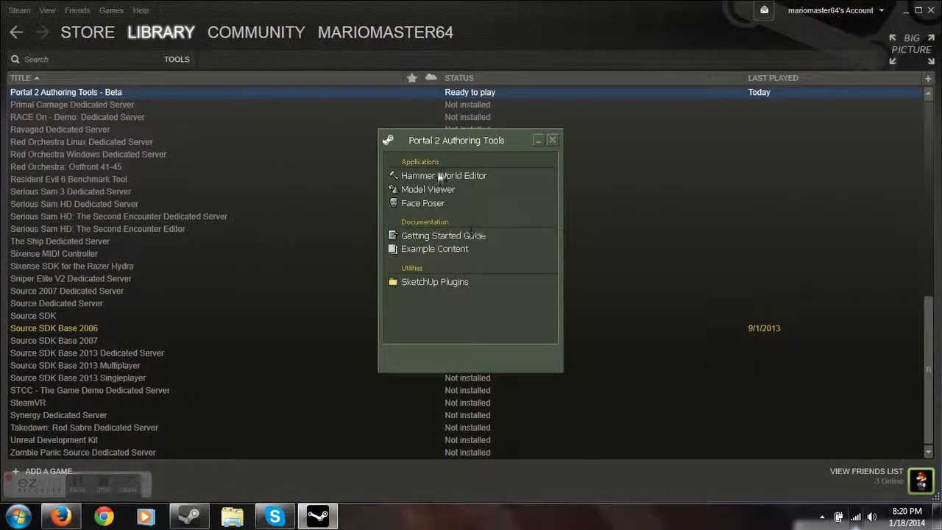
pyautogui.moveTo(462, 190)
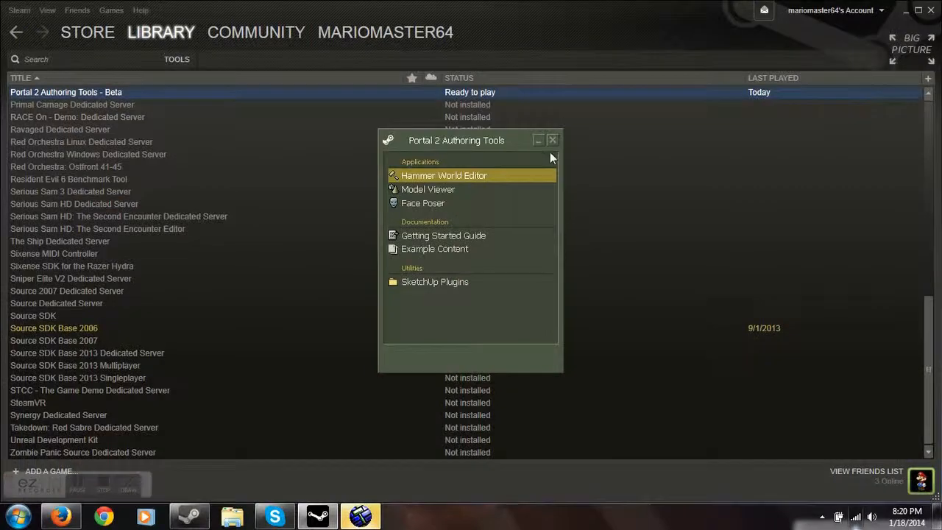
pyautogui.doubleClick(444, 175)
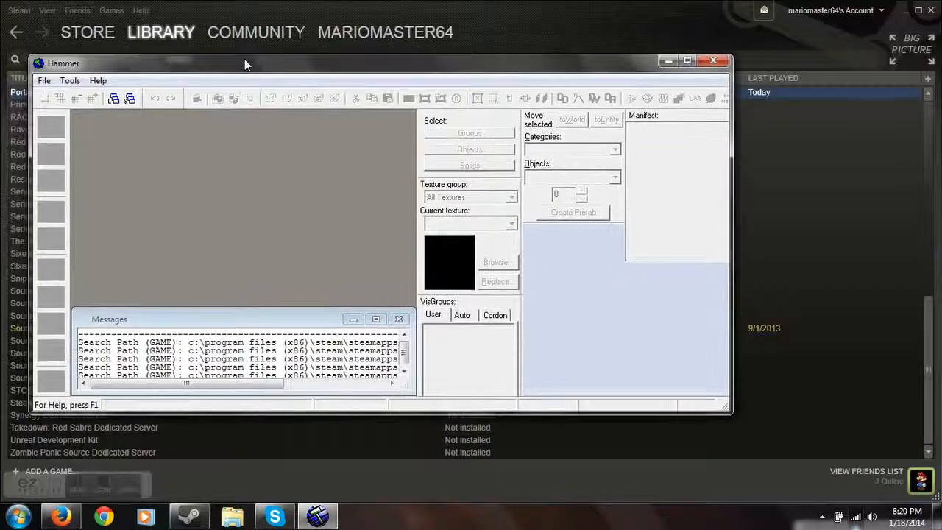
pyautogui.click(43, 80)
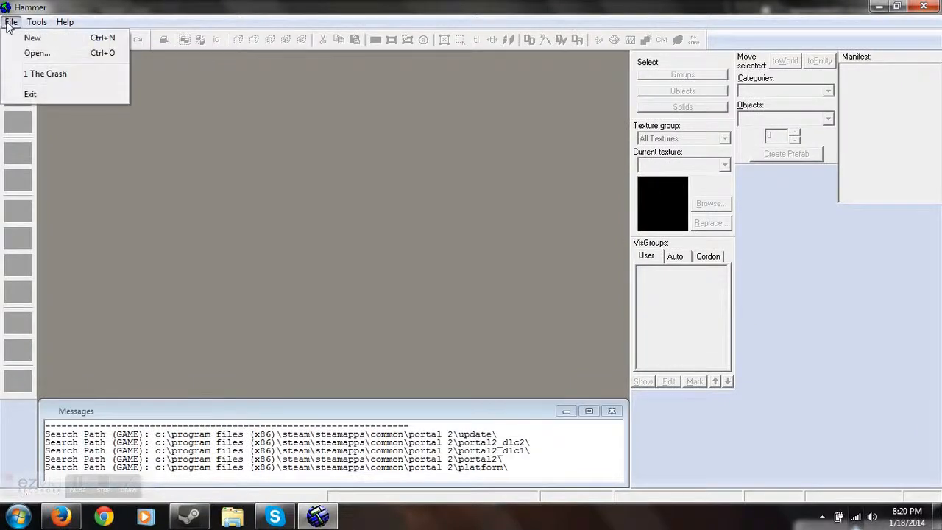
# Reopen The Crash from recent files and scroll through the guide's new-map steps
pyautogui.click(33, 52)
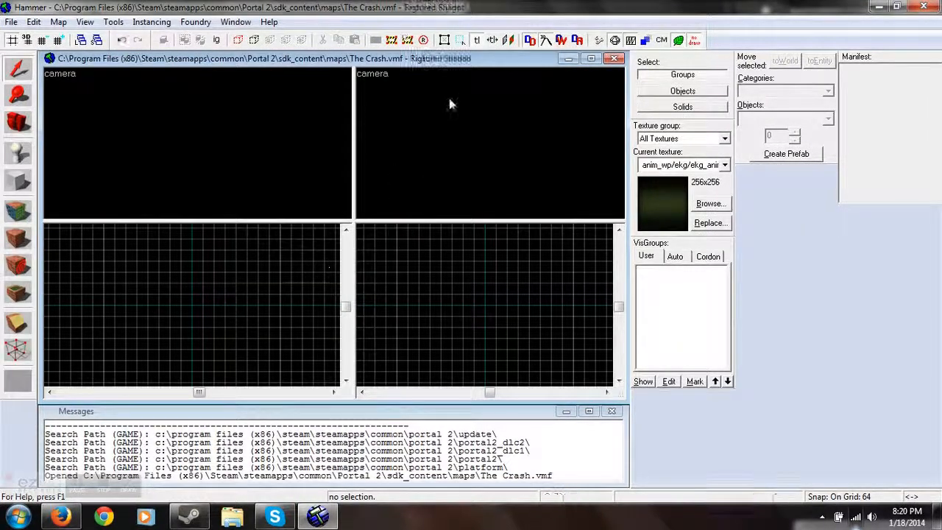
pyautogui.moveTo(406, 115)
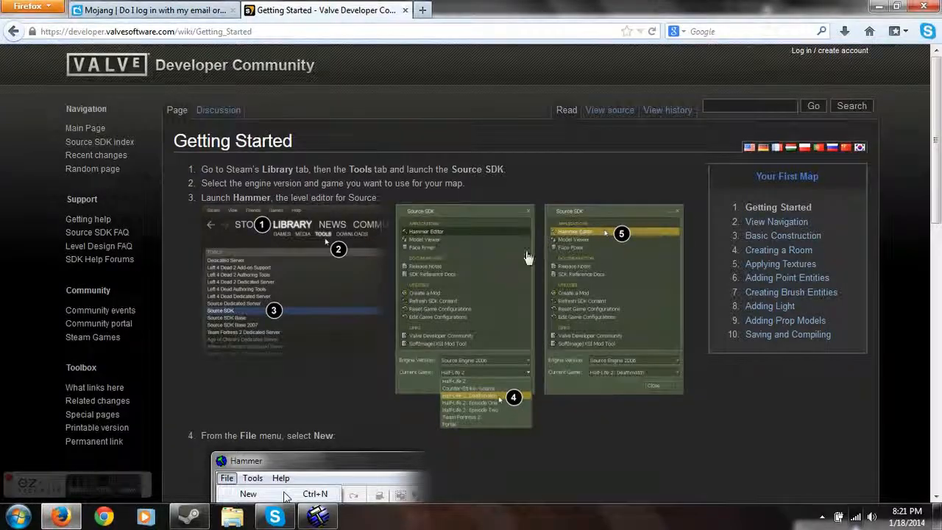
pyautogui.scroll(-3)
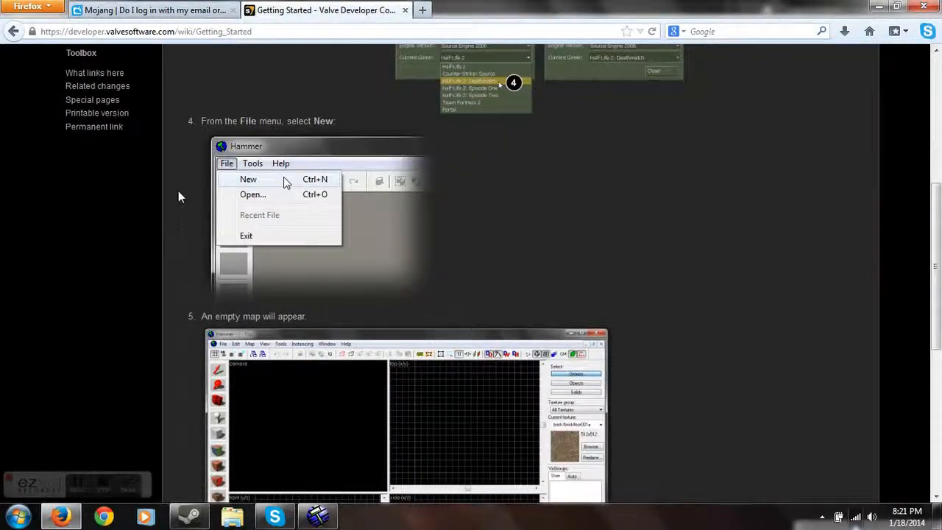
pyautogui.scroll(-3)
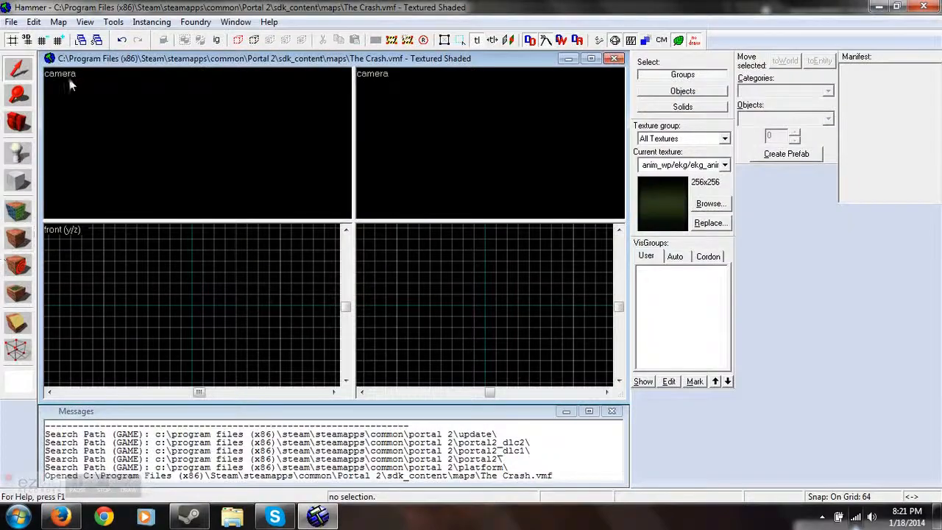
# Create a new read-only map window from the File menu
pyautogui.click(10, 21)
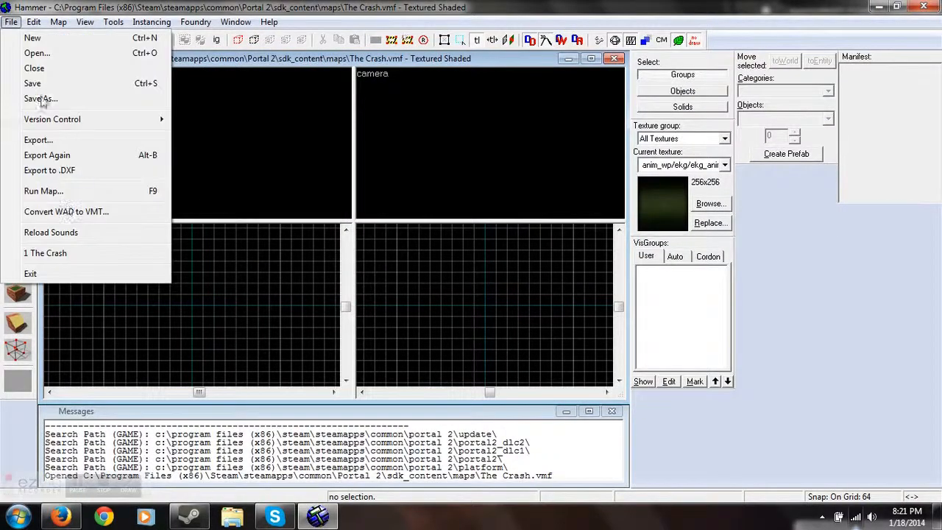
pyautogui.moveTo(55, 258)
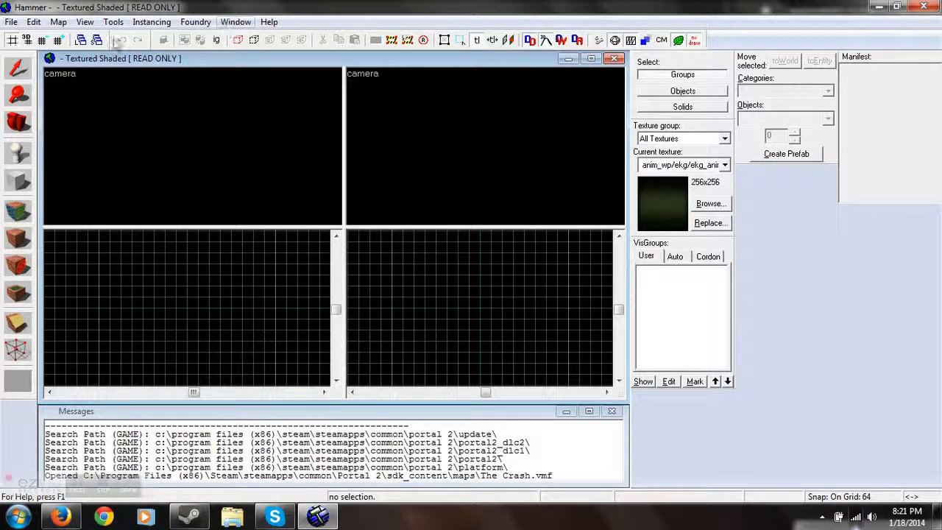
pyautogui.click(113, 22)
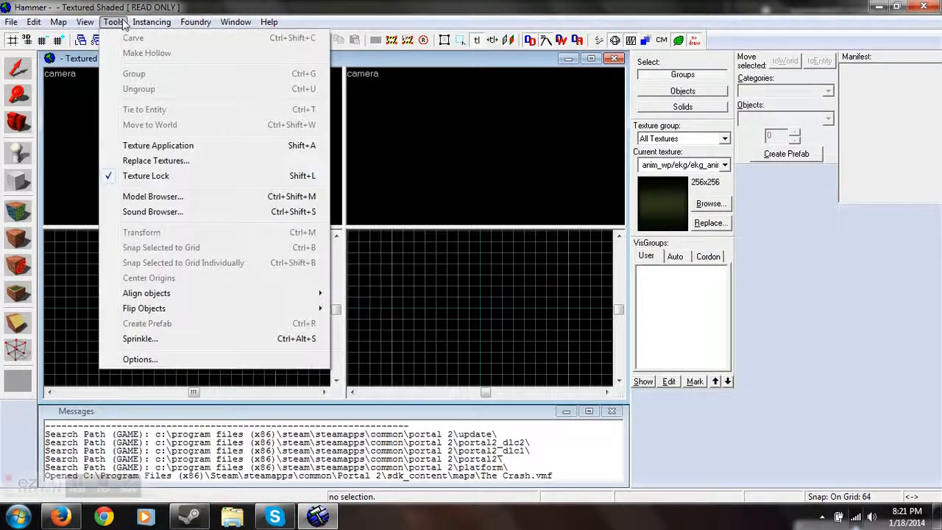
pyautogui.moveTo(210, 73)
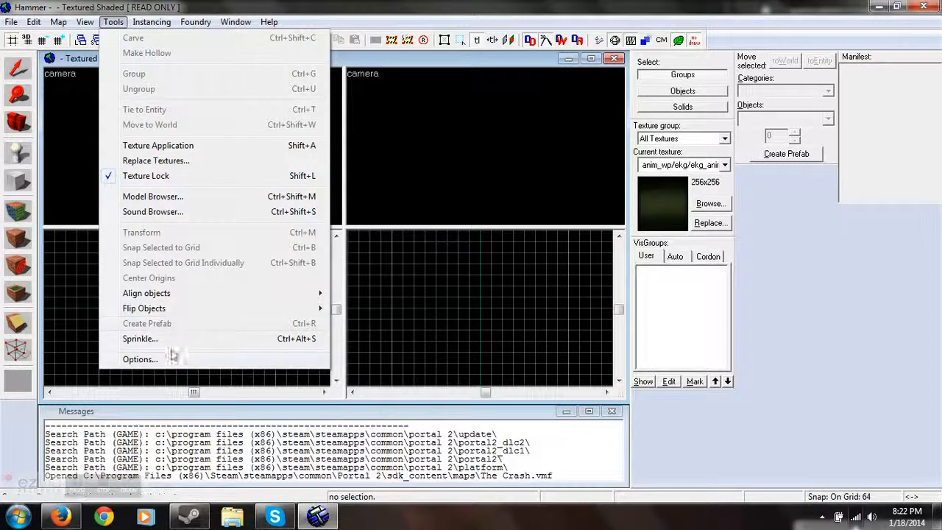
pyautogui.click(151, 21)
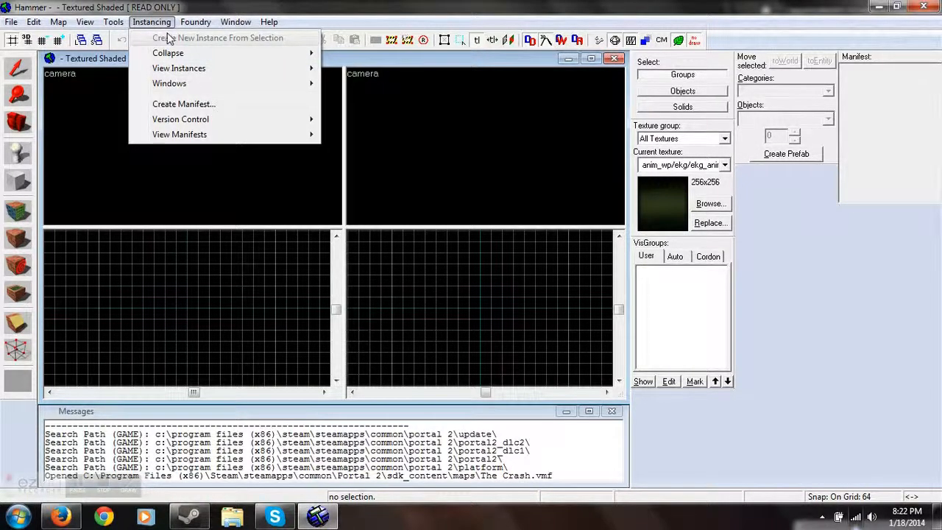
pyautogui.click(193, 21)
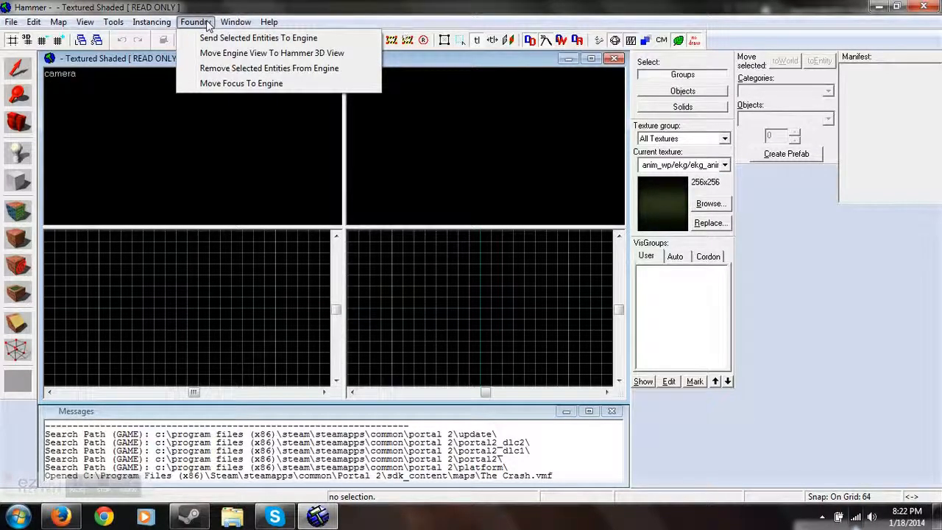
pyautogui.click(236, 21)
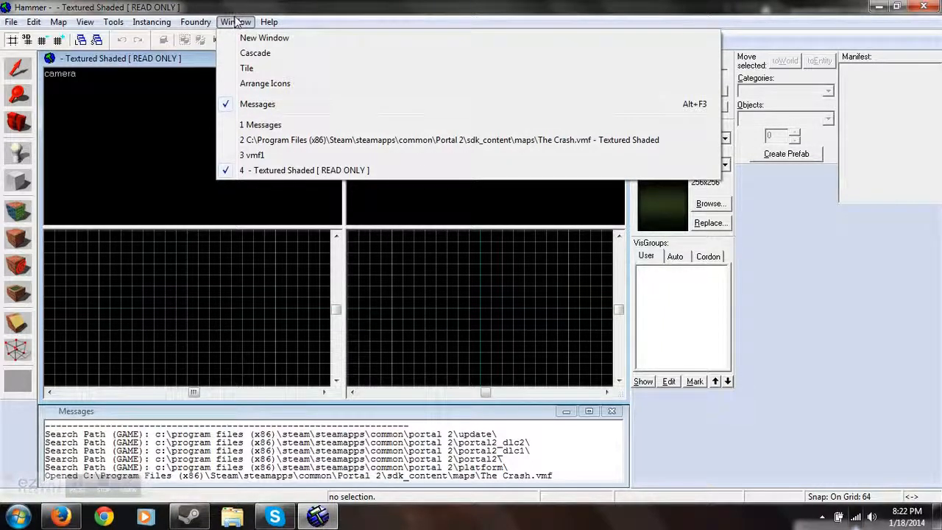
pyautogui.moveTo(256, 188)
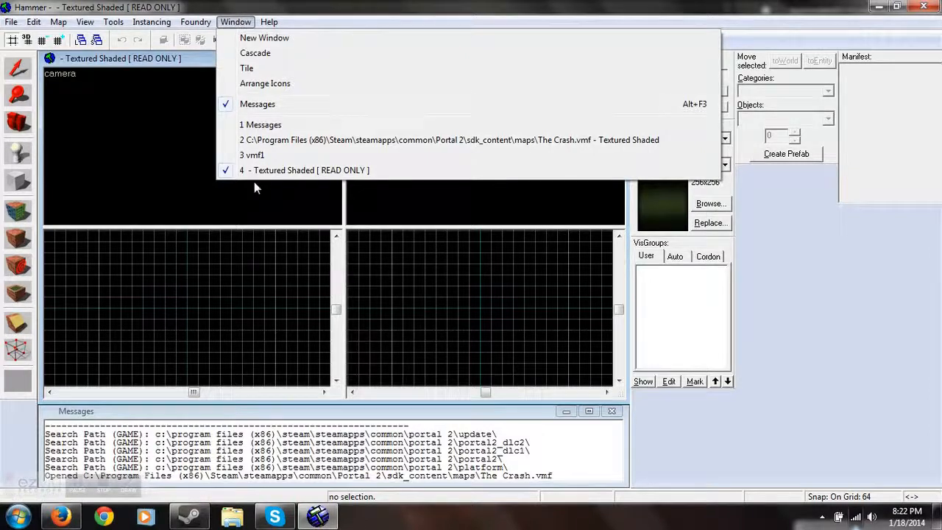
pyautogui.moveTo(257, 170)
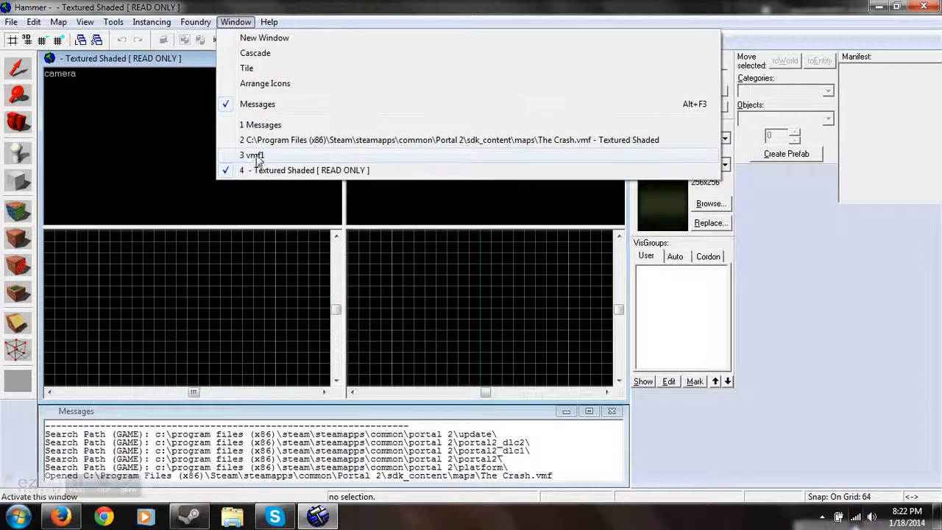
pyautogui.moveTo(278, 144)
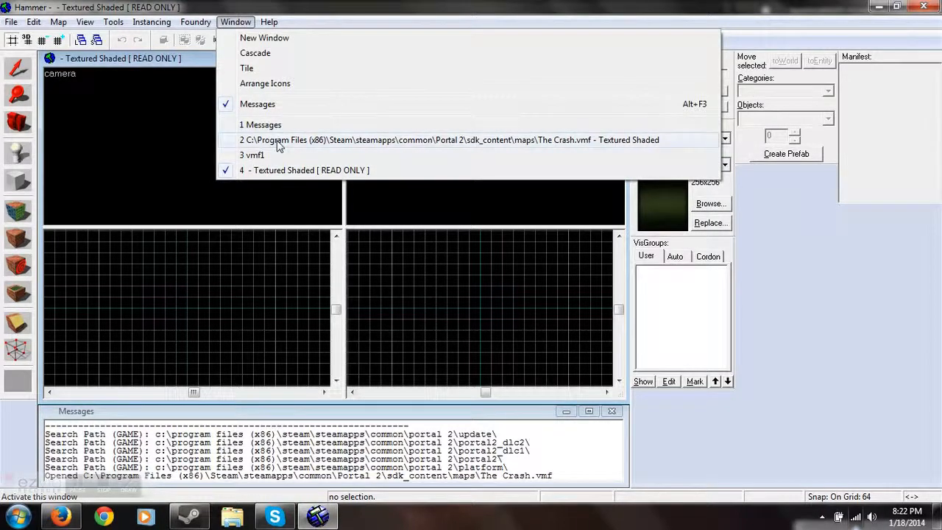
pyautogui.click(269, 22)
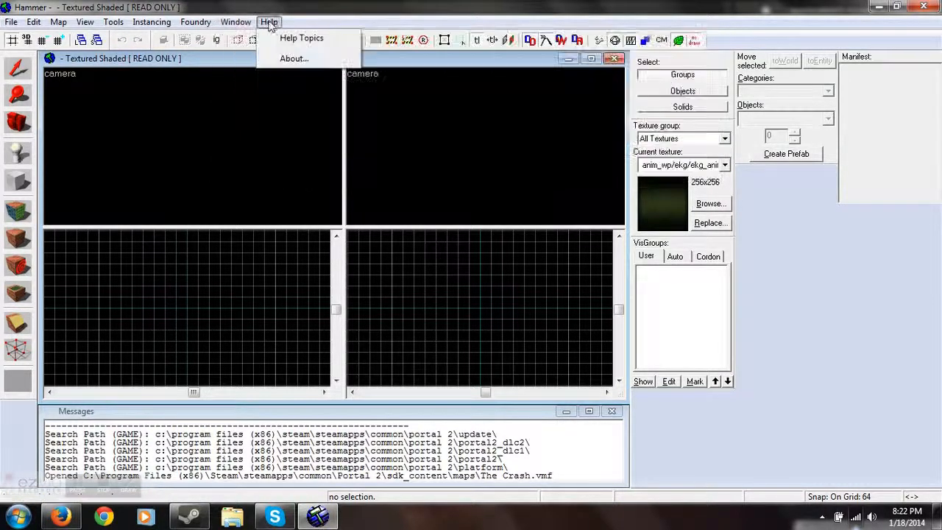
pyautogui.click(177, 183)
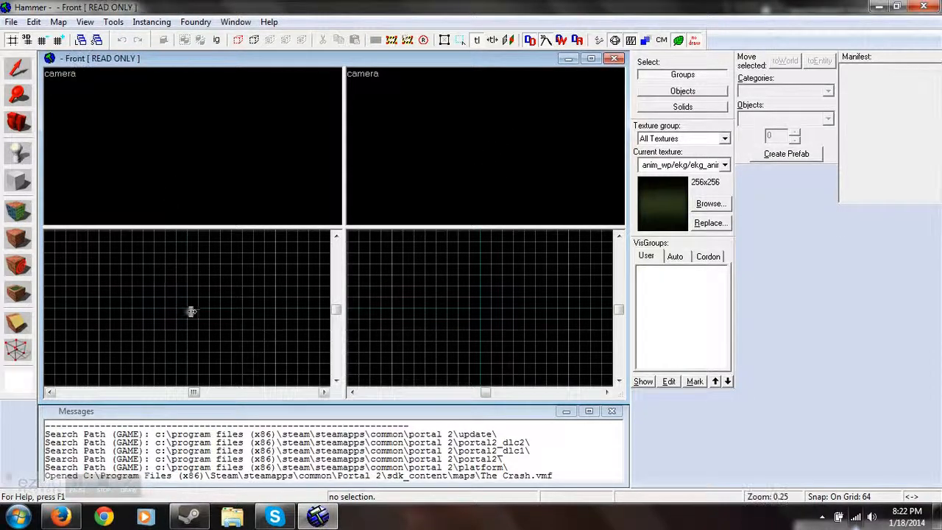
pyautogui.moveTo(181, 286)
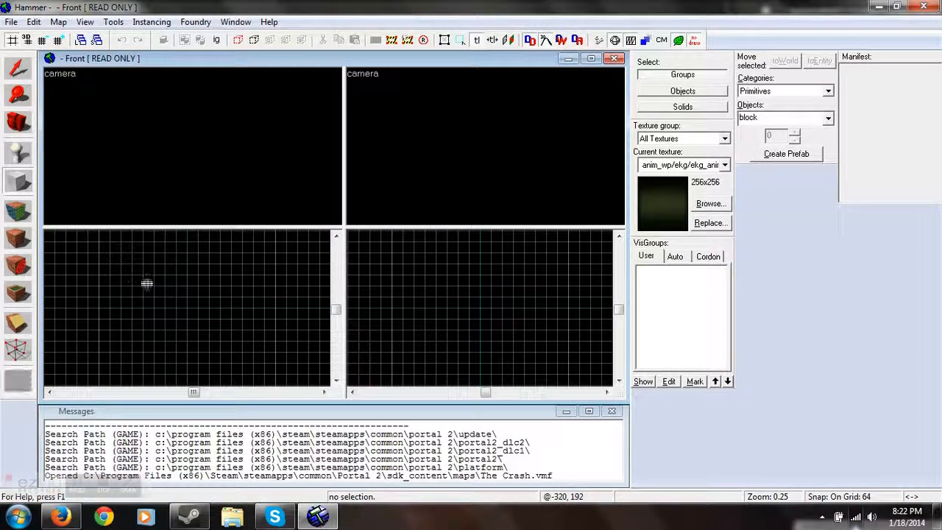
# Drag out a block in the front view and resize it to 512 × 512 × 448
pyautogui.moveTo(136, 276); pyautogui.dragTo(244, 343)
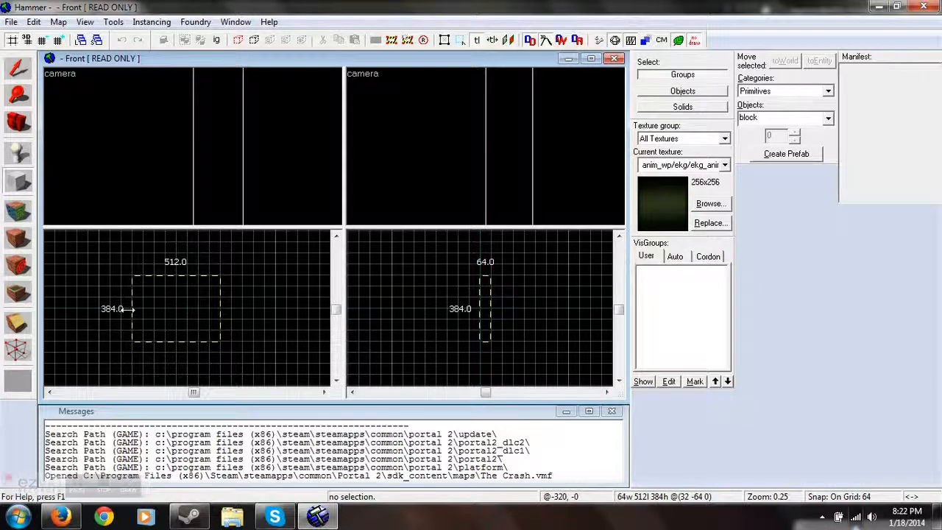
pyautogui.moveTo(136, 308); pyautogui.dragTo(125, 308)
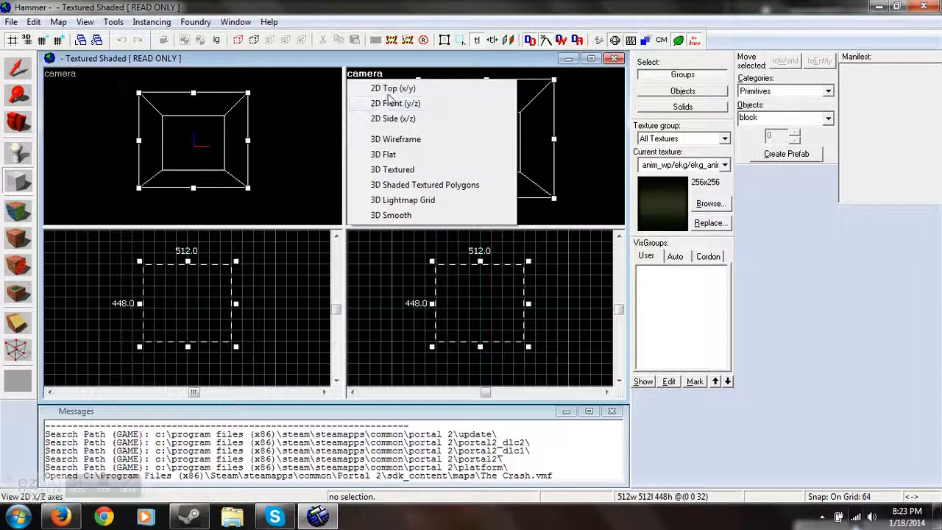
# Set the upper-right viewport to 2D Top (x/y) and remove the block brush
pyautogui.click(392, 88)
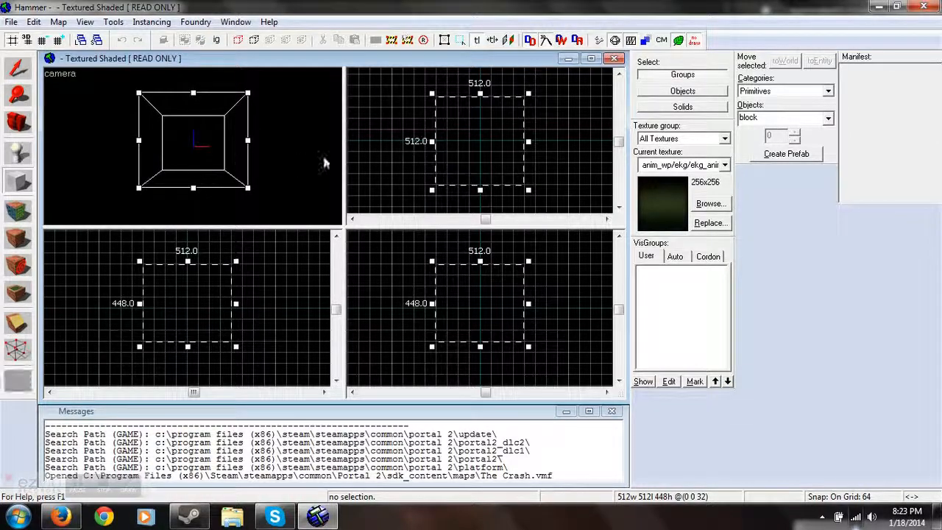
pyautogui.moveTo(304, 153)
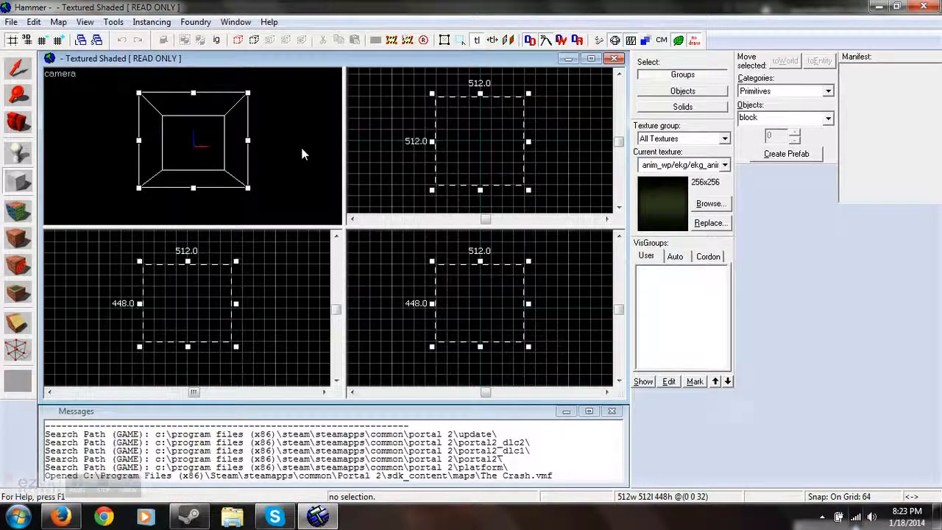
pyautogui.moveTo(302, 153); pyautogui.dragTo(192, 147)
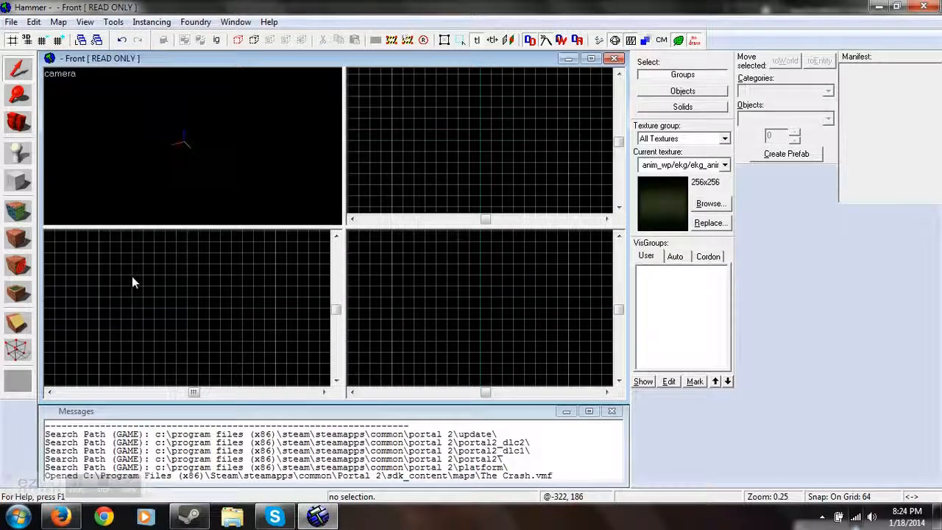
# Outline a new block in the front view and reshape it to 448 by 512
pyautogui.moveTo(134, 275); pyautogui.dragTo(239, 353)
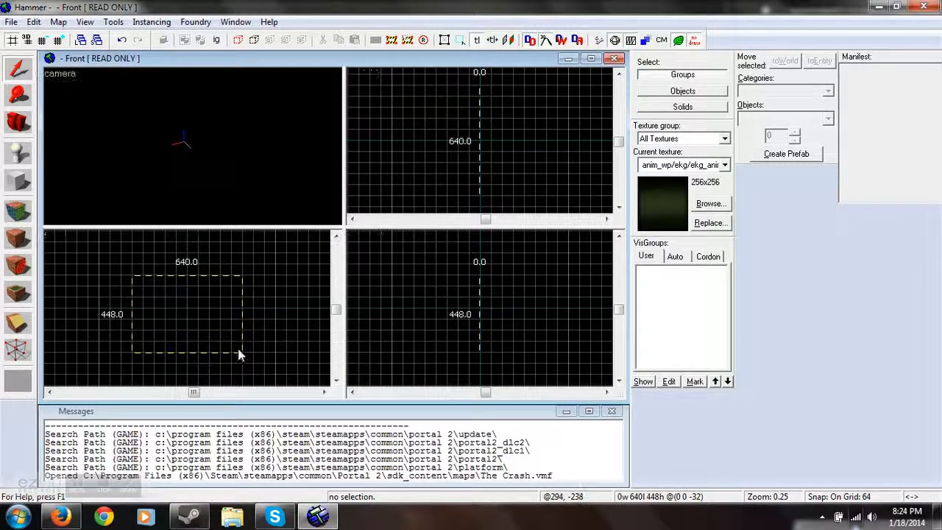
pyautogui.click(246, 276)
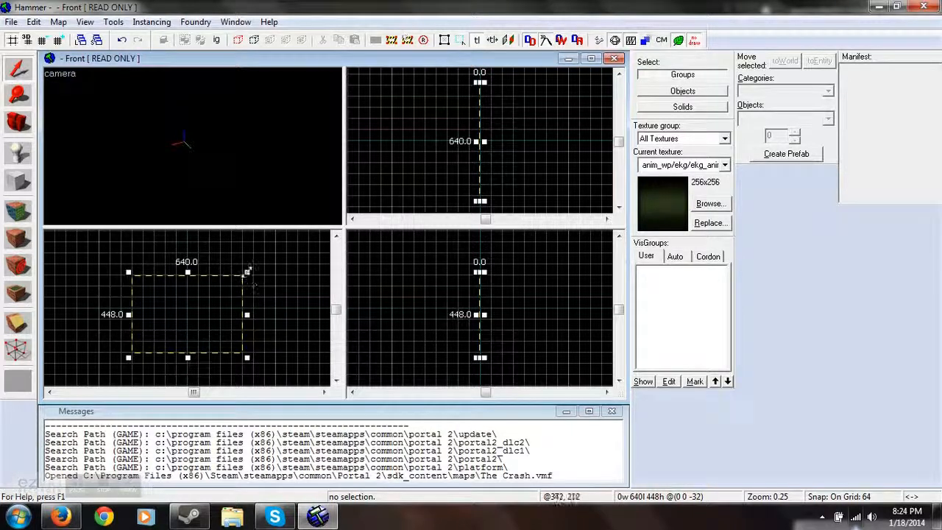
pyautogui.moveTo(248, 272); pyautogui.dragTo(228, 277)
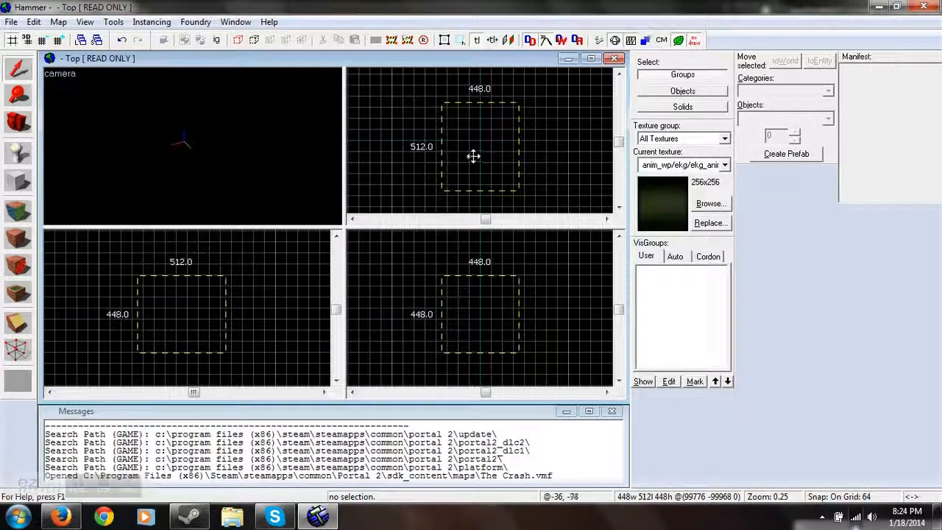
# Resize the outline in the top view to 477 by 477, then adjust its front-view width
pyautogui.click(473, 156)
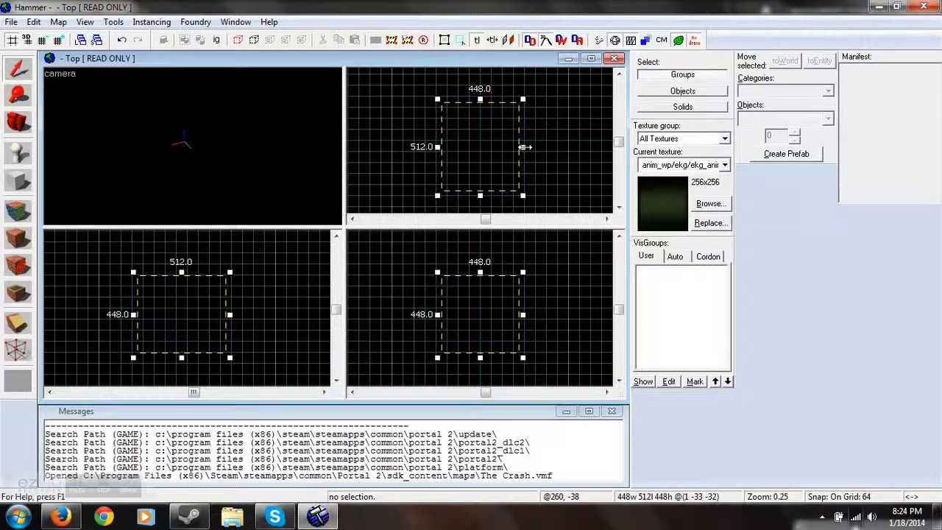
pyautogui.moveTo(522, 146); pyautogui.dragTo(536, 146)
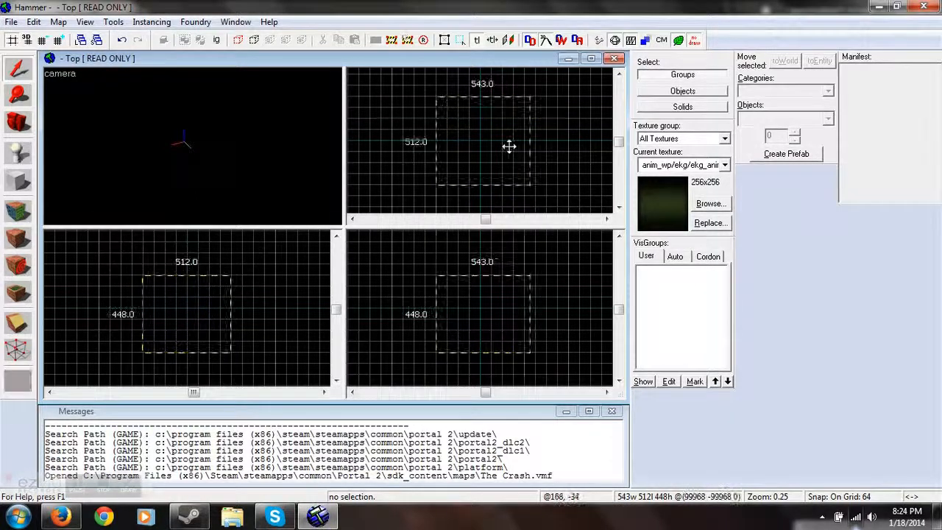
pyautogui.click(508, 143)
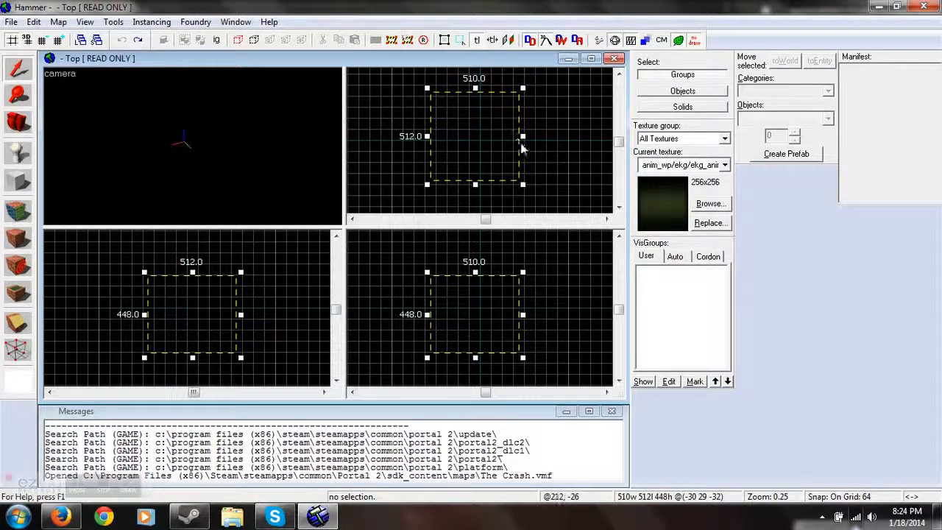
pyautogui.moveTo(523, 136); pyautogui.dragTo(557, 136)
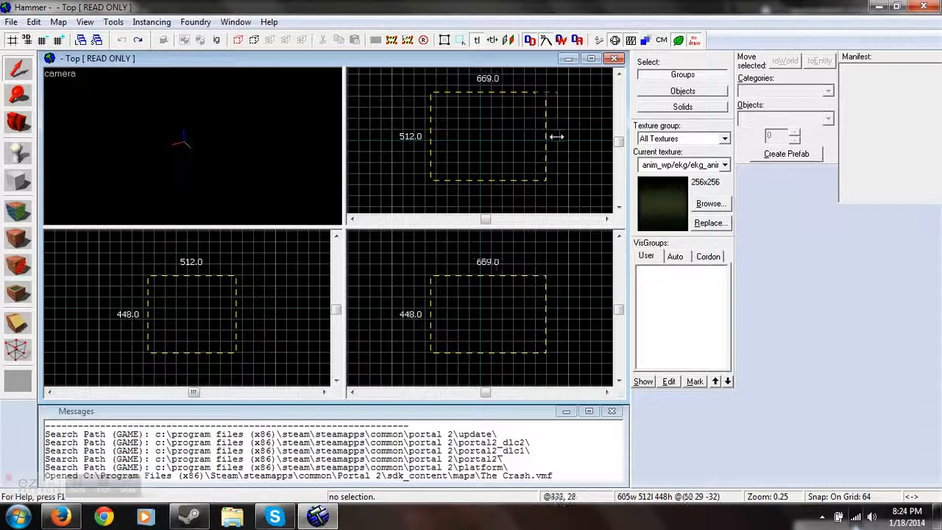
pyautogui.moveTo(548, 136); pyautogui.dragTo(448, 123)
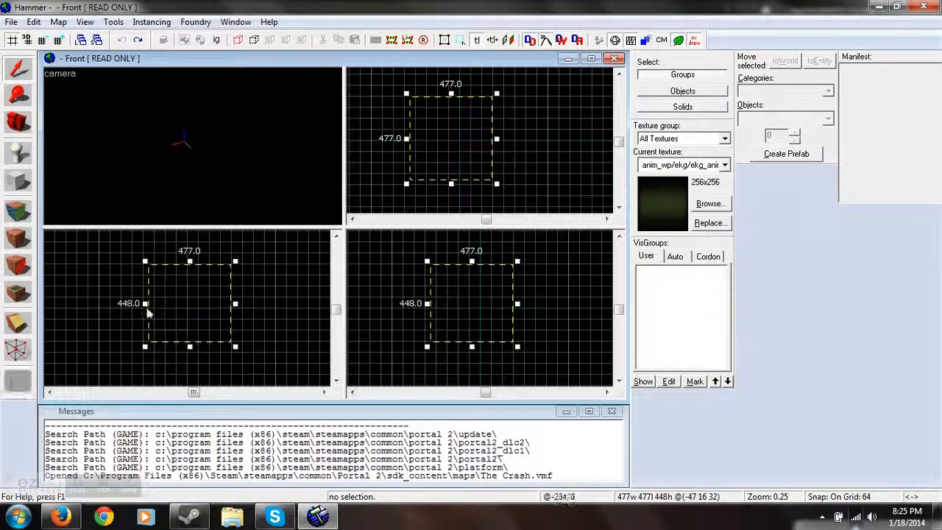
pyautogui.moveTo(235, 304)
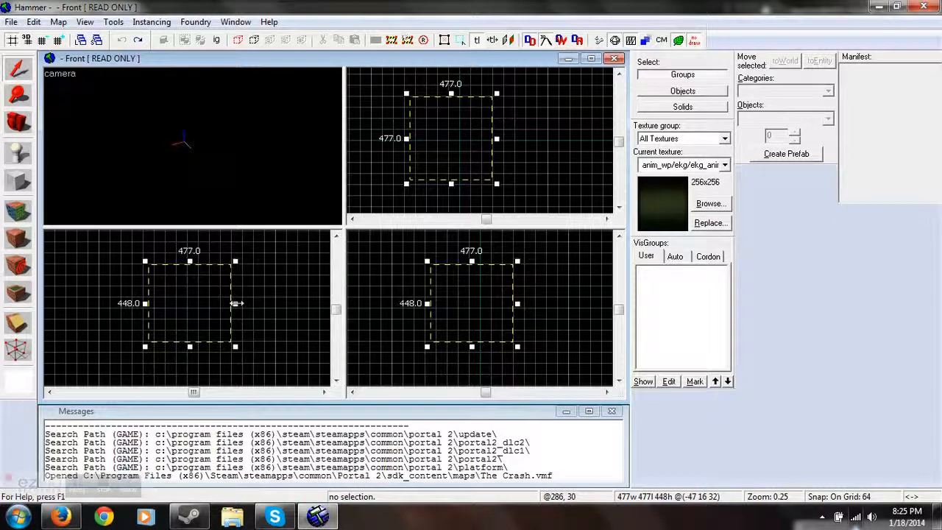
pyautogui.moveTo(235, 303); pyautogui.dragTo(250, 303)
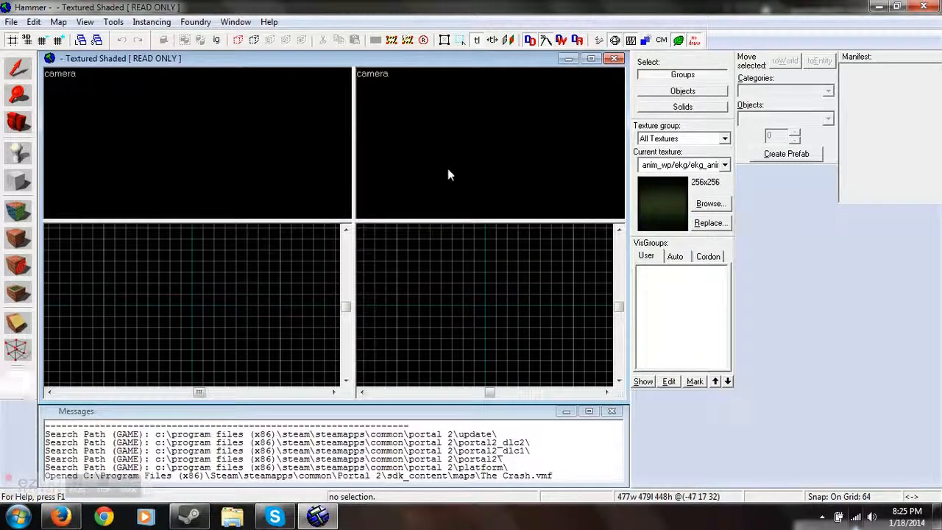
# Change the upper-right viewport from the camera view to a 2D top (x/y) grid
pyautogui.click(374, 73)
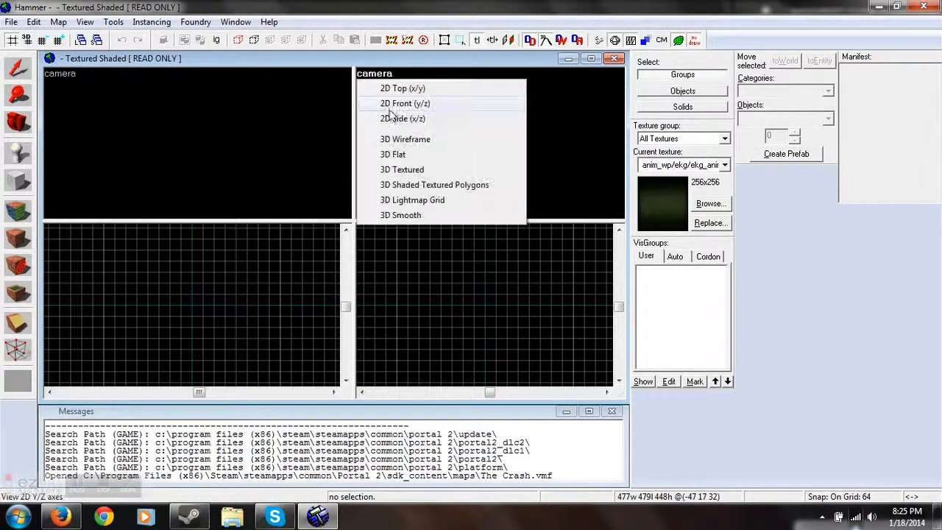
pyautogui.click(400, 87)
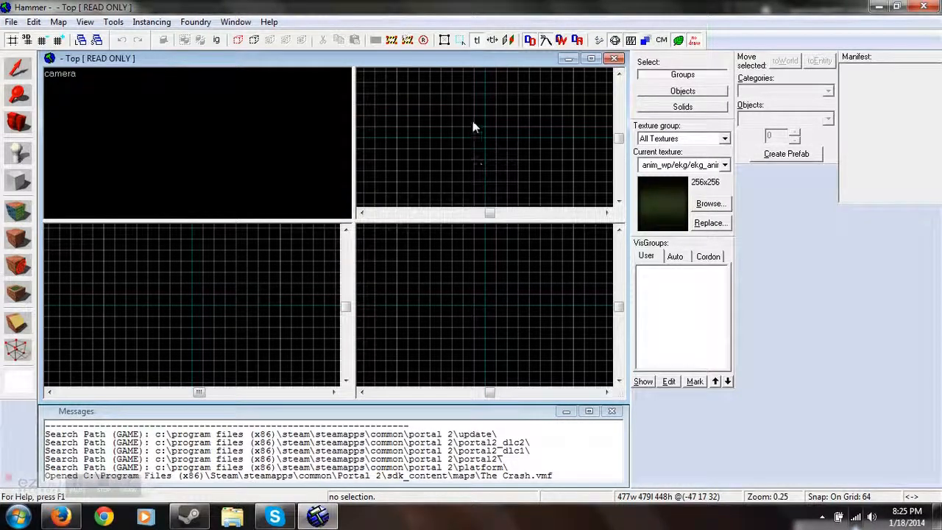
pyautogui.click(367, 73)
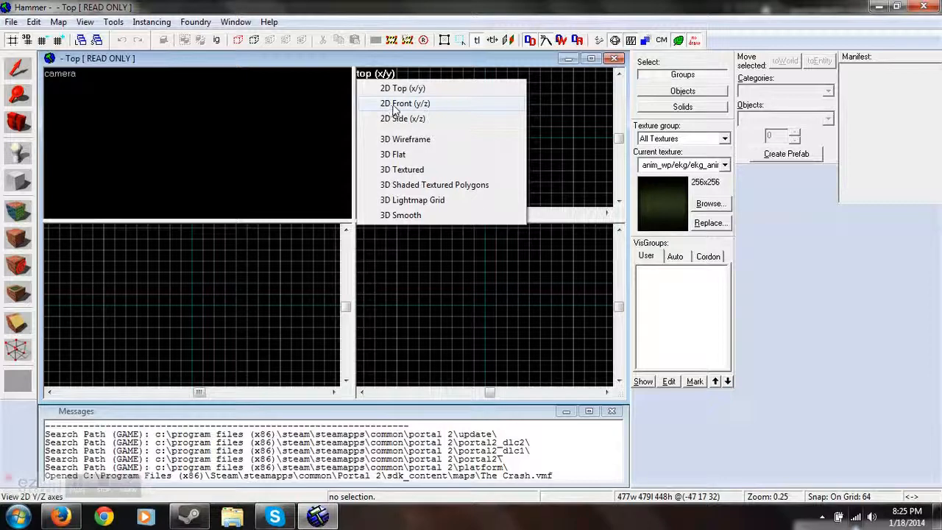
pyautogui.click(403, 119)
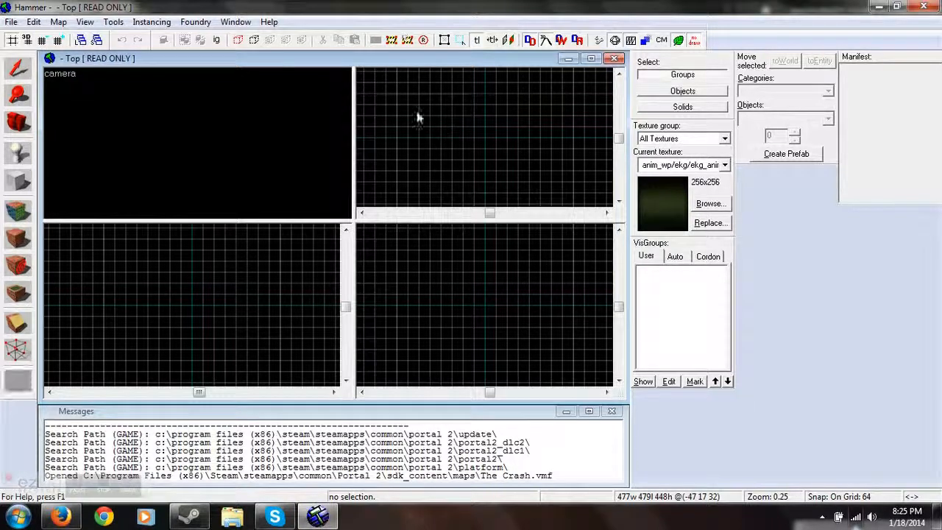
# Select the Block tool for drawing brushes
pyautogui.click(122, 184)
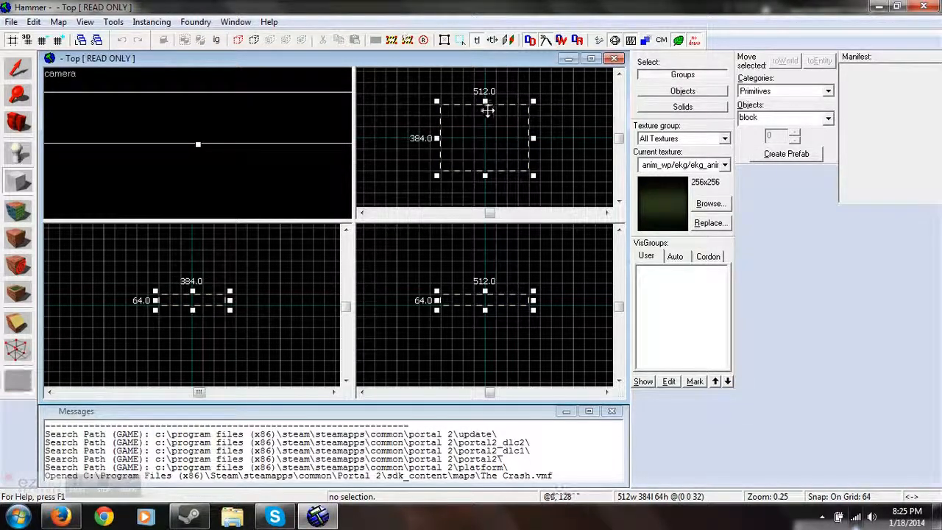
pyautogui.moveTo(484, 176)
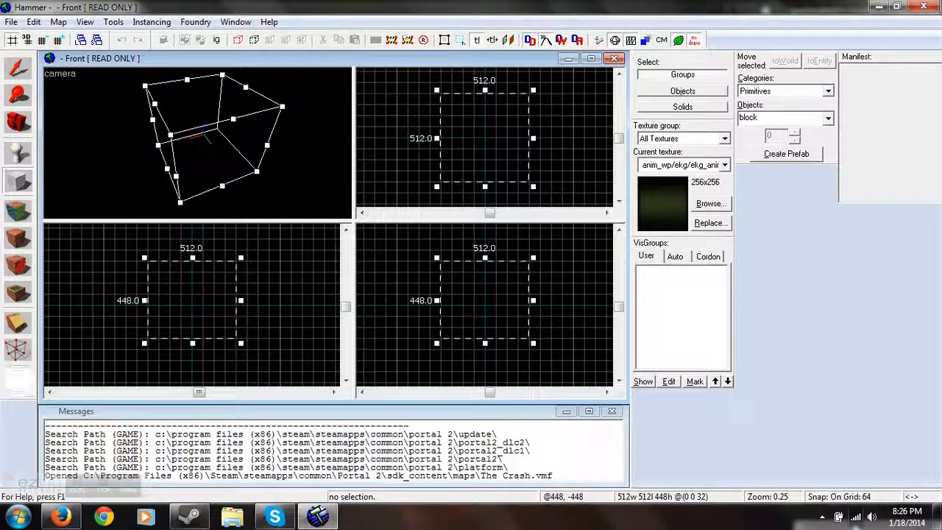
# Bring Firefox forward and go from Getting Started to the Your First Map page
pyautogui.click(58, 521)
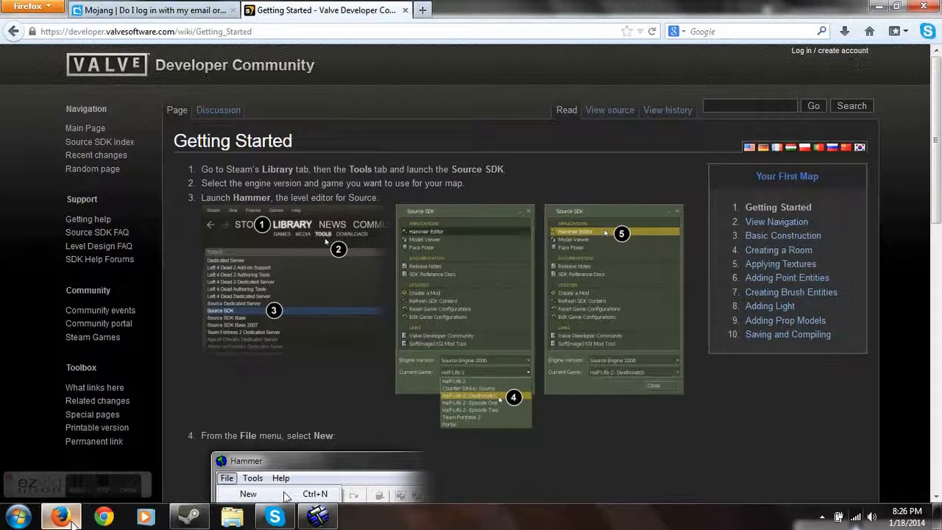
pyautogui.scroll(-3)
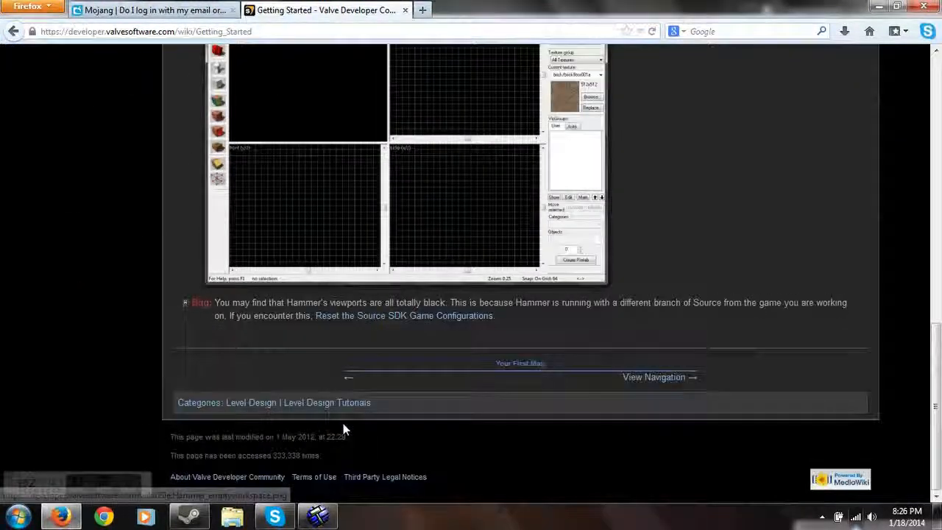
pyautogui.moveTo(605, 378)
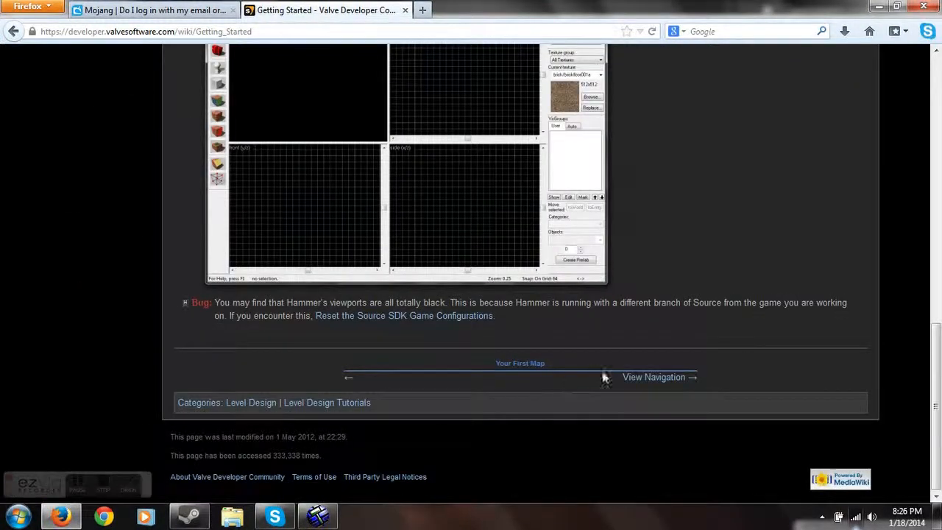
pyautogui.moveTo(639, 378)
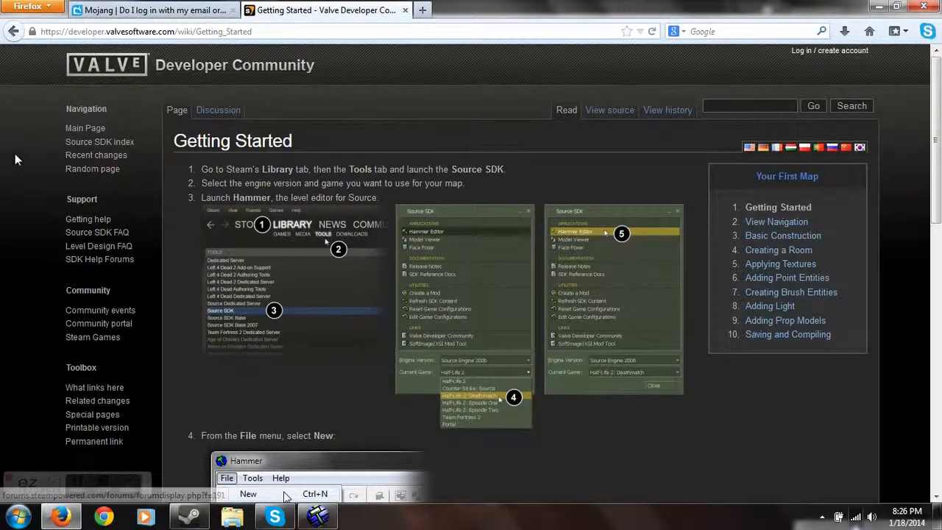
pyautogui.click(776, 221)
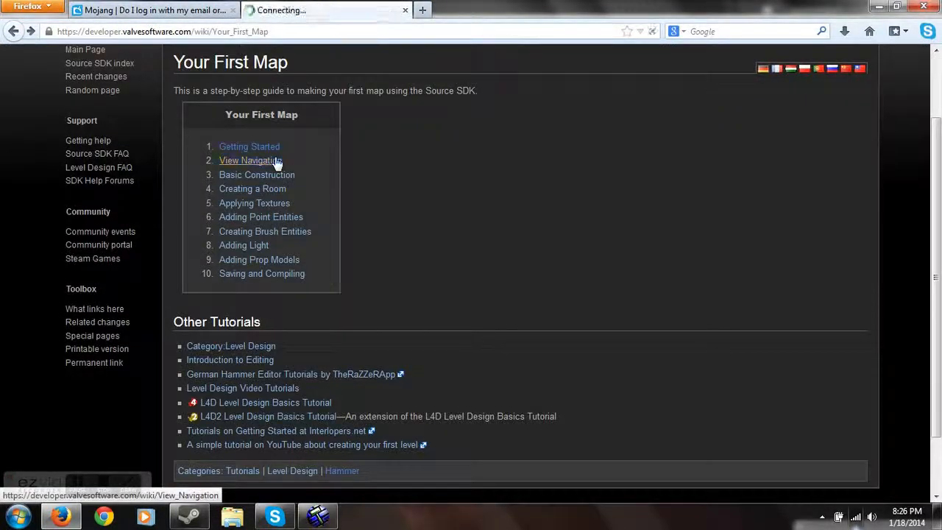
# Read through the View Navigation tutorial down to its camera section
pyautogui.click(250, 160)
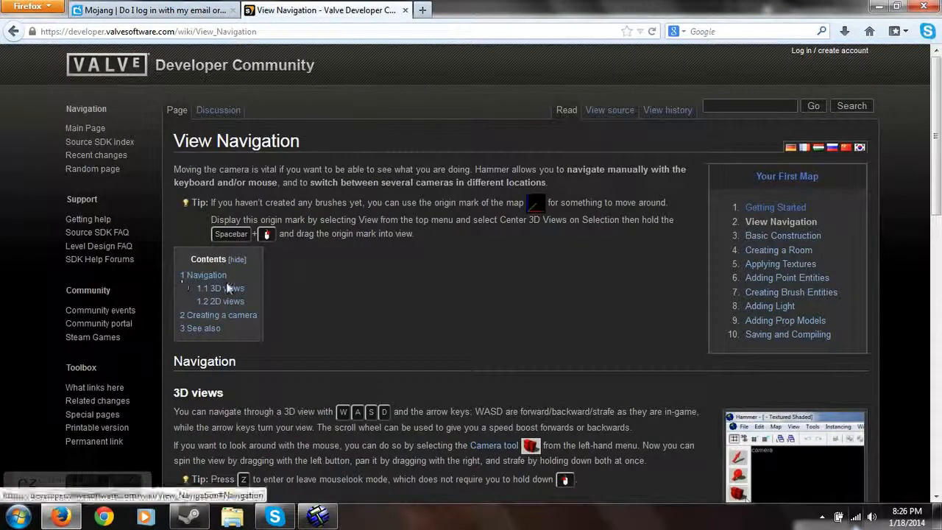
pyautogui.scroll(-3)
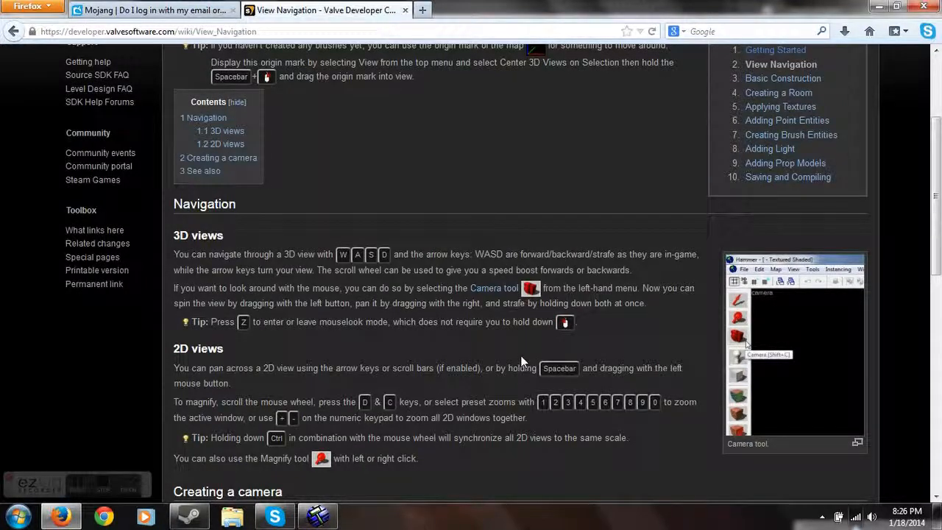
pyautogui.scroll(-3)
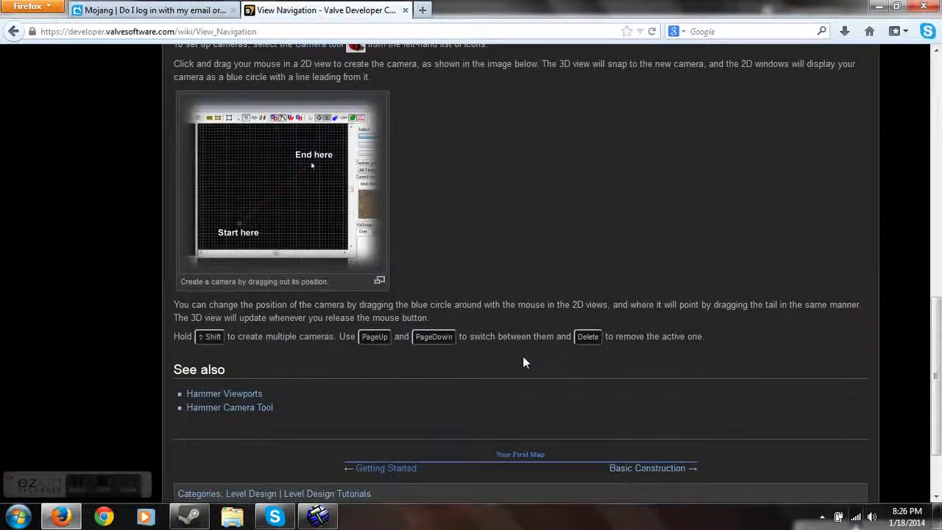
pyautogui.scroll(-3)
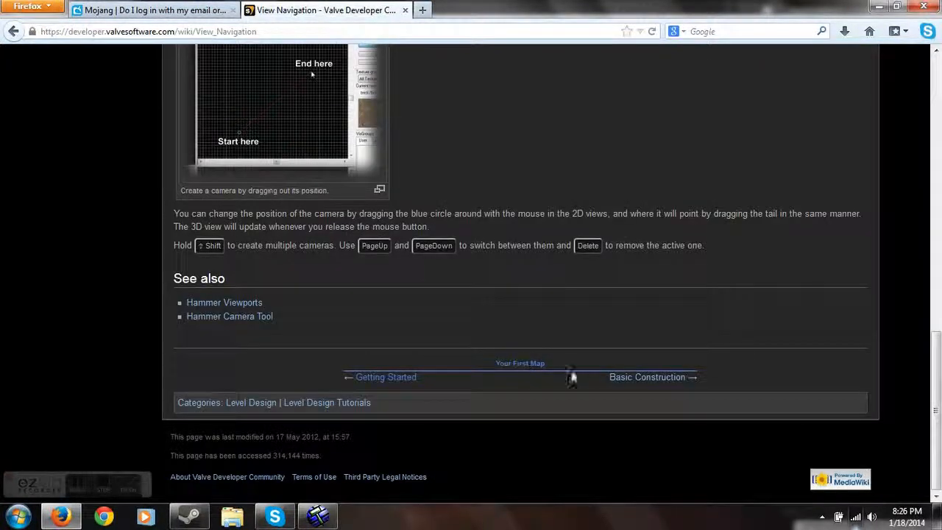
# Open Basic Construction and read from Creating brushes down to Selecting brushes
pyautogui.click(647, 376)
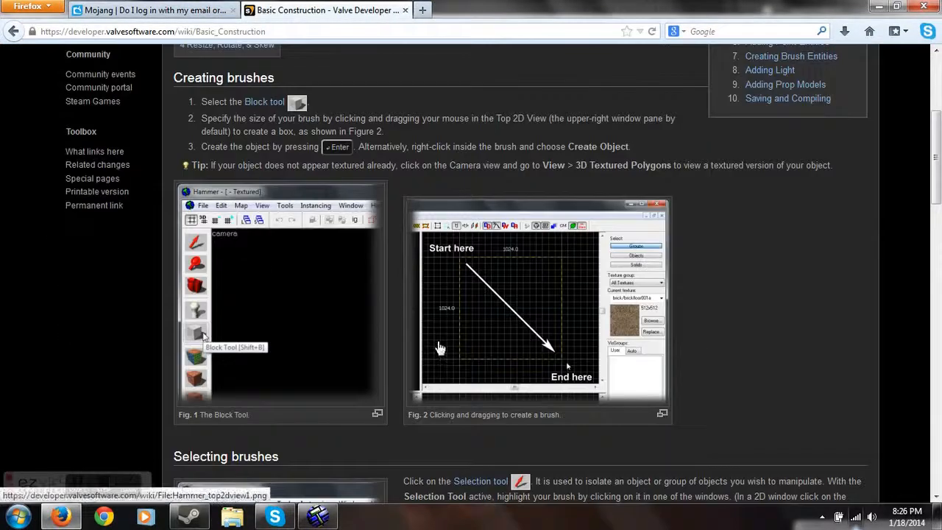
pyautogui.scroll(-3)
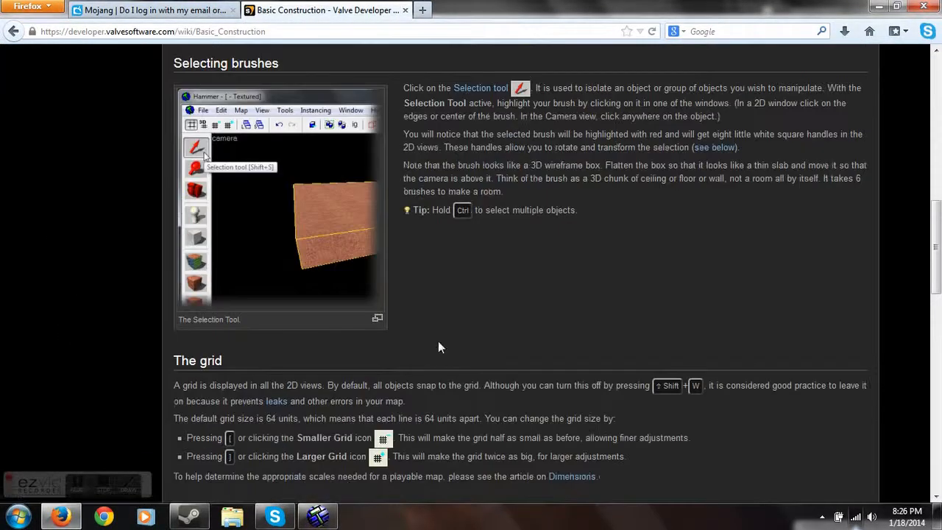
pyautogui.scroll(3)
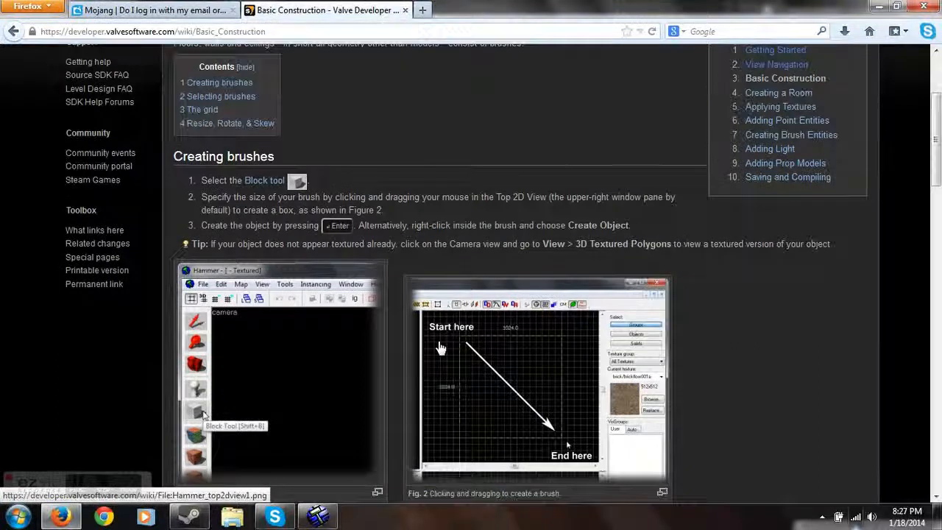
pyautogui.scroll(-3)
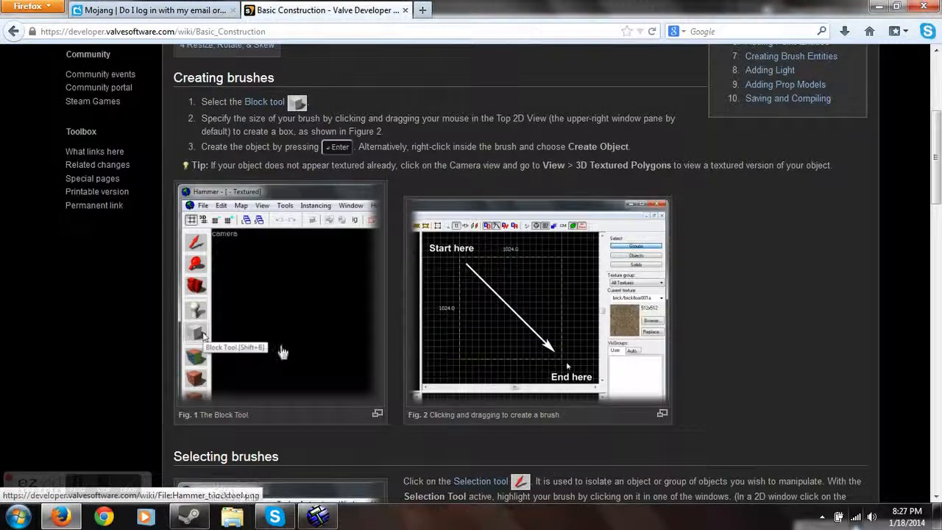
pyautogui.moveTo(704, 292)
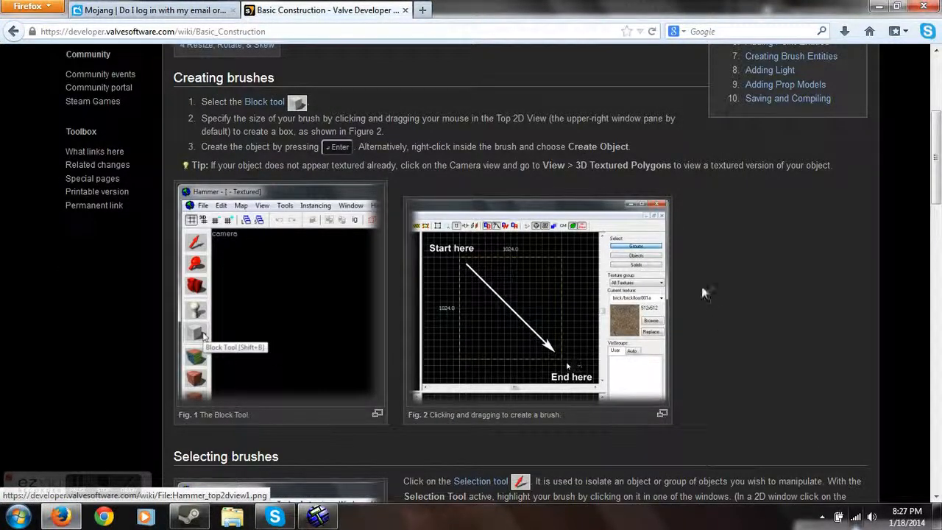
pyautogui.moveTo(525, 281)
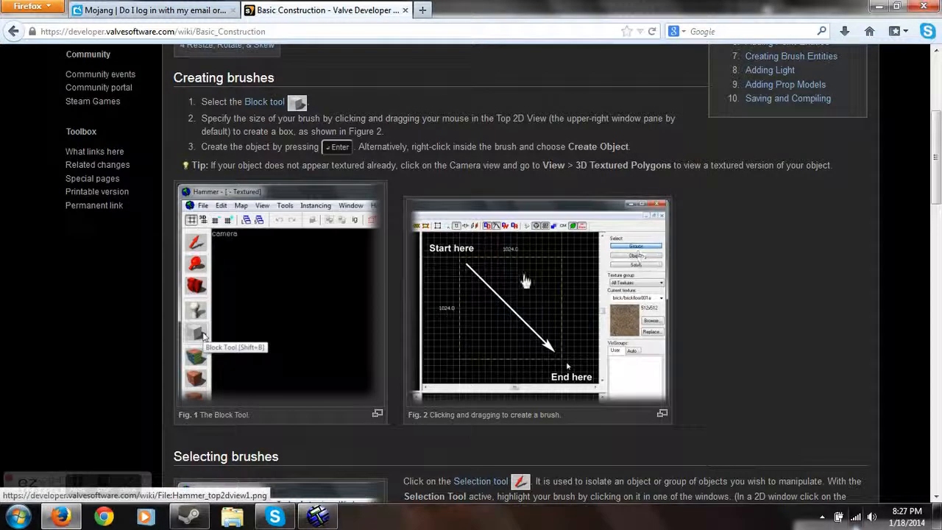
pyautogui.moveTo(527, 318)
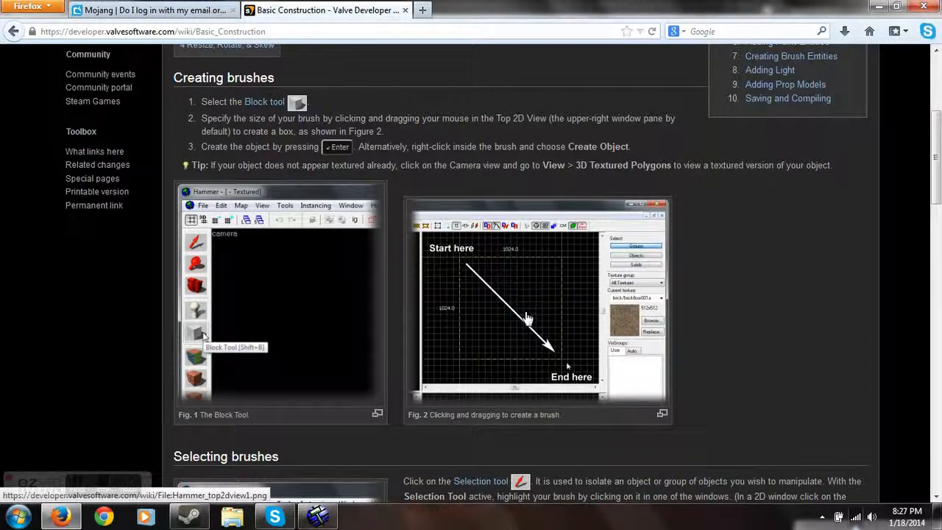
pyautogui.moveTo(526, 312)
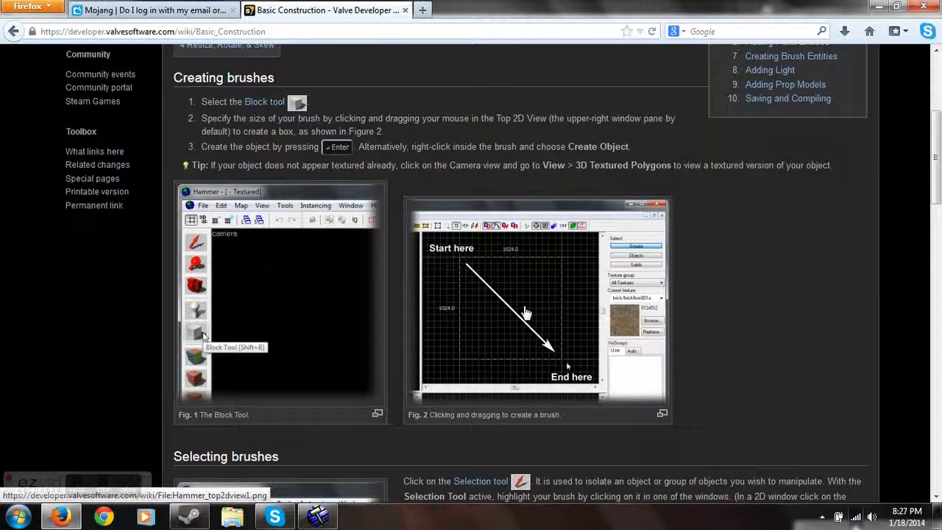
pyautogui.scroll(-3)
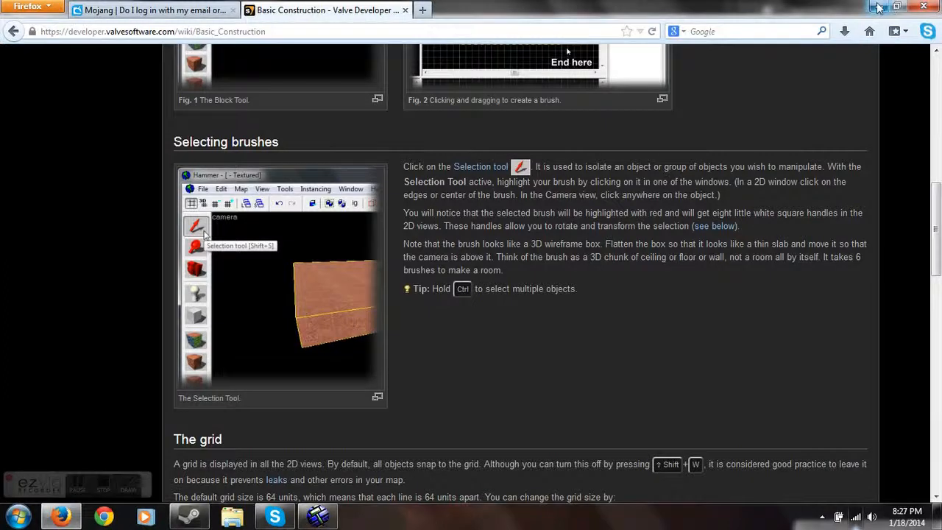
# Minimize Firefox and lay out the 512x512x448 block outline in Hammer
pyautogui.click(317, 515)
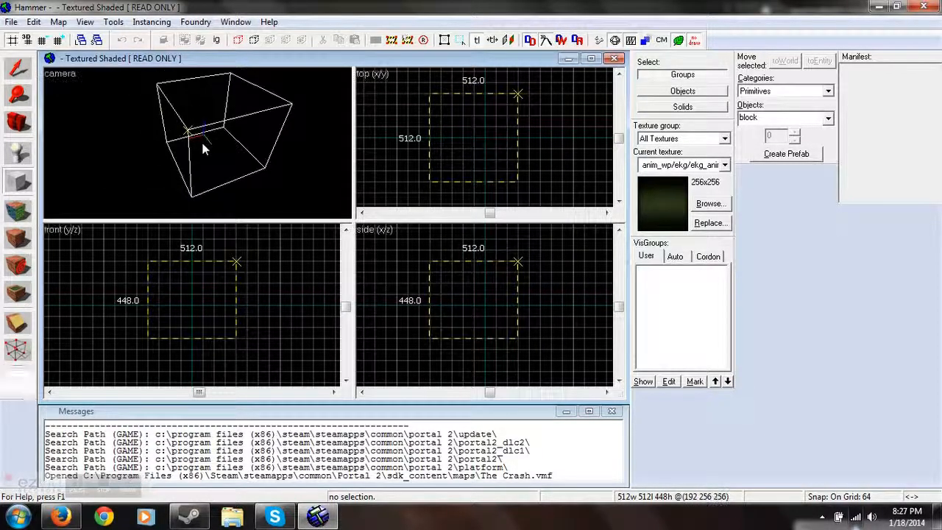
pyautogui.moveTo(213, 147)
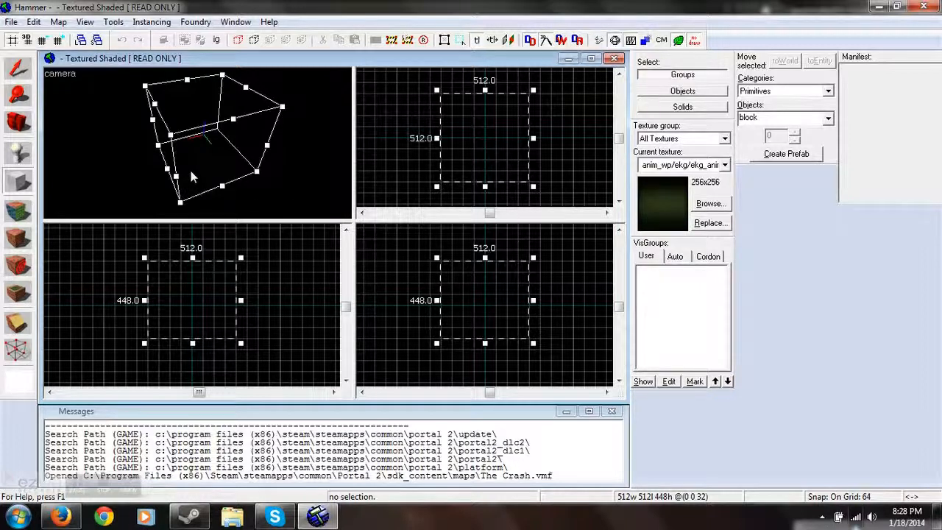
pyautogui.moveTo(18, 123)
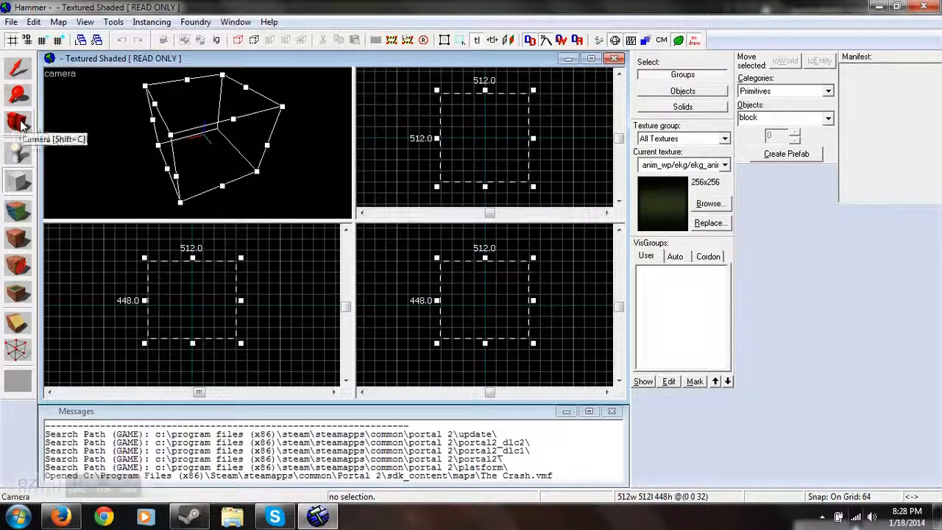
pyautogui.click(16, 80)
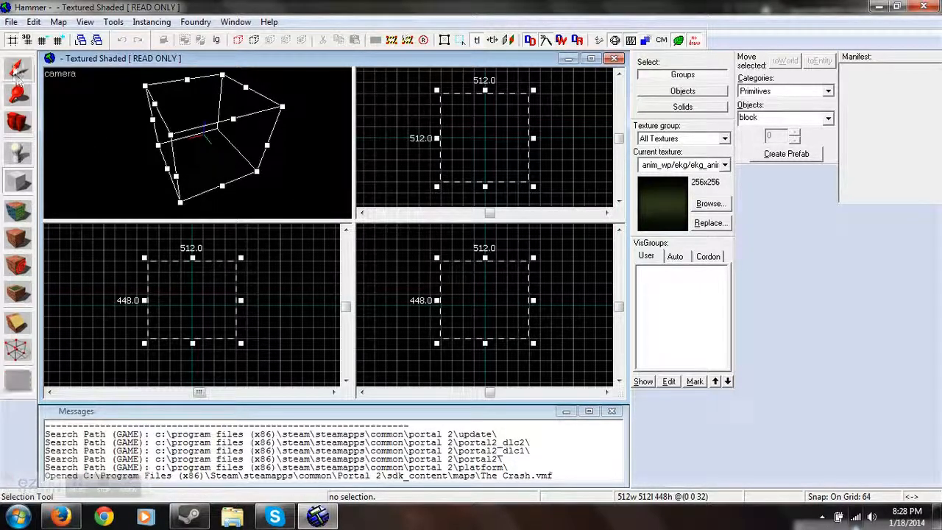
pyautogui.moveTo(21, 74)
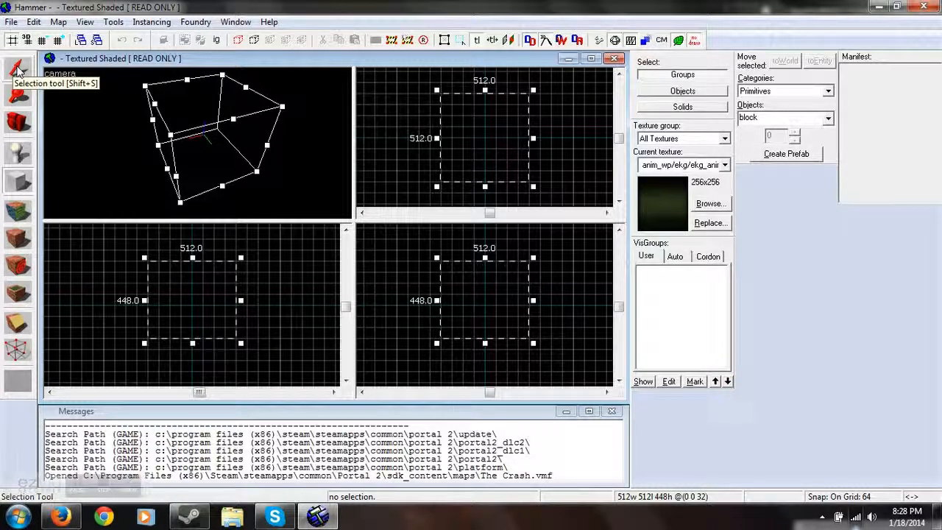
pyautogui.moveTo(249, 125)
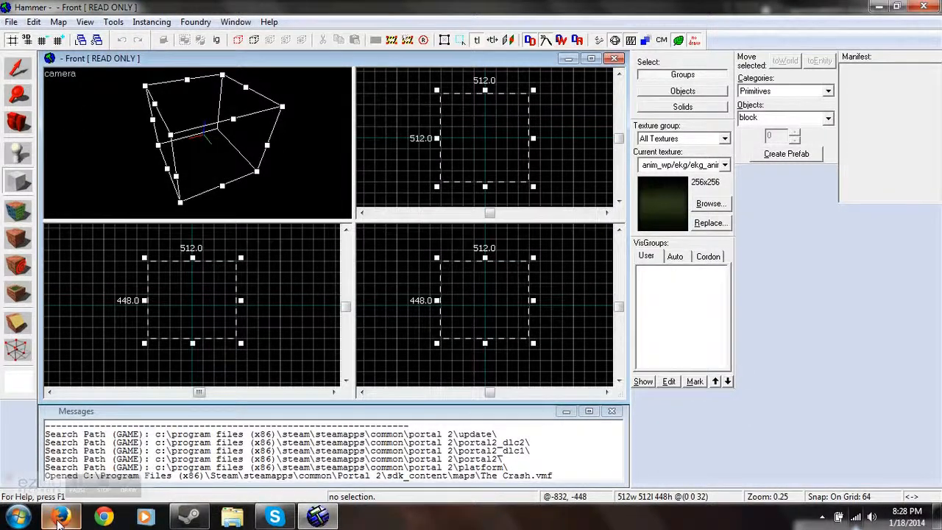
# Return to the wiki's Creating brushes steps in Firefox
pyautogui.click(56, 520)
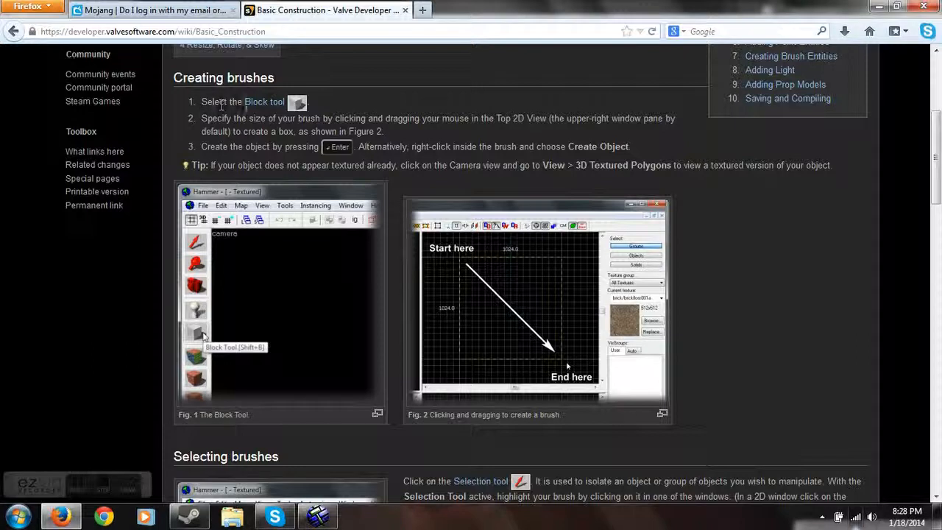
pyautogui.moveTo(280, 130)
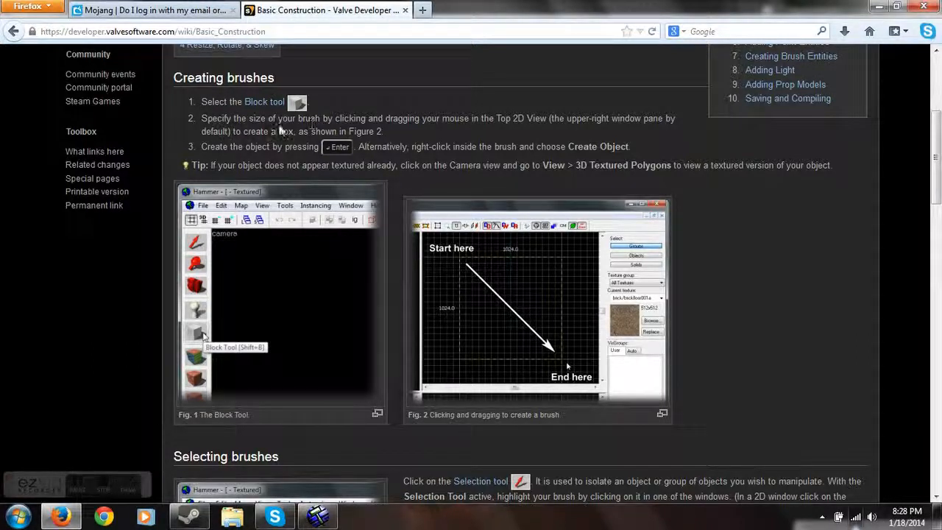
pyautogui.moveTo(423, 130)
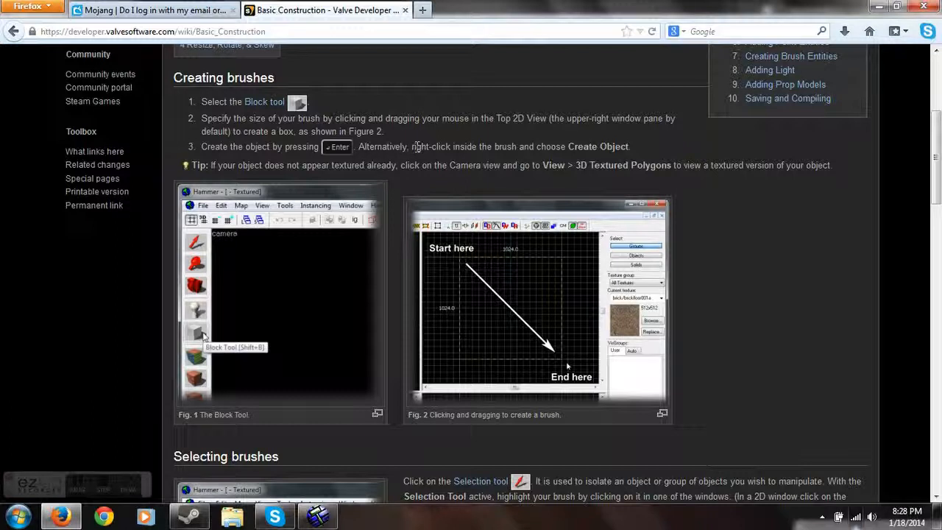
pyautogui.moveTo(590, 139)
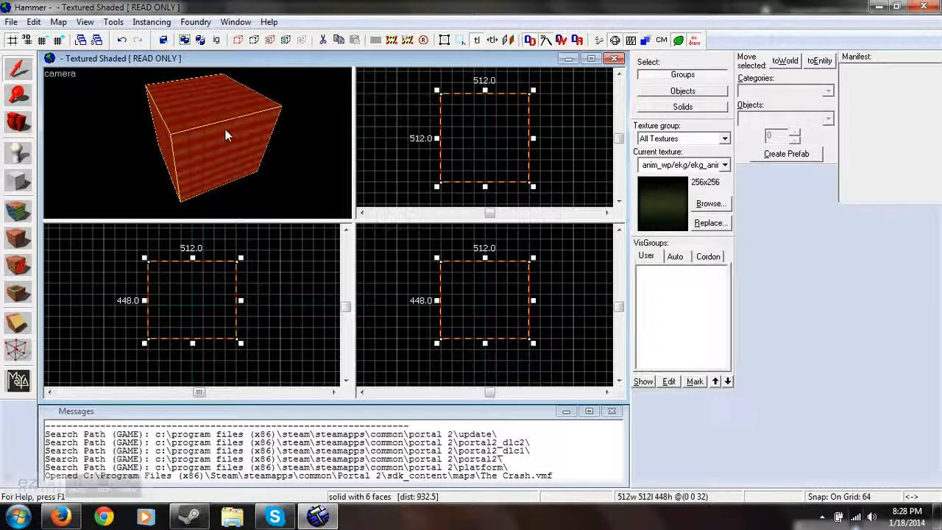
pyautogui.moveTo(195, 139)
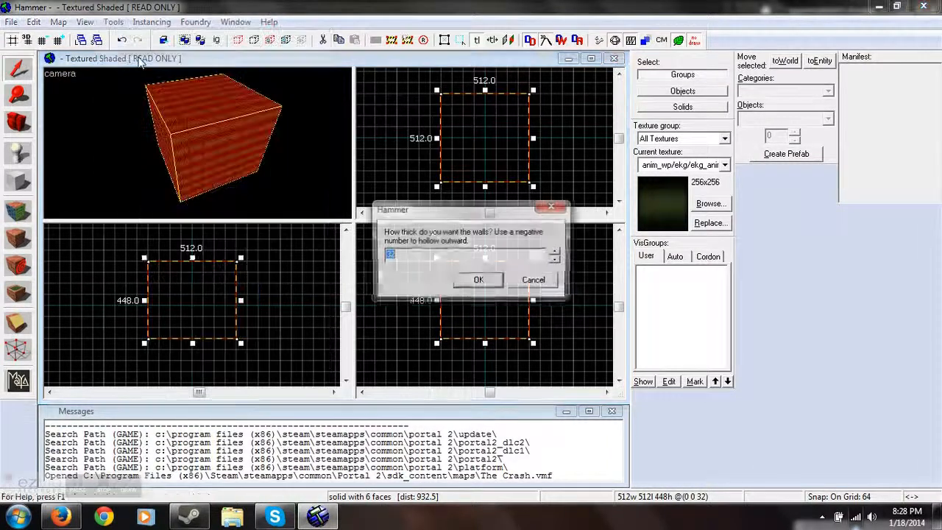
# Accept the default wall thickness to hollow the cube into a room
pyautogui.click(478, 279)
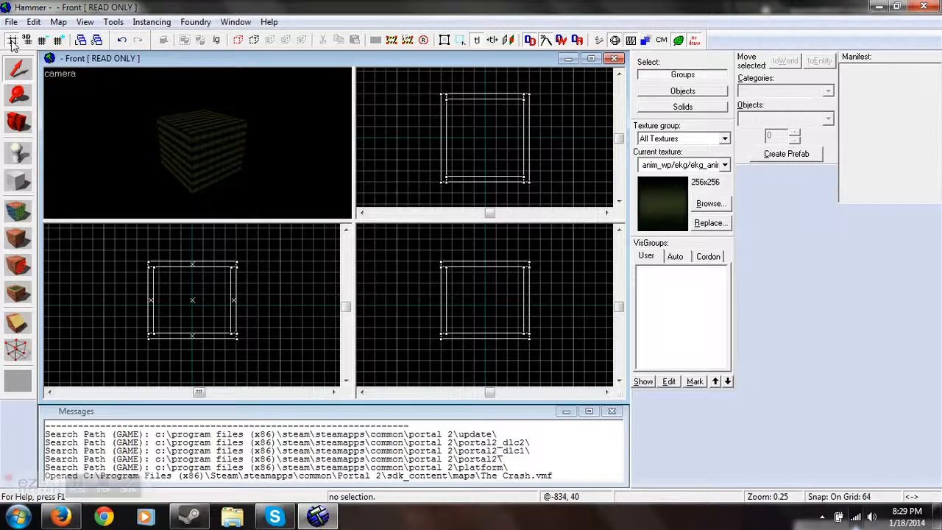
# Save the map over the existing The Crash.vmf, confirming the overwrite
pyautogui.click(13, 21)
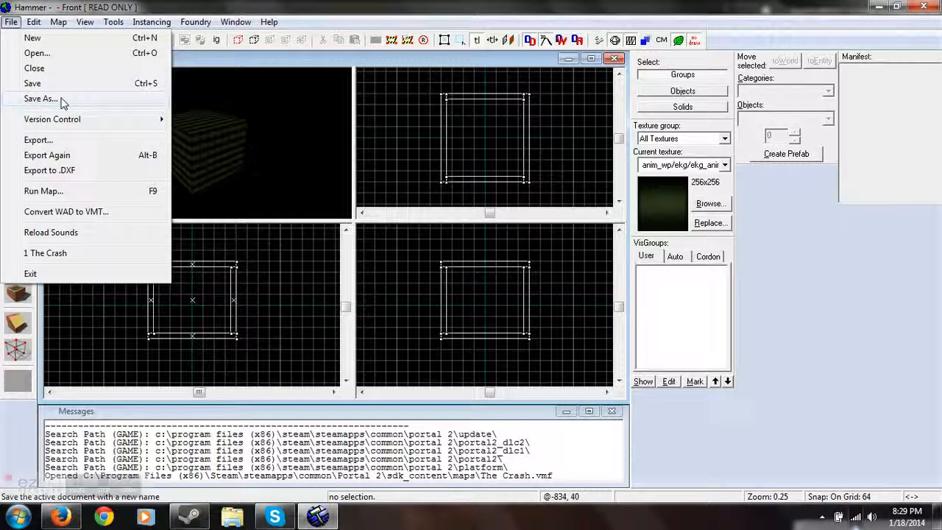
pyautogui.click(42, 100)
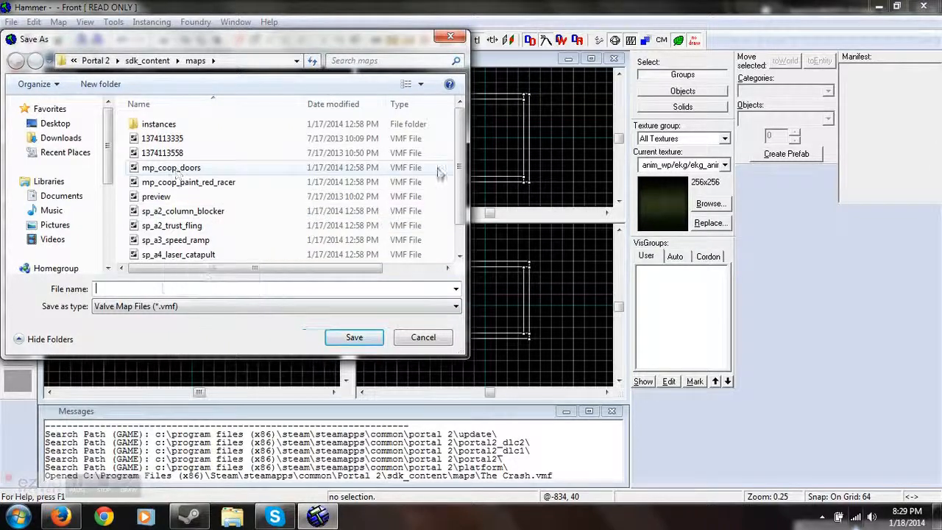
pyautogui.scroll(-3)
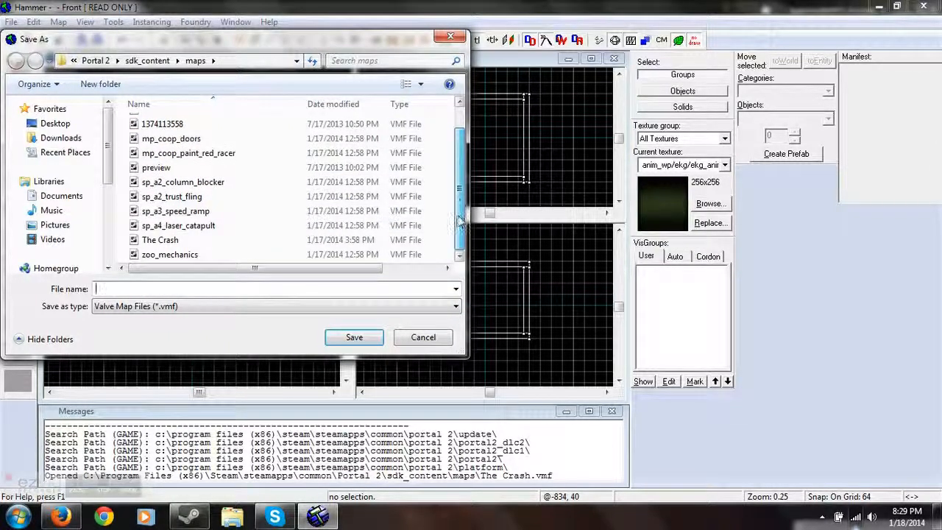
pyautogui.click(159, 239)
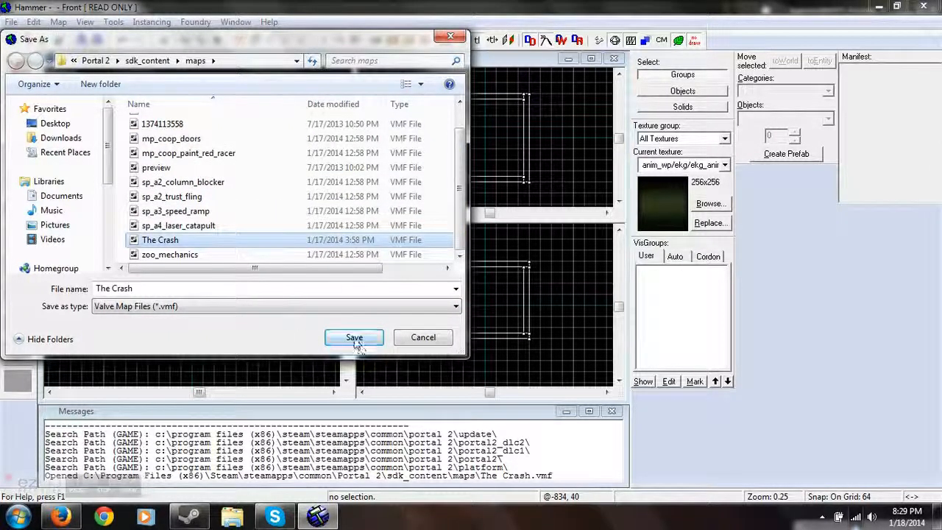
pyautogui.click(353, 337)
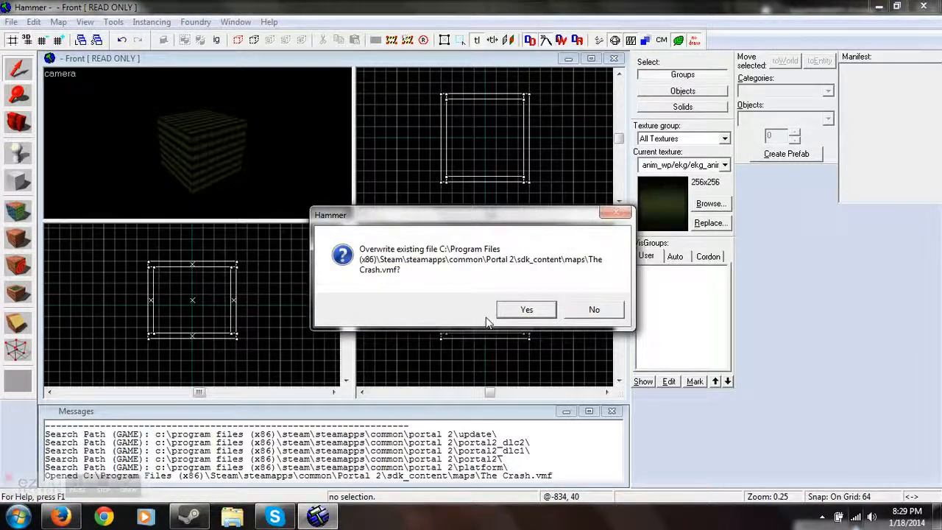
pyautogui.click(526, 309)
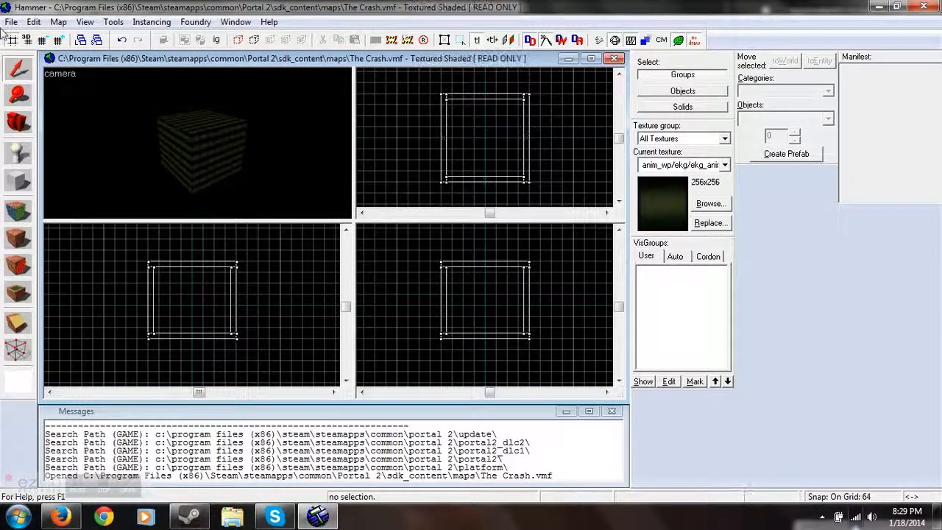
pyautogui.click(11, 22)
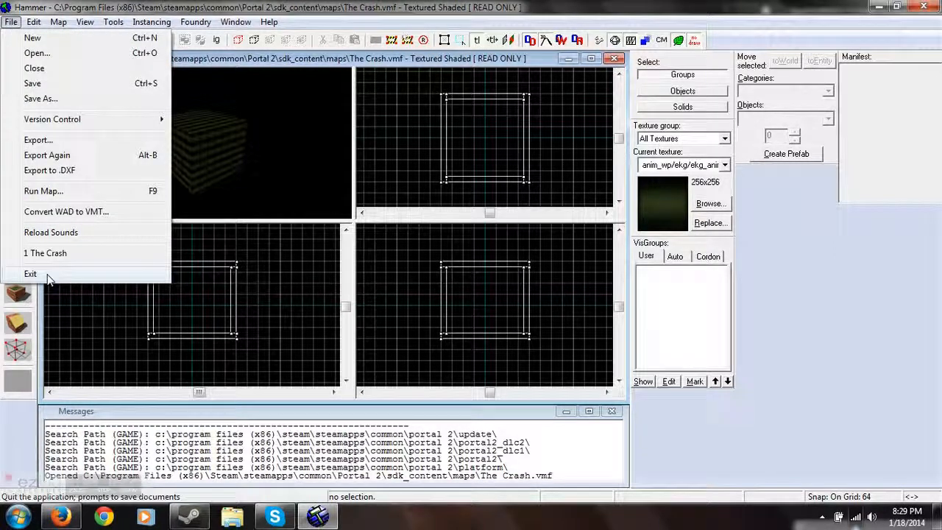